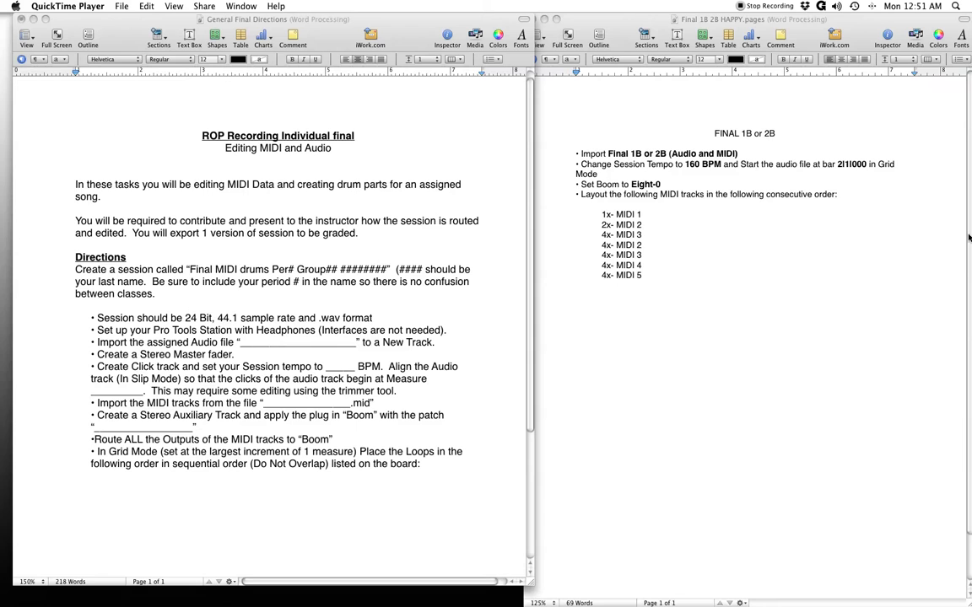
mouse_move(802, 276)
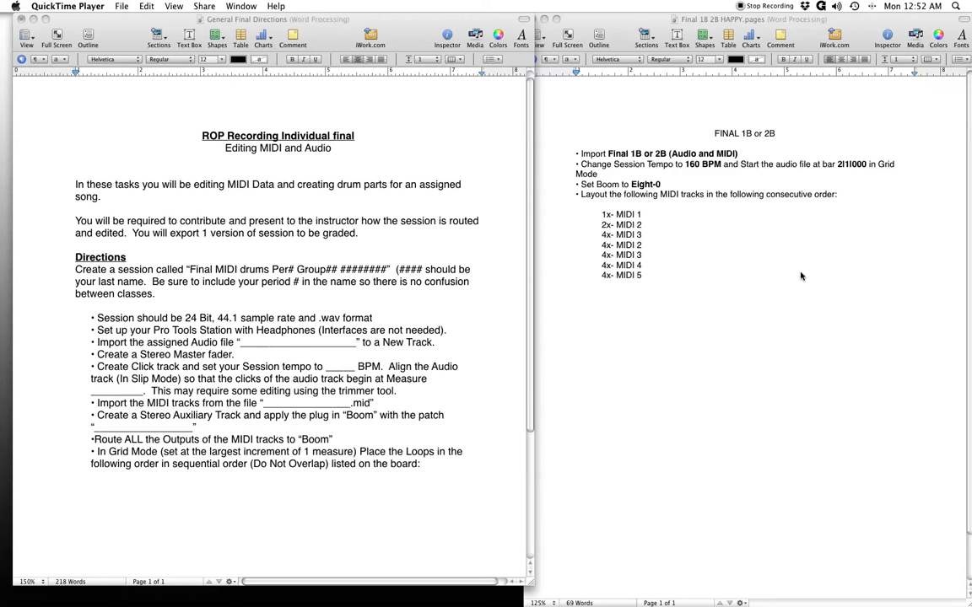
mouse_move(845, 137)
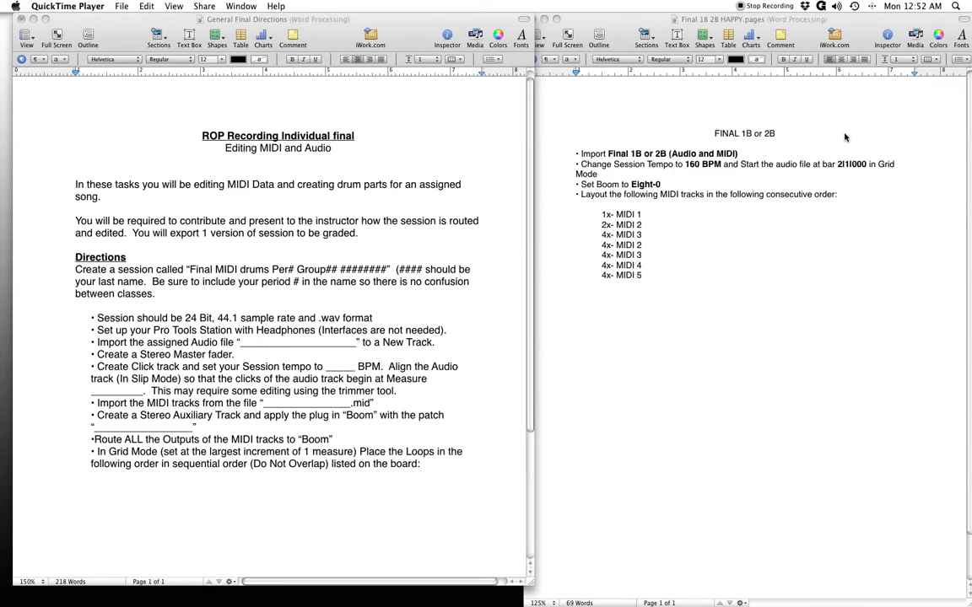
mouse_move(754, 246)
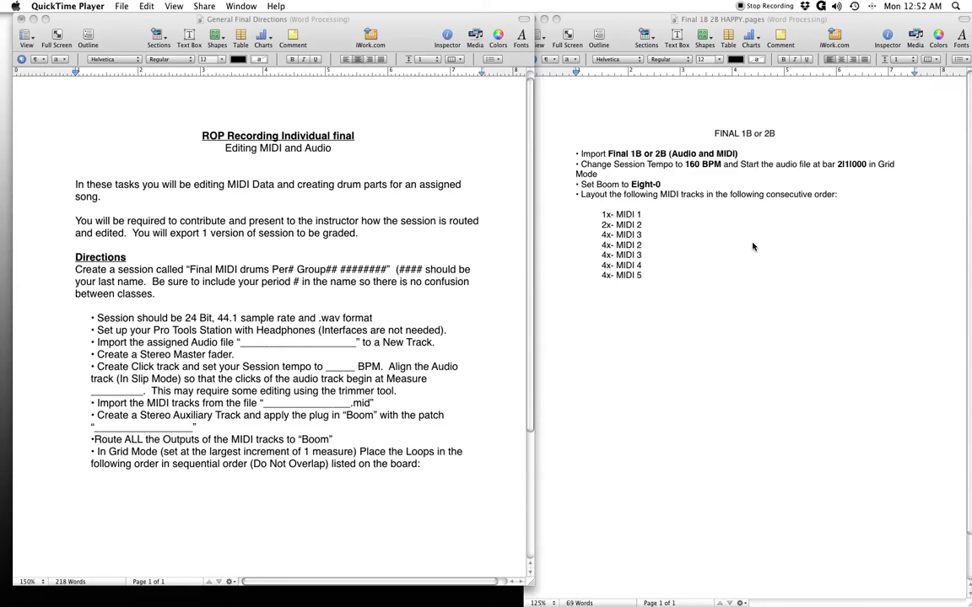
mouse_move(731, 287)
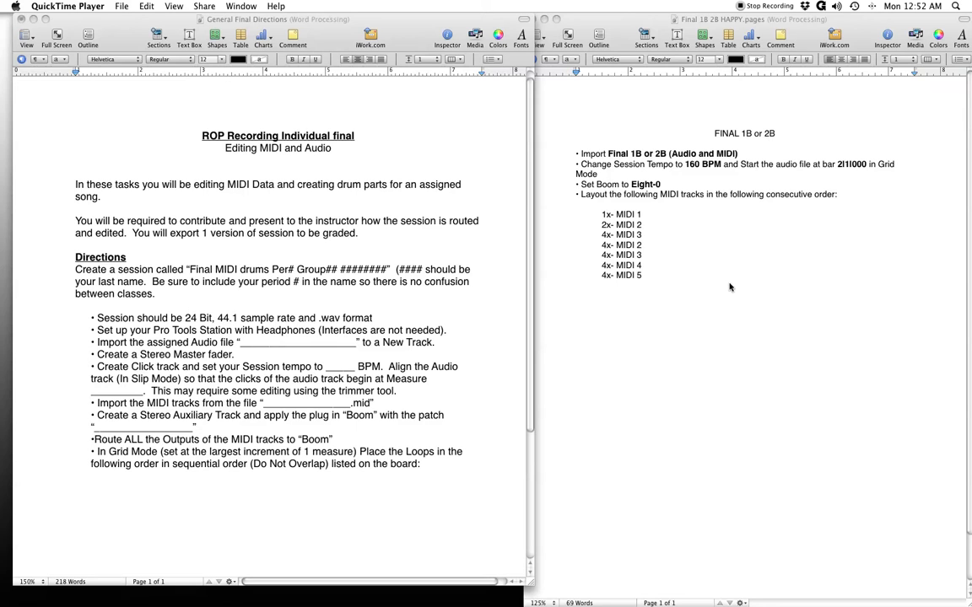
mouse_move(277, 343)
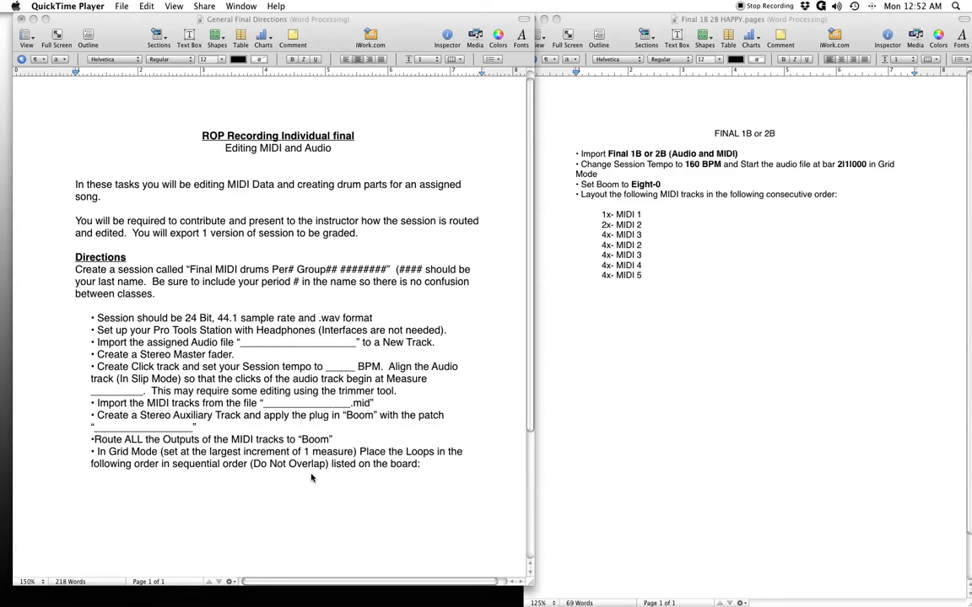
mouse_move(732, 246)
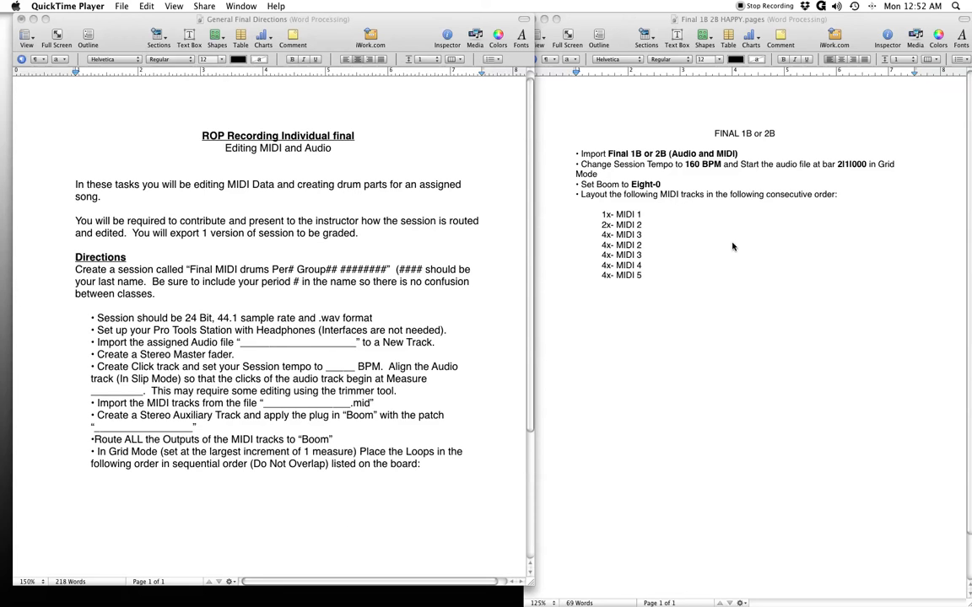
mouse_move(485, 393)
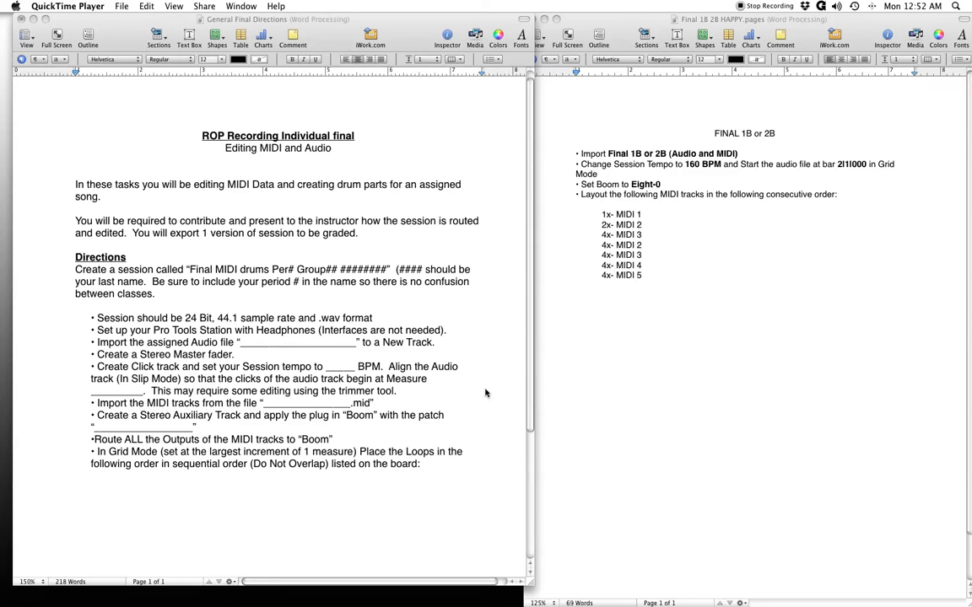
mouse_move(665, 362)
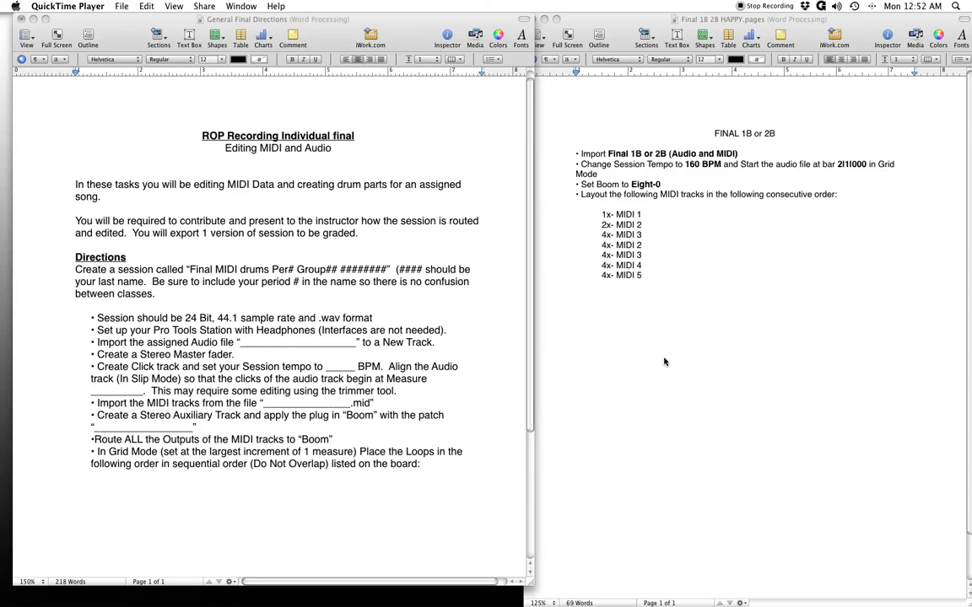
mouse_move(701, 323)
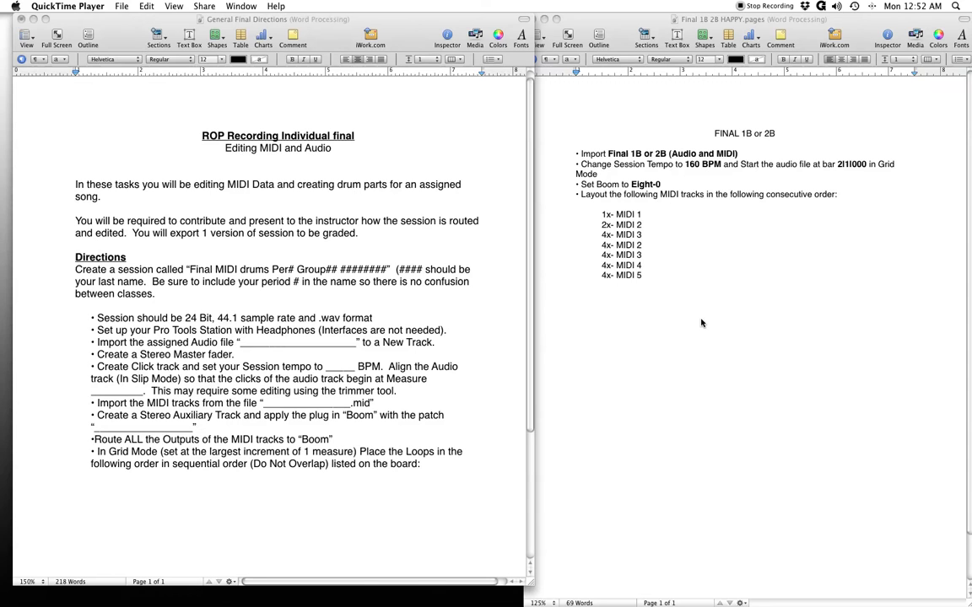
mouse_move(617, 320)
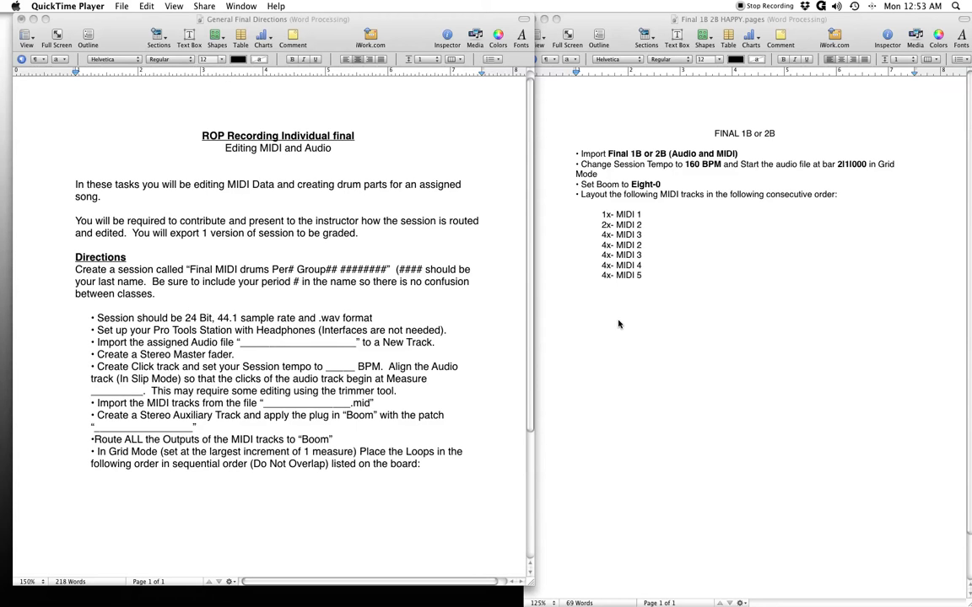
mouse_move(708, 381)
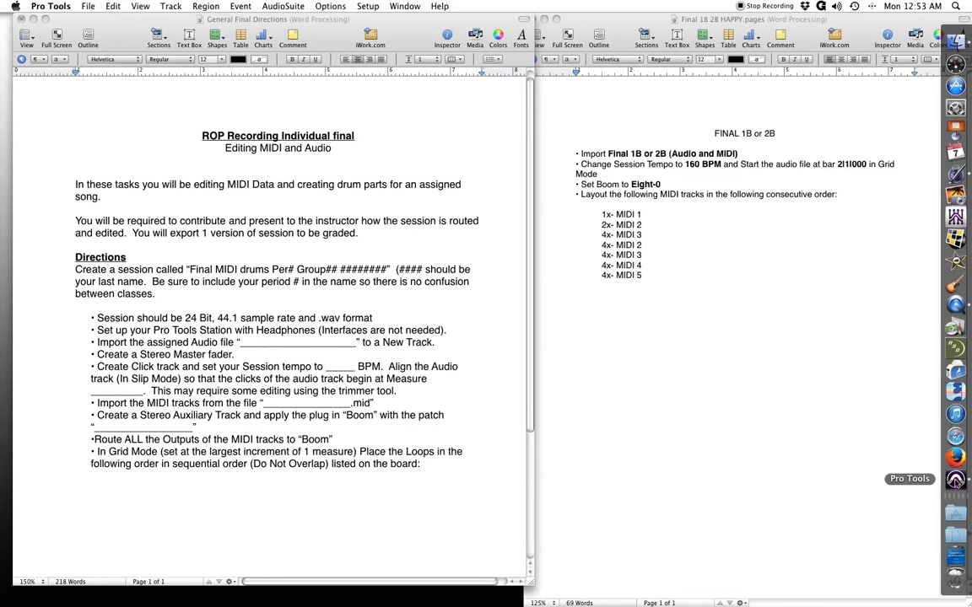
Create a blank session at 44.1 kHz, 24-bit BWF (.WAV) from File > New Session
left_click(88, 6)
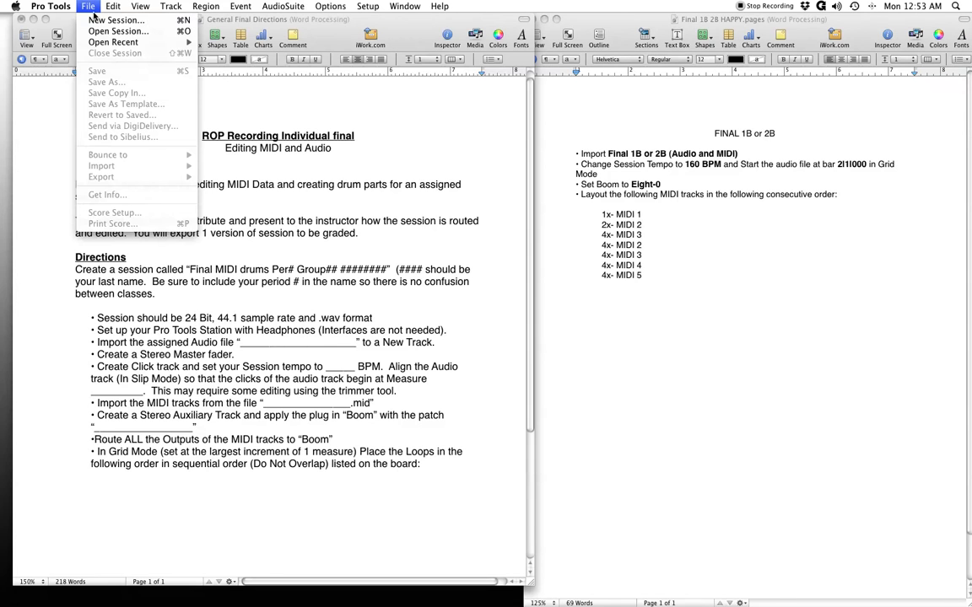
mouse_move(117, 19)
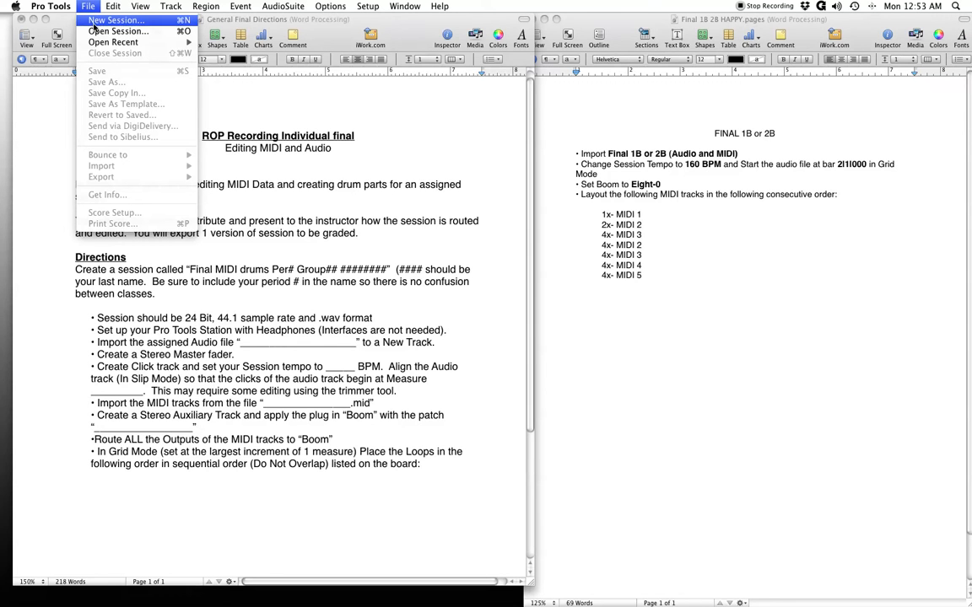
left_click(115, 19)
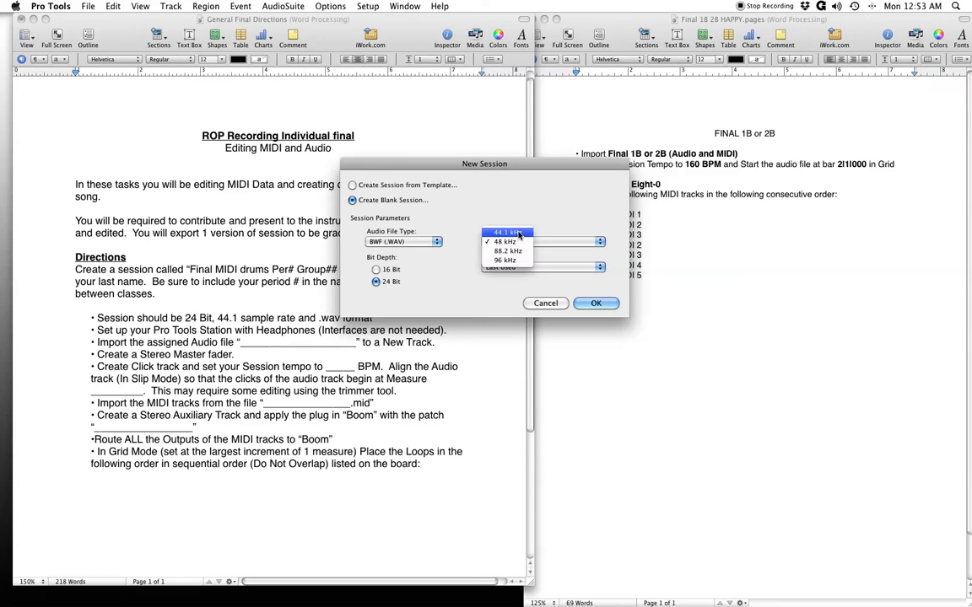
left_click(506, 233)
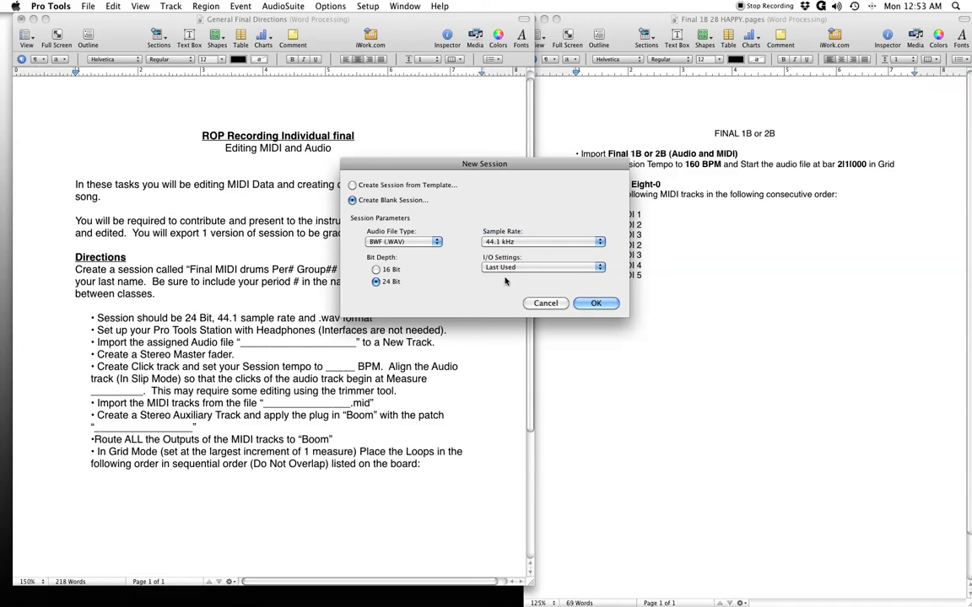
left_click(596, 303)
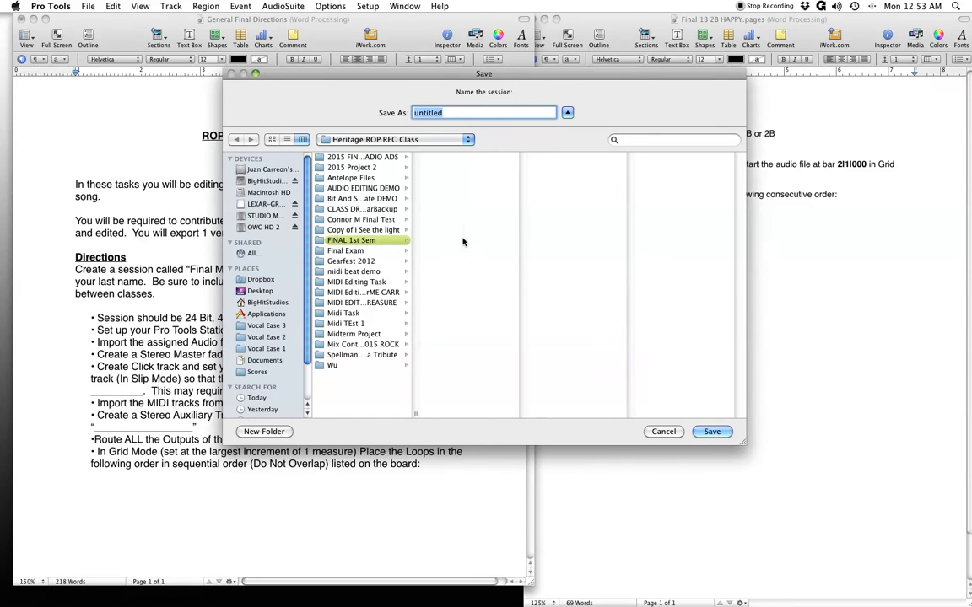
Save the session in FINAL 1st Sem as 'Final MIDI drums' with period and name (PER HOM, Carreon B)
left_click(263, 215)
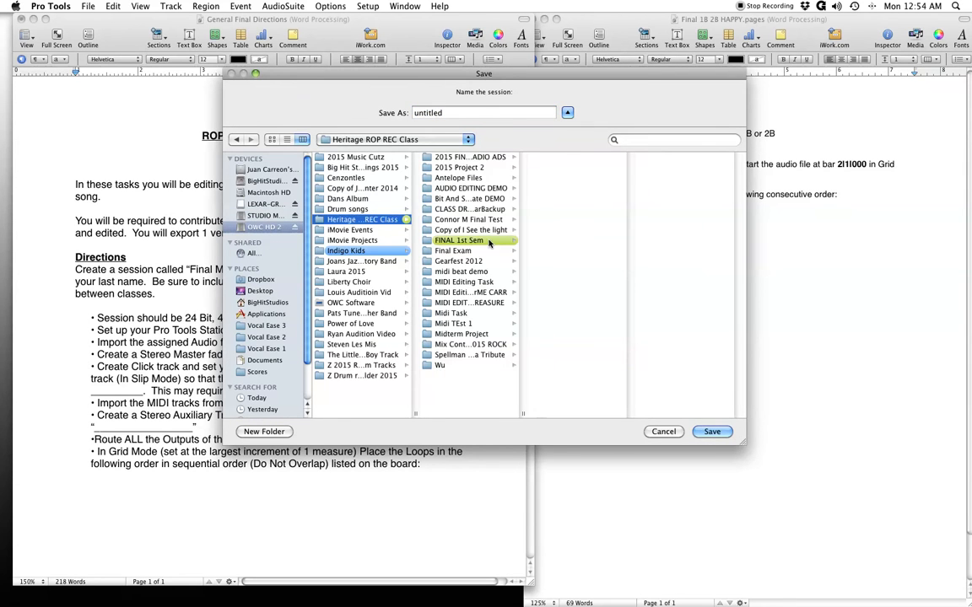
left_click(460, 240)
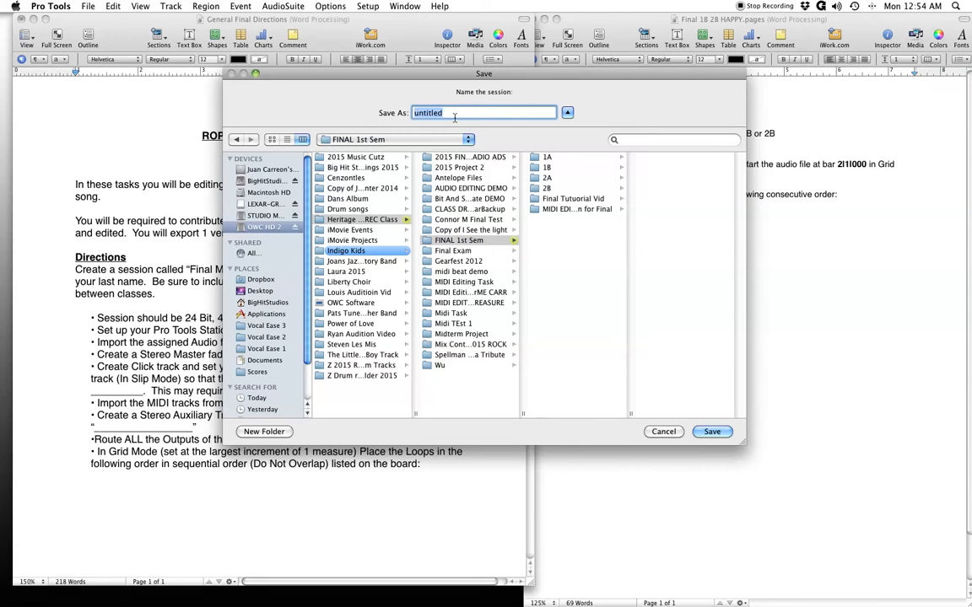
type("Final MIDI")
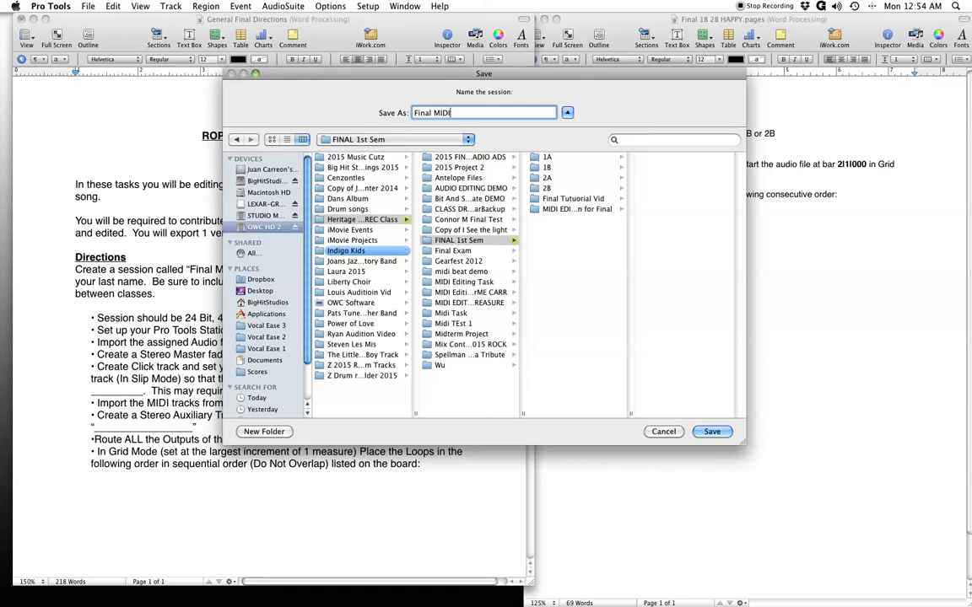
type("drums")
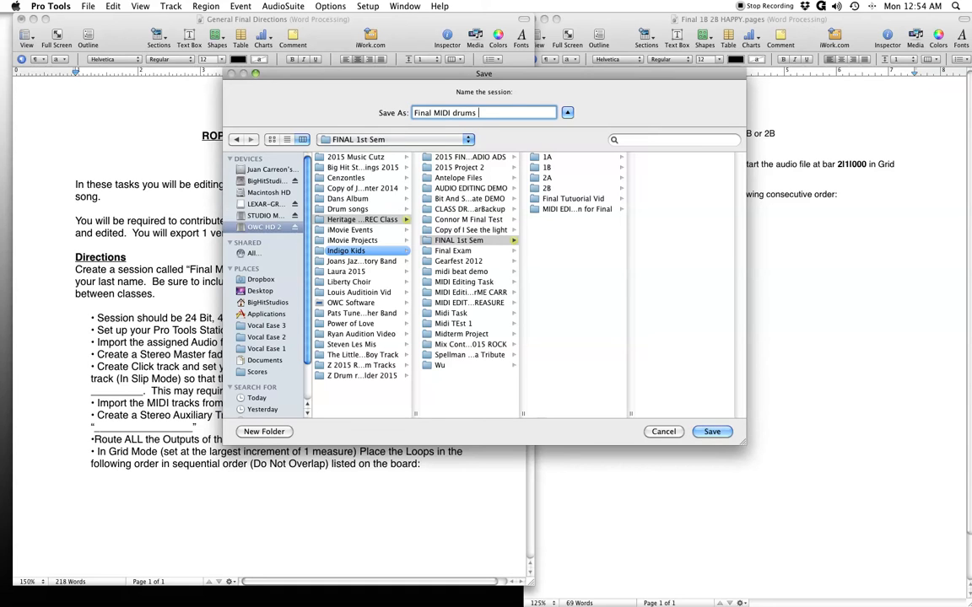
type("PER HOM")
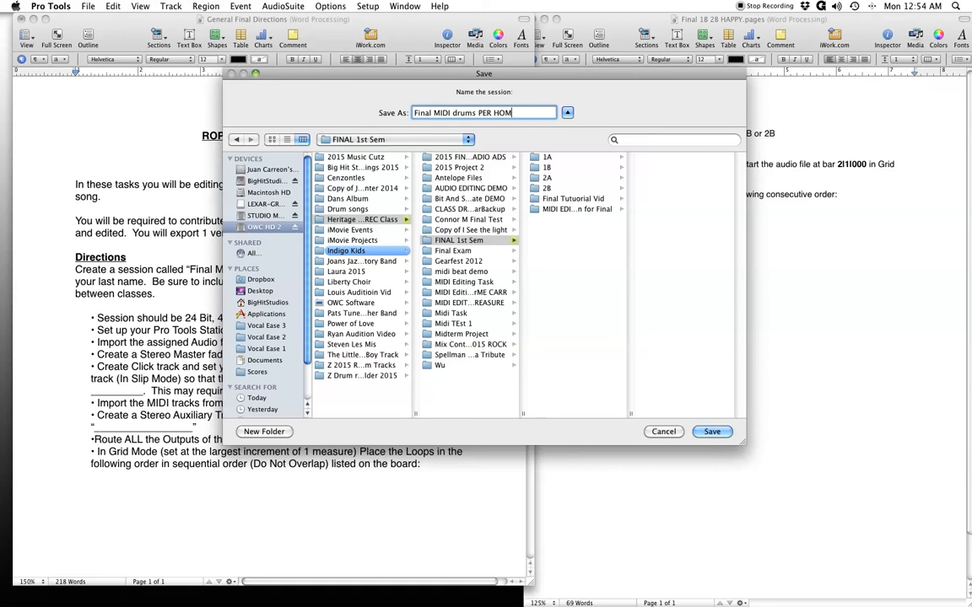
type("C")
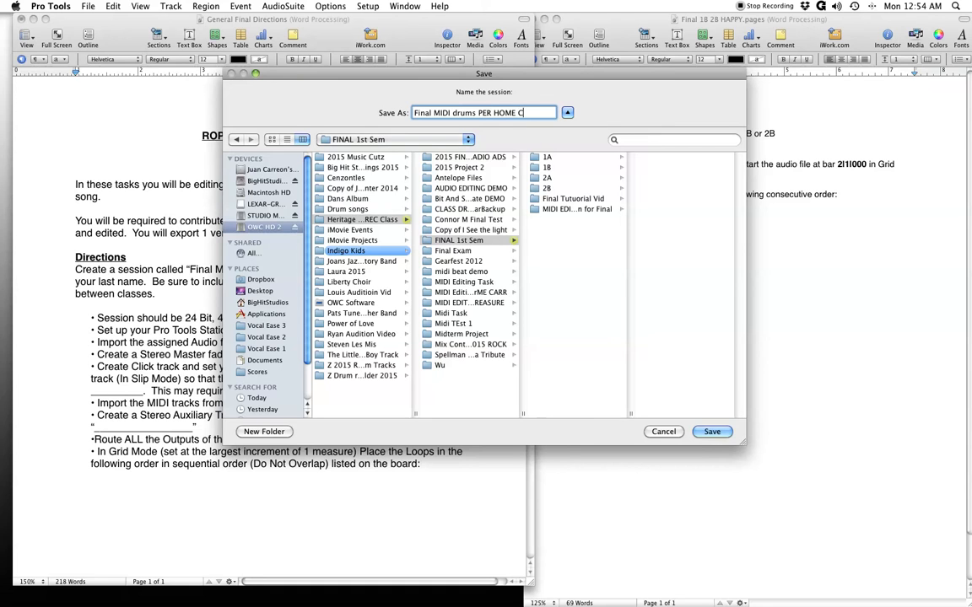
type("arreon 1")
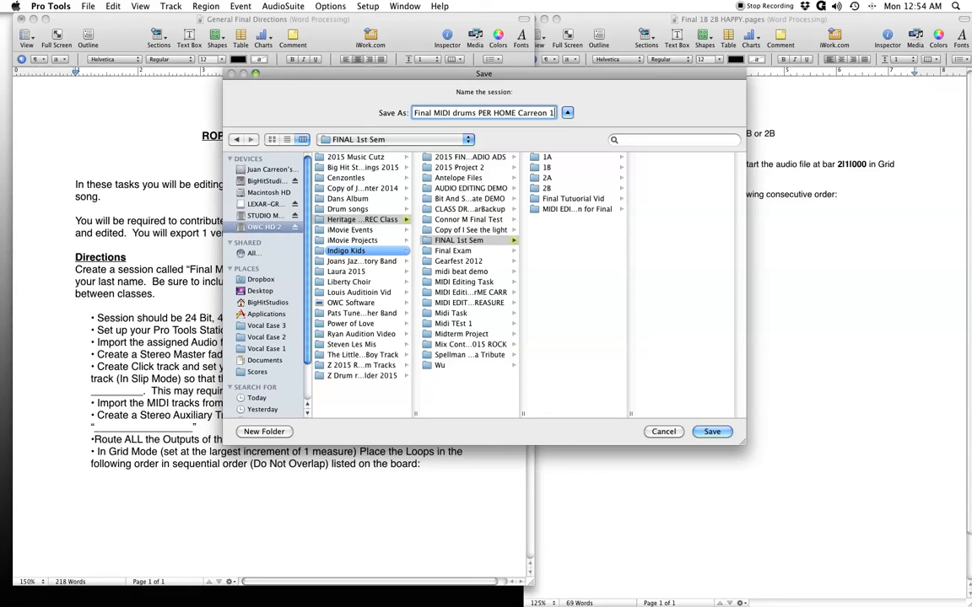
type("B")
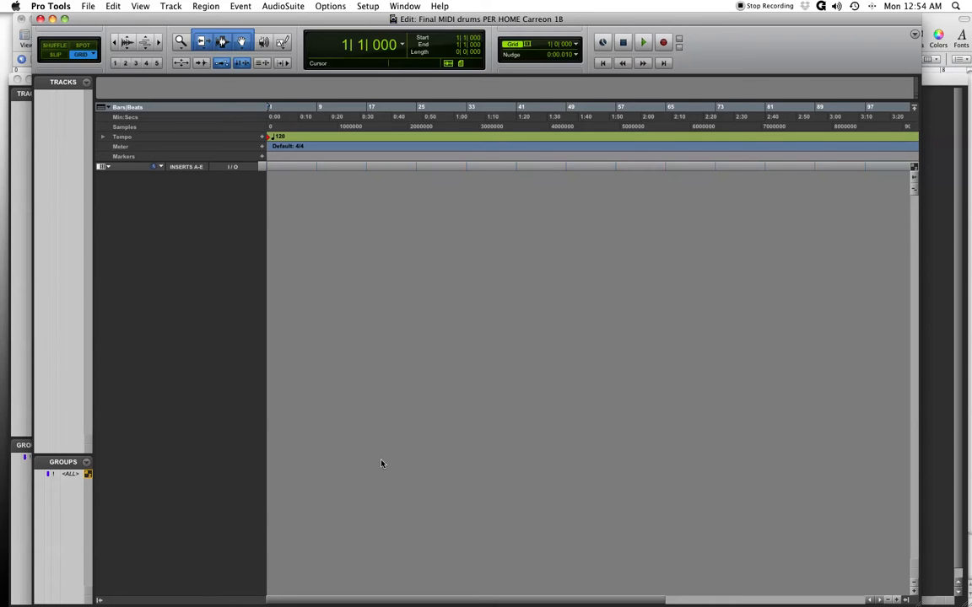
mouse_move(406, 386)
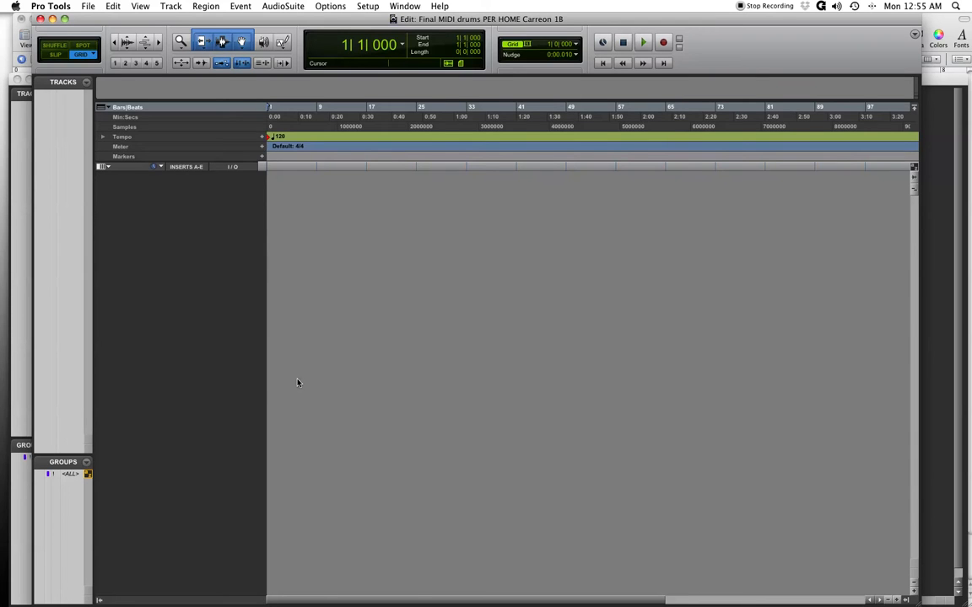
mouse_move(265, 382)
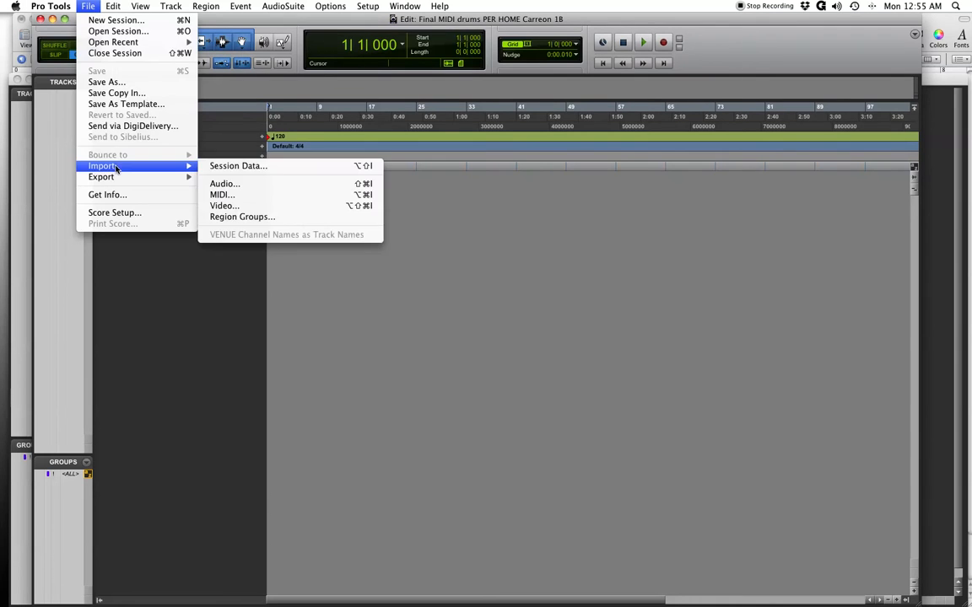
Import Final 1B.mp3 from Indigo Kids > FINAL 1st Sem > 1B, converted into Audio Files
left_click(225, 184)
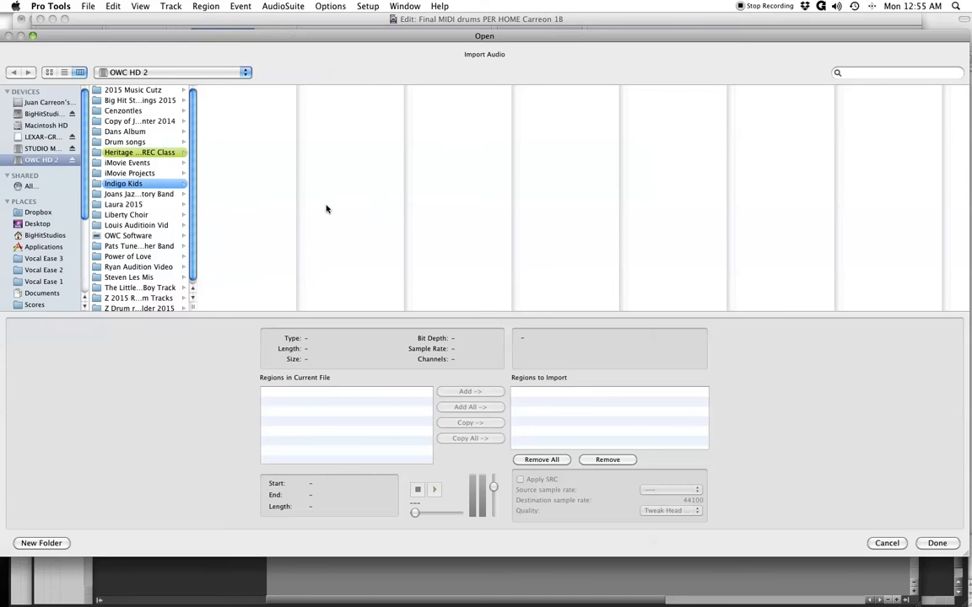
mouse_move(157, 180)
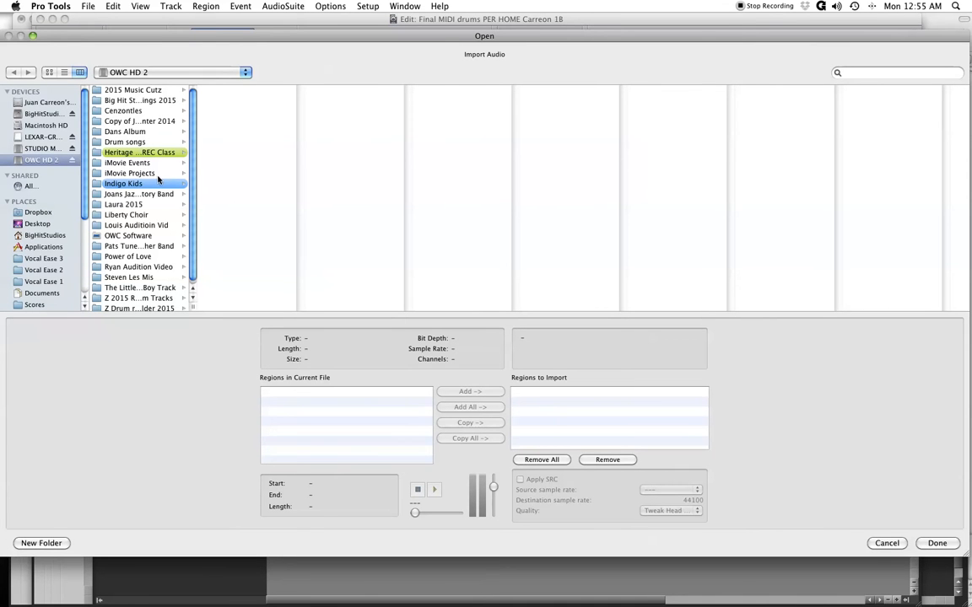
mouse_move(246, 220)
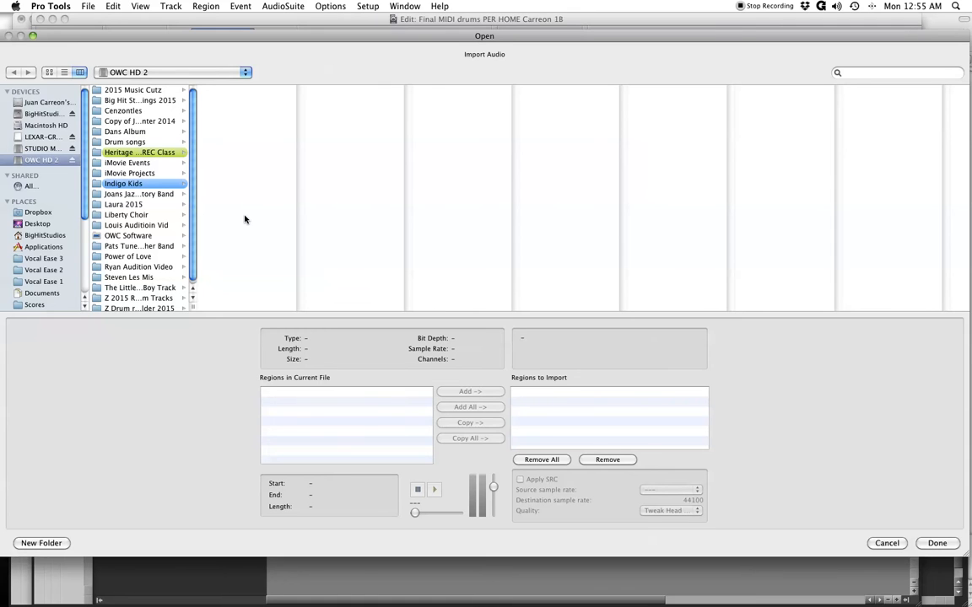
mouse_move(152, 180)
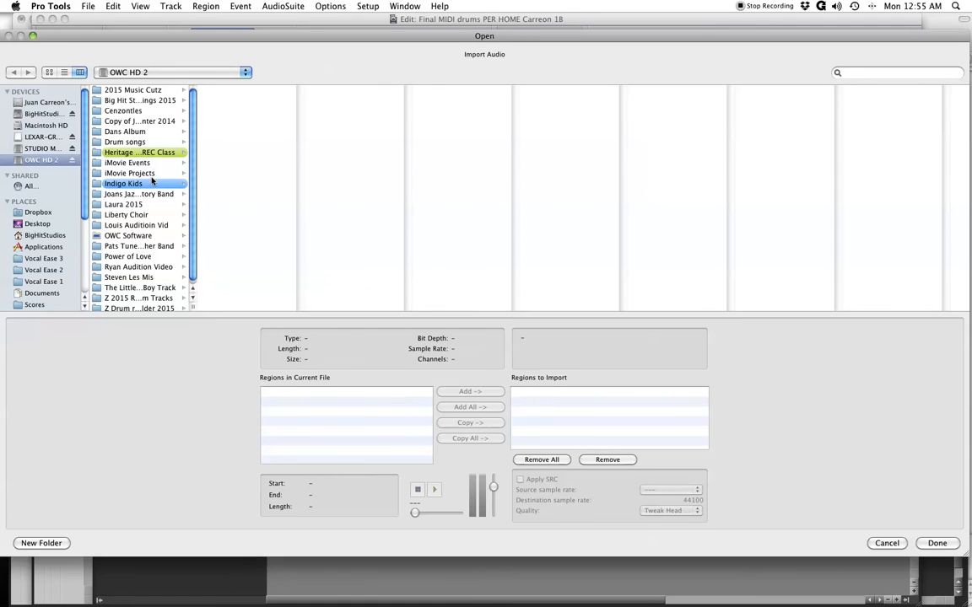
left_click(230, 183)
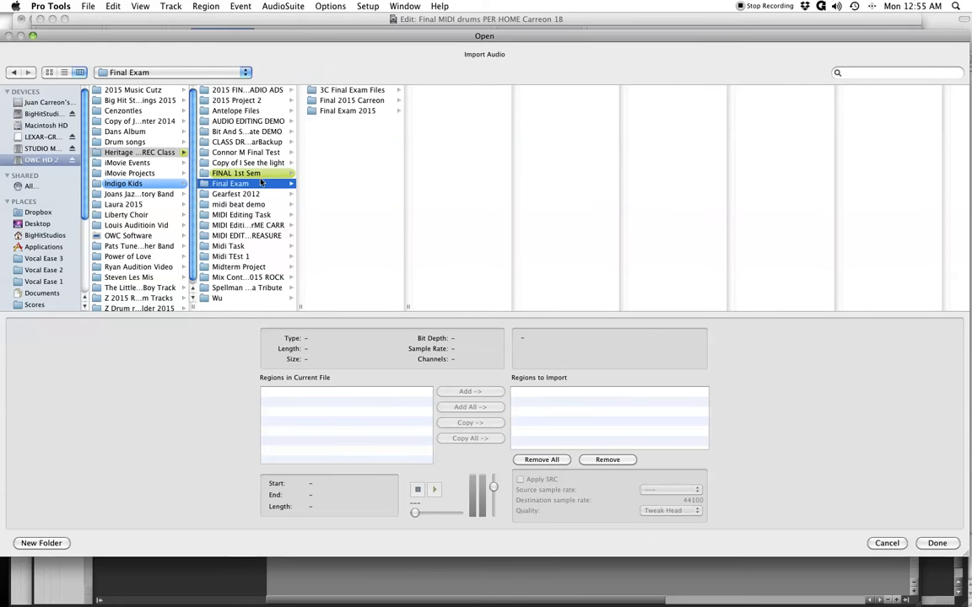
left_click(236, 173)
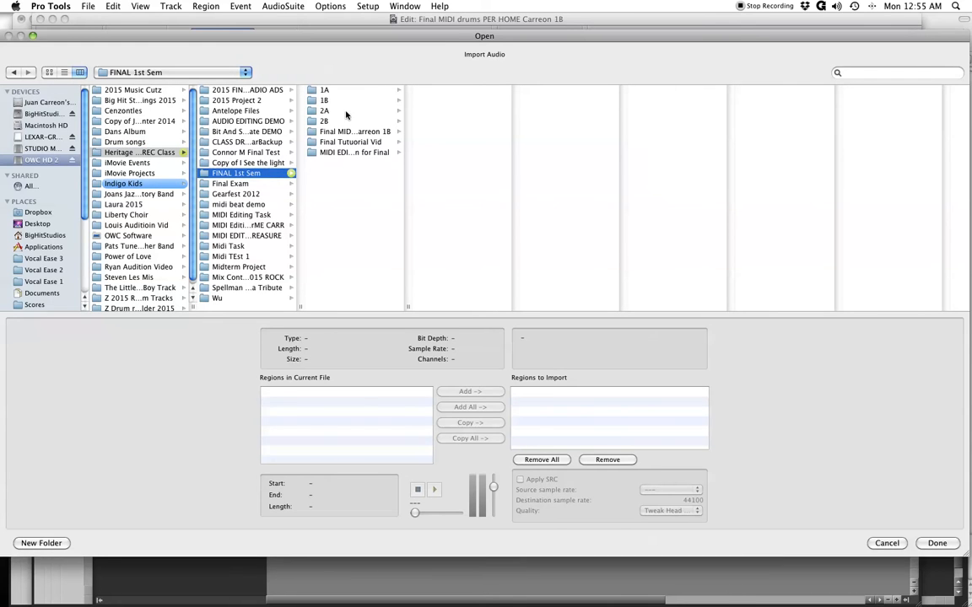
left_click(324, 100)
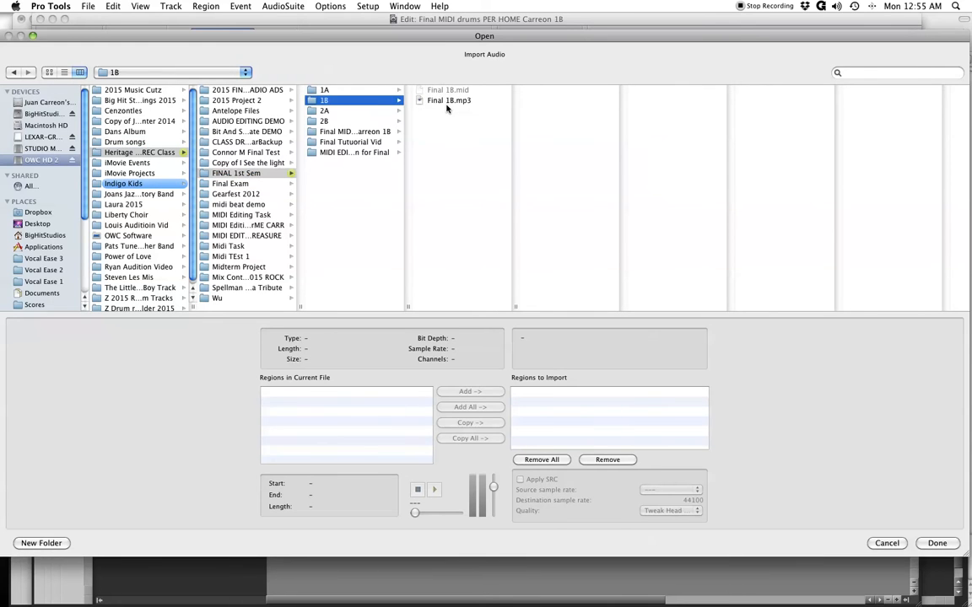
left_click(449, 100)
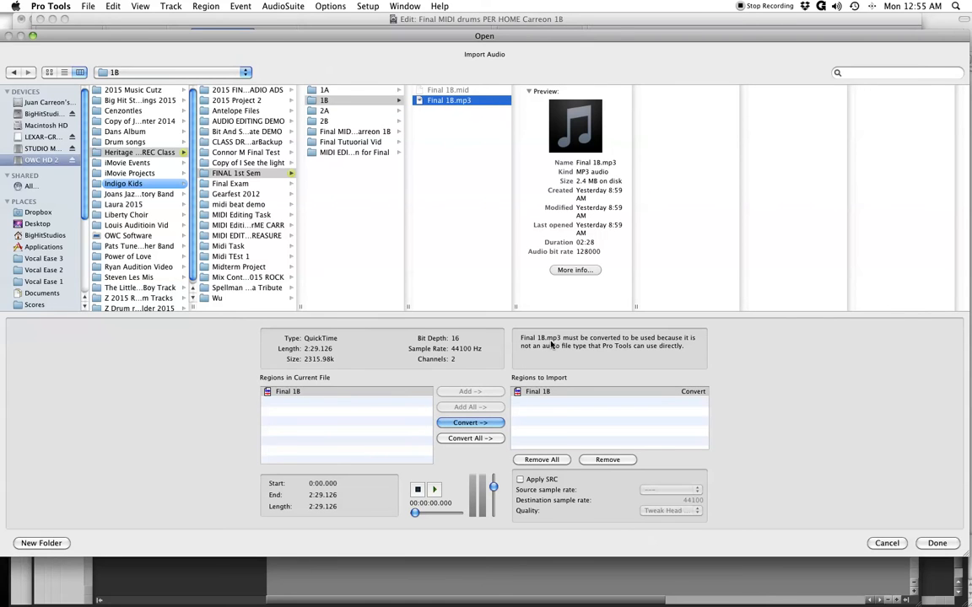
mouse_move(472, 114)
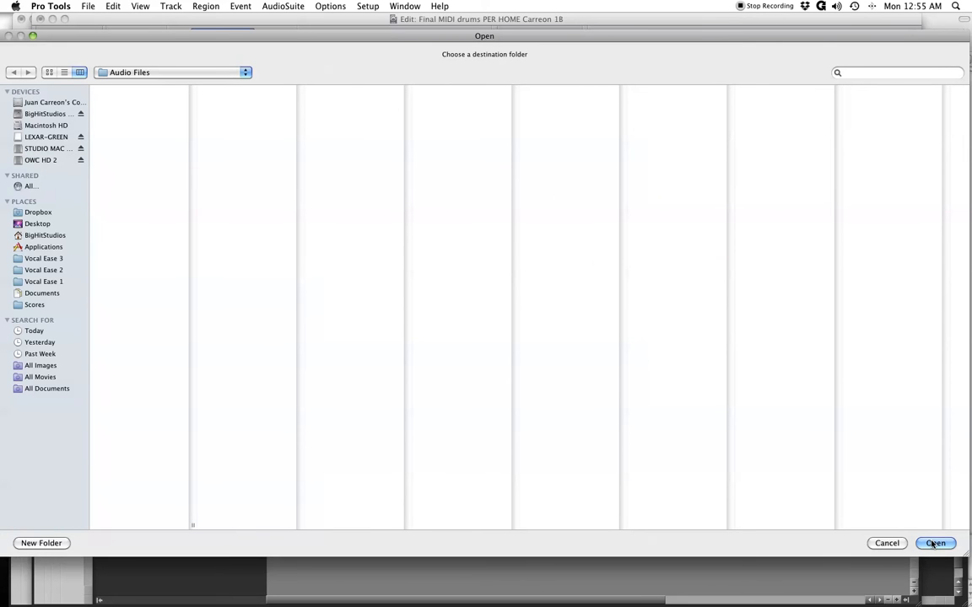
left_click(935, 544)
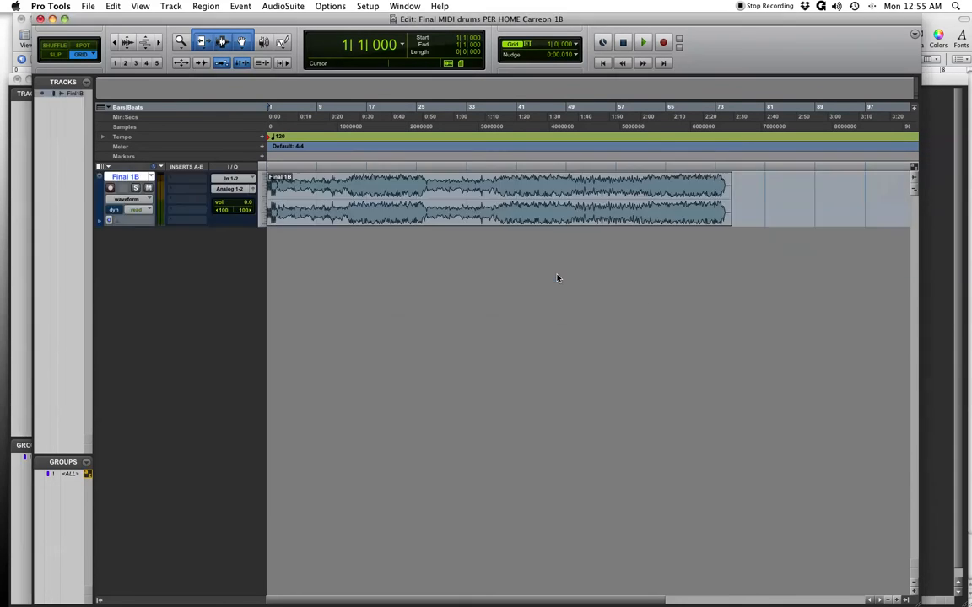
Select the Final 1B clip and begin setting up a new stereo track
left_click(497, 198)
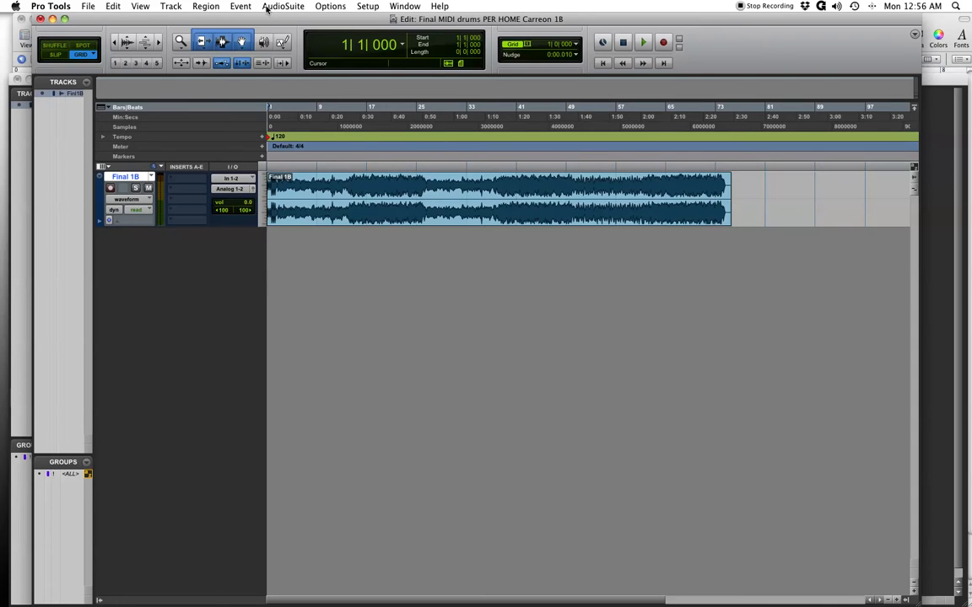
left_click(170, 6)
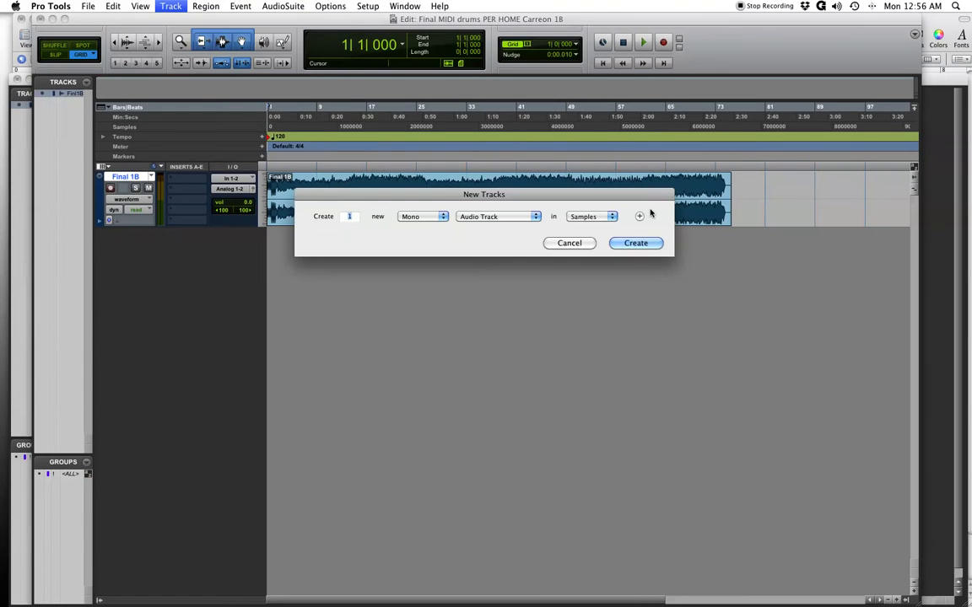
left_click(497, 217)
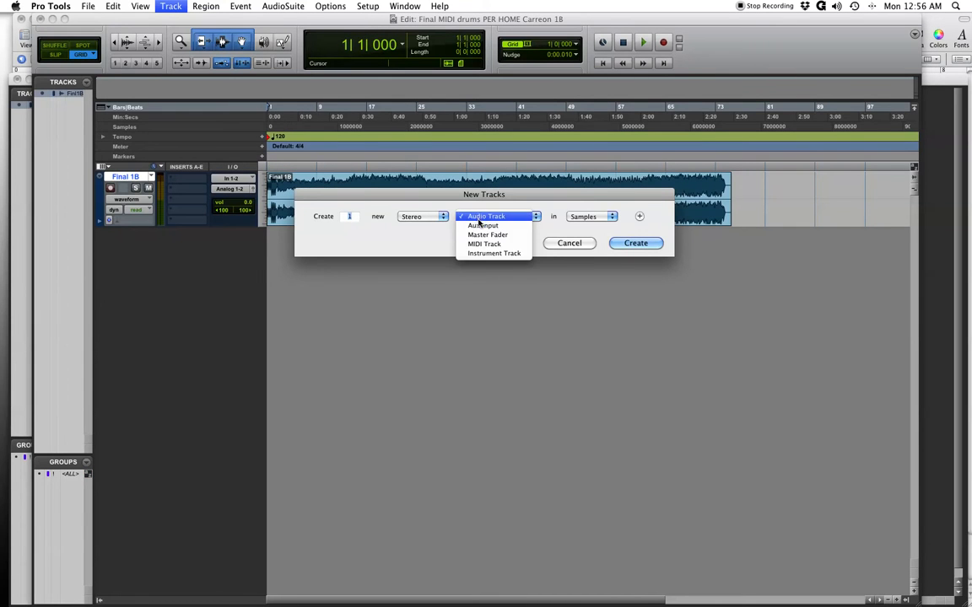
mouse_move(490, 235)
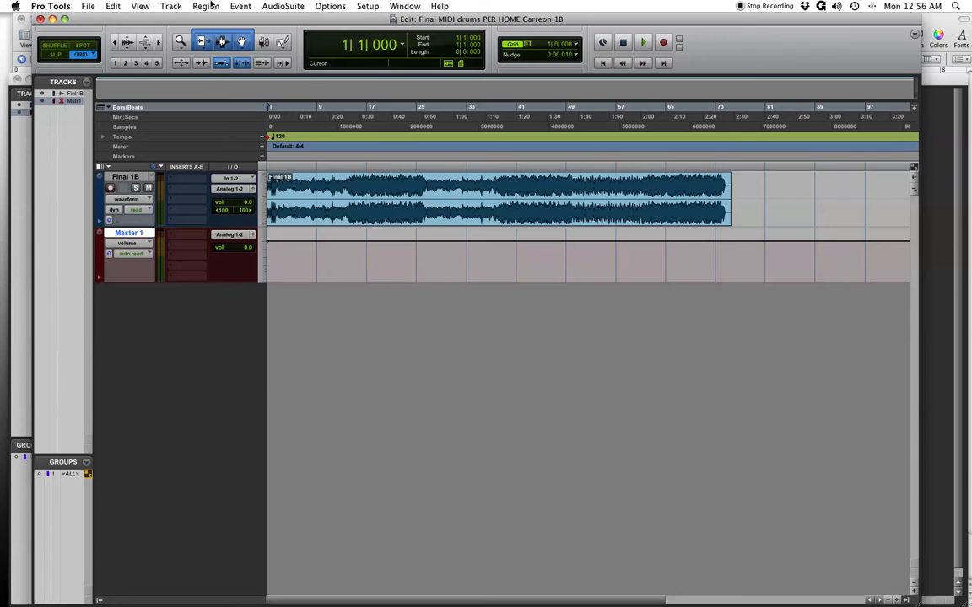
Add a click track from the Track menu
left_click(171, 6)
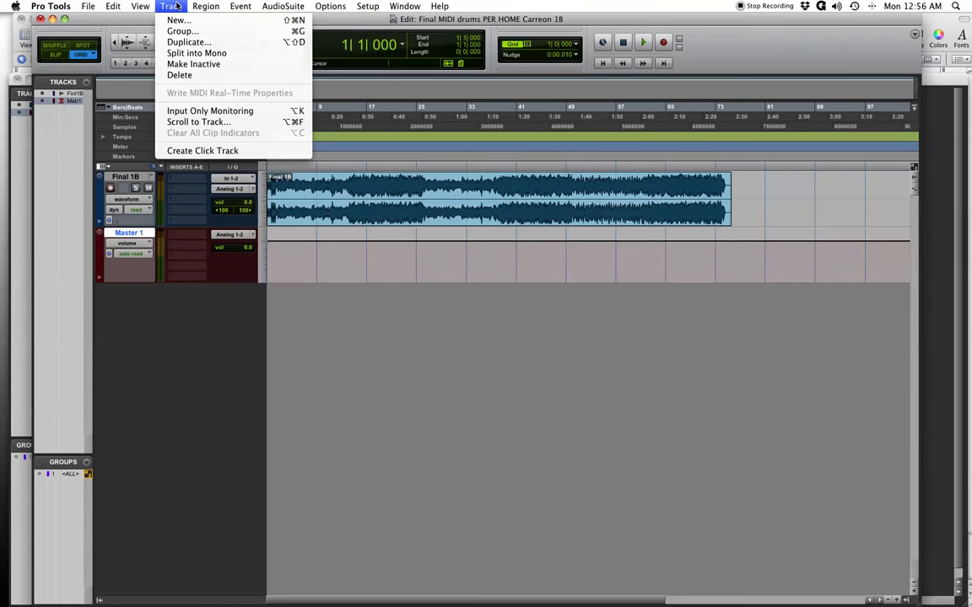
mouse_move(202, 150)
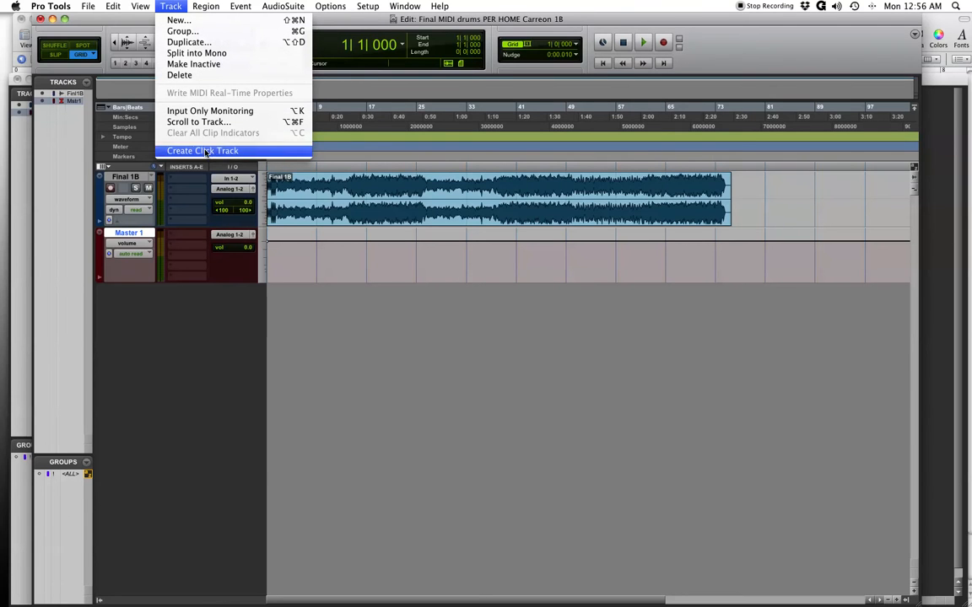
left_click(203, 150)
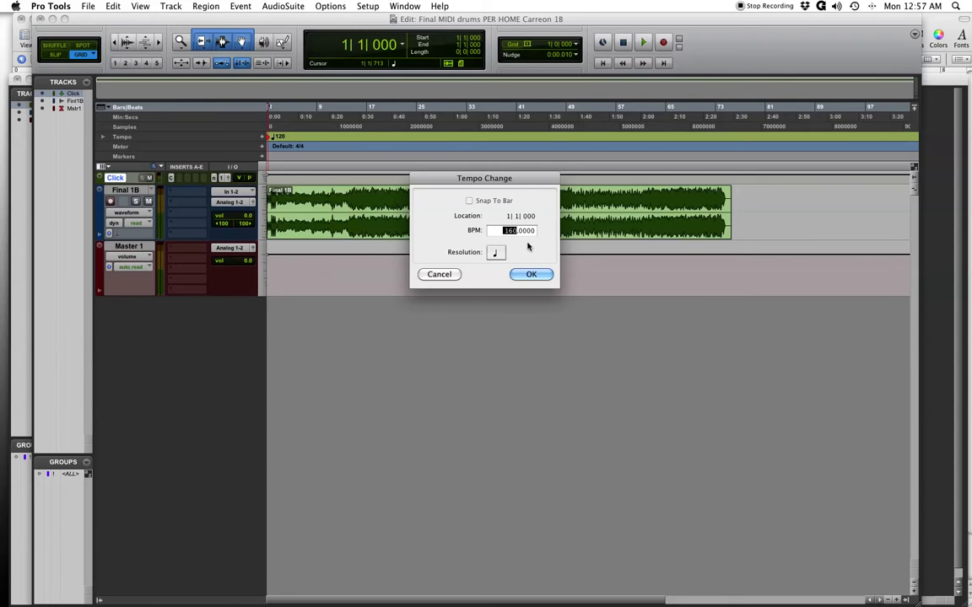
Confirm the 160 BPM tempo change and switch the edit mode to Grid
left_click(531, 274)
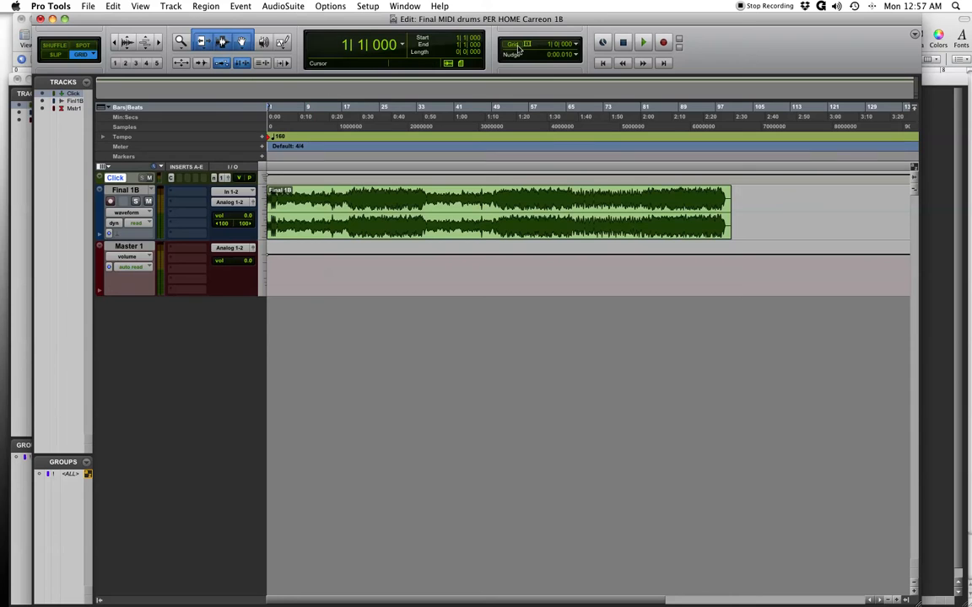
left_click(82, 55)
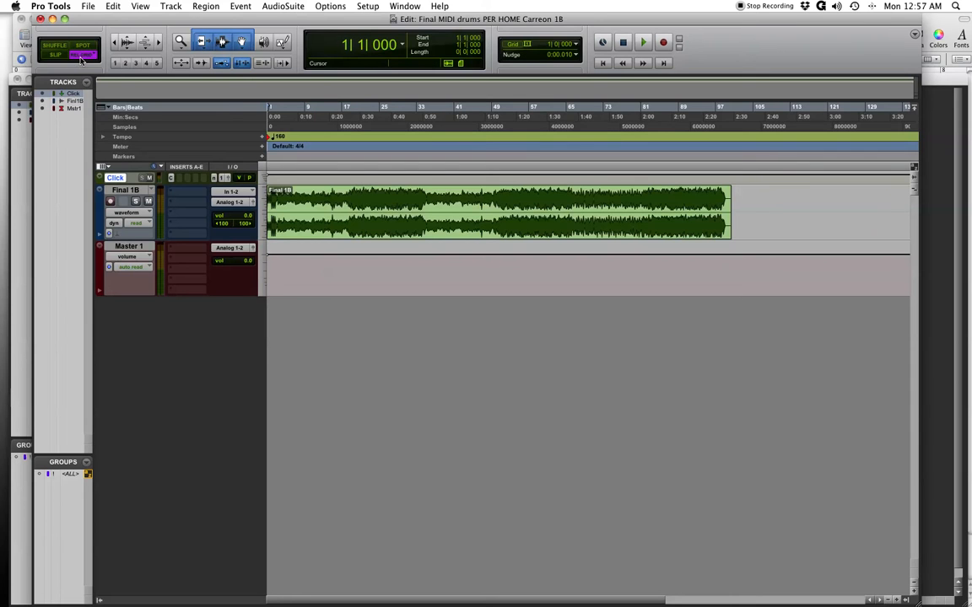
left_click(82, 54)
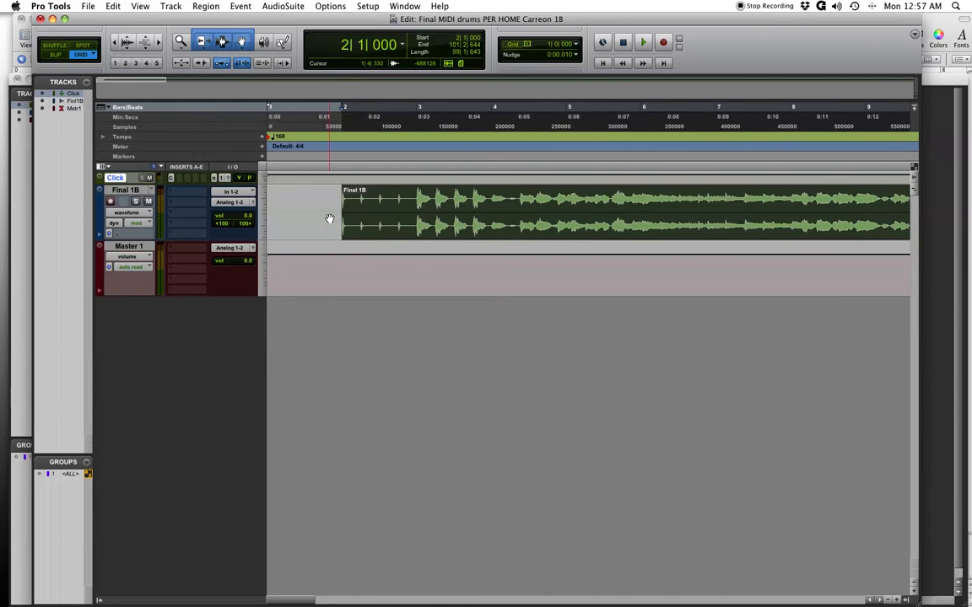
Select the Final 1B clip, choose a nudge increment, and nudge it onto bar 2
left_click(643, 42)
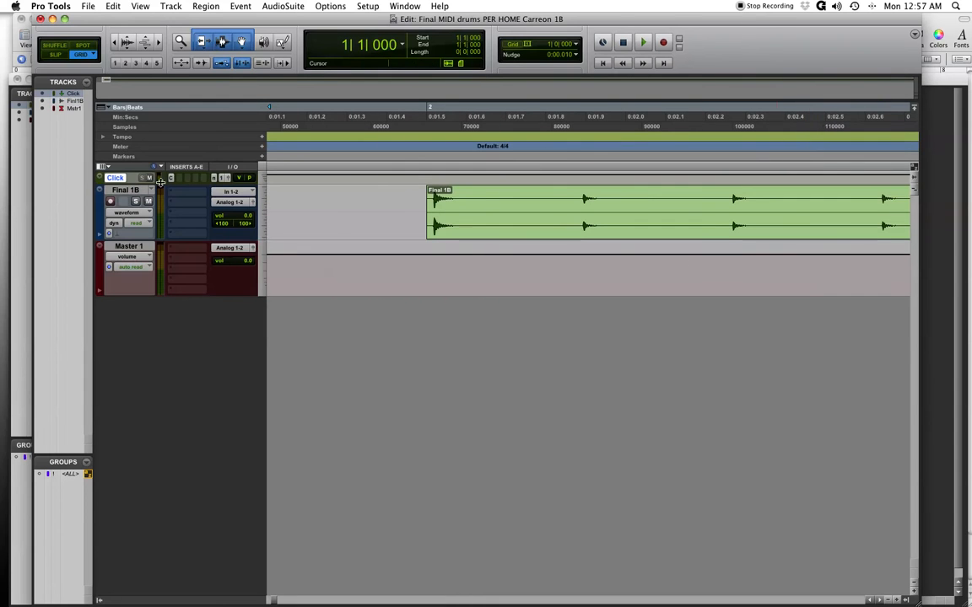
left_click(426, 211)
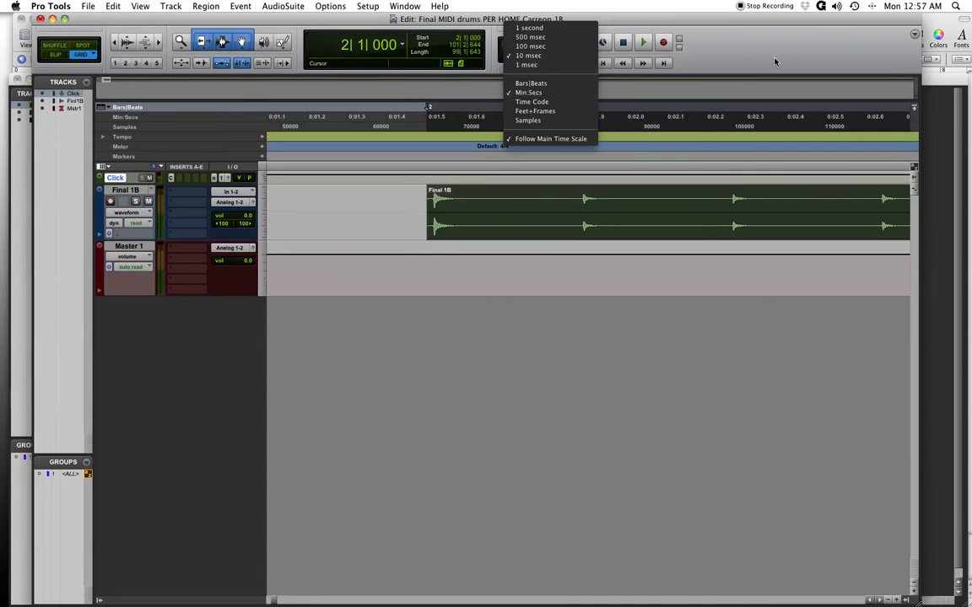
left_click(528, 92)
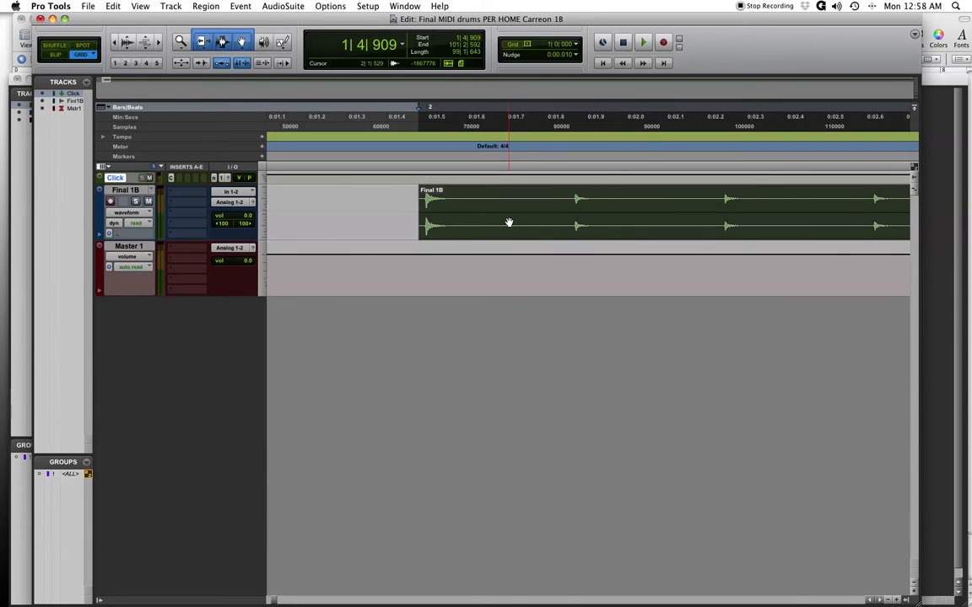
left_click(643, 42)
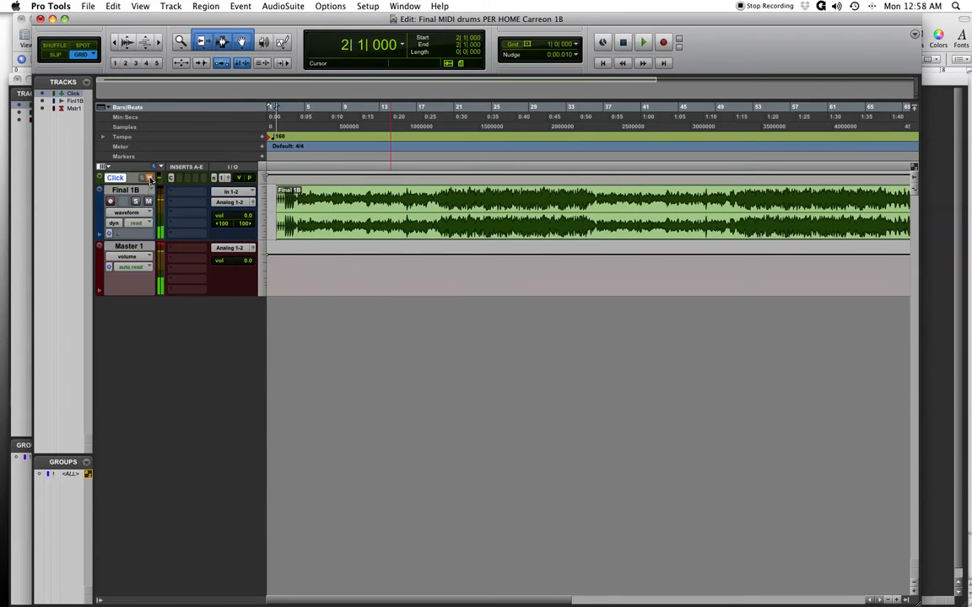
Mute the Click track and check the clip still starts at bar 2
left_click(148, 177)
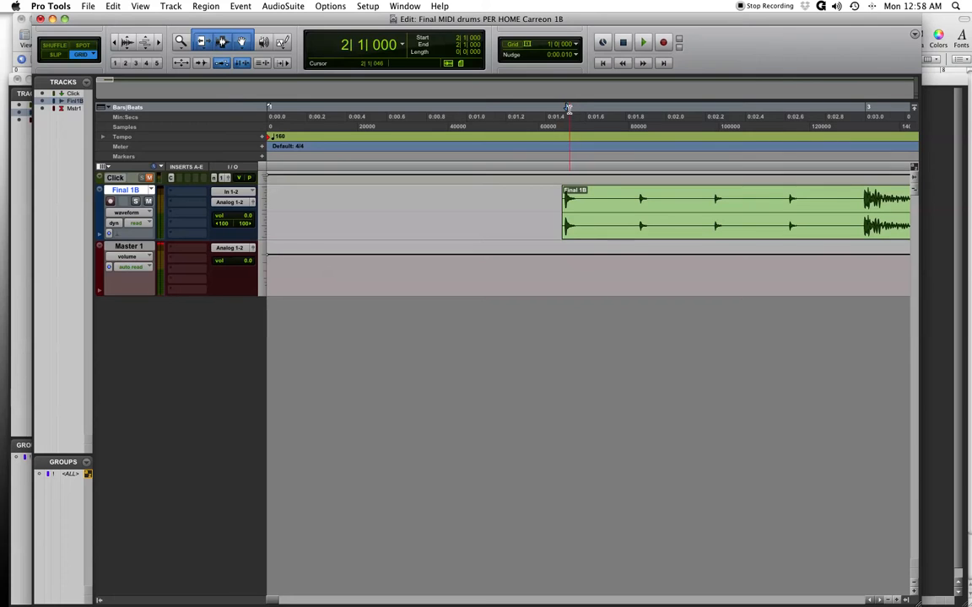
left_click(375, 136)
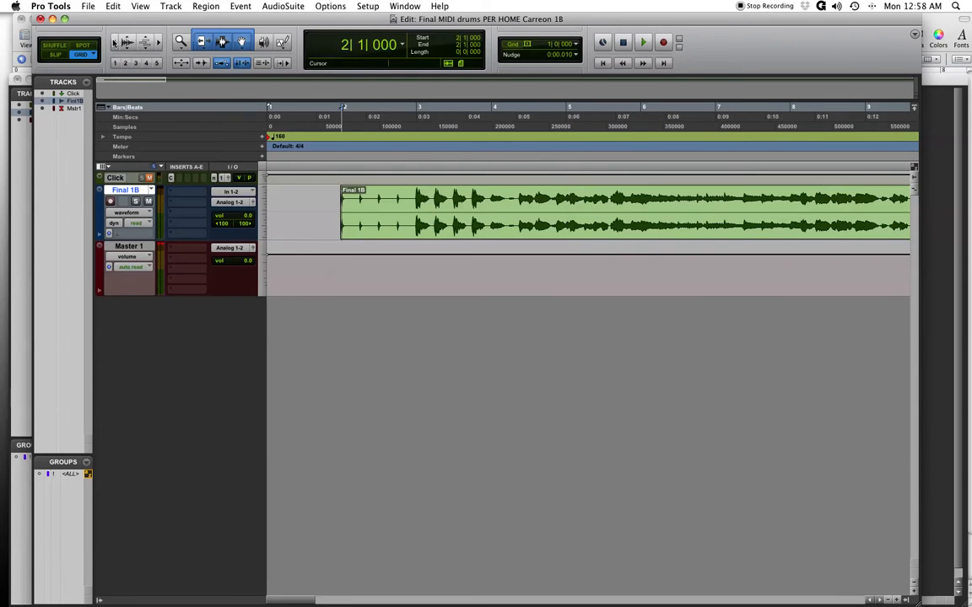
mouse_move(183, 64)
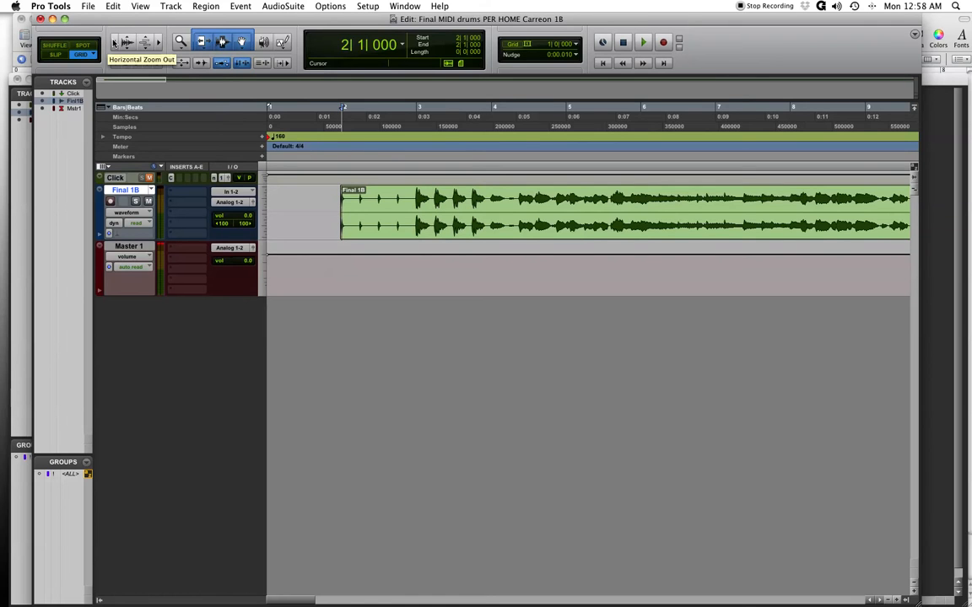
mouse_move(962, 304)
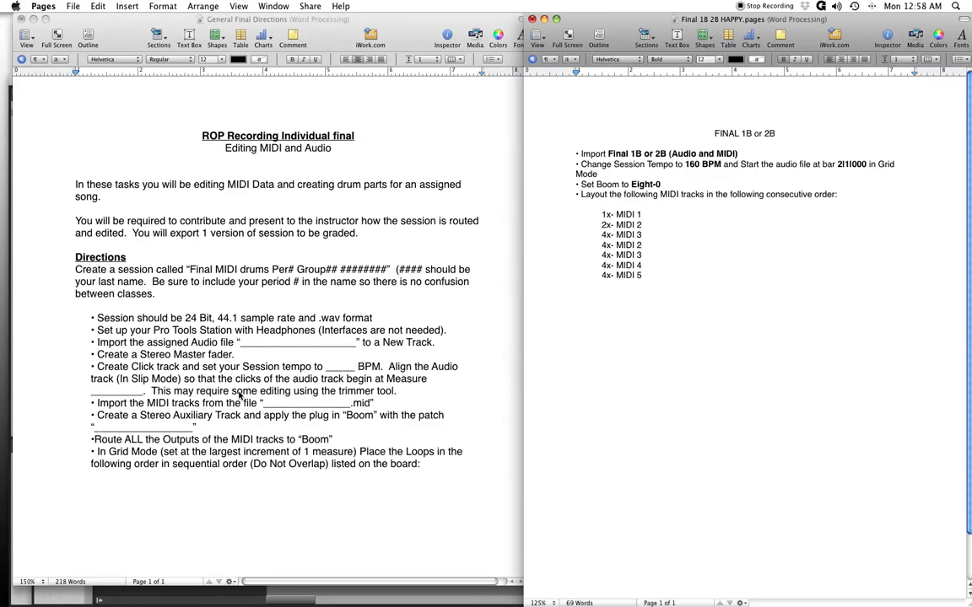
mouse_move(331, 363)
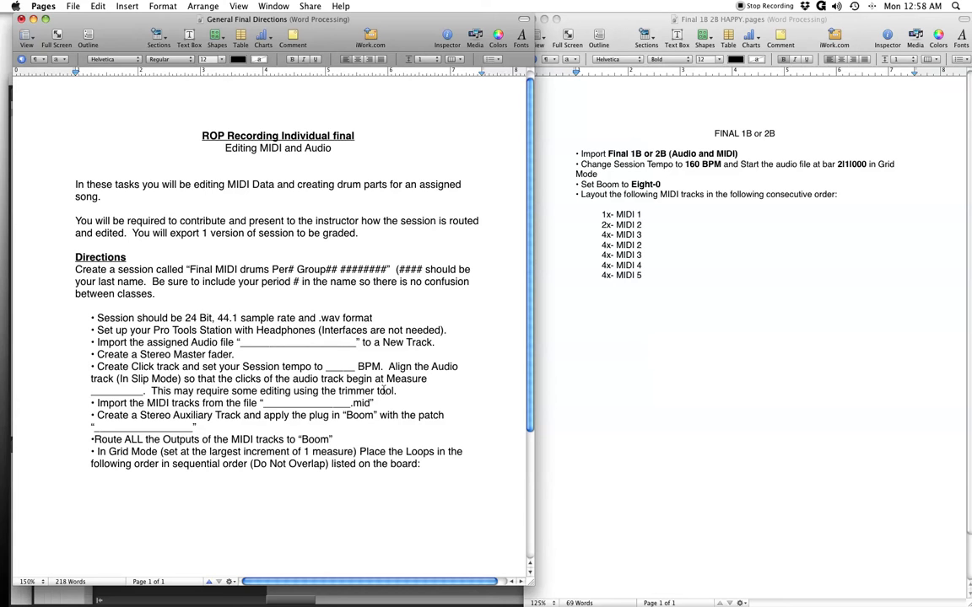
mouse_move(401, 358)
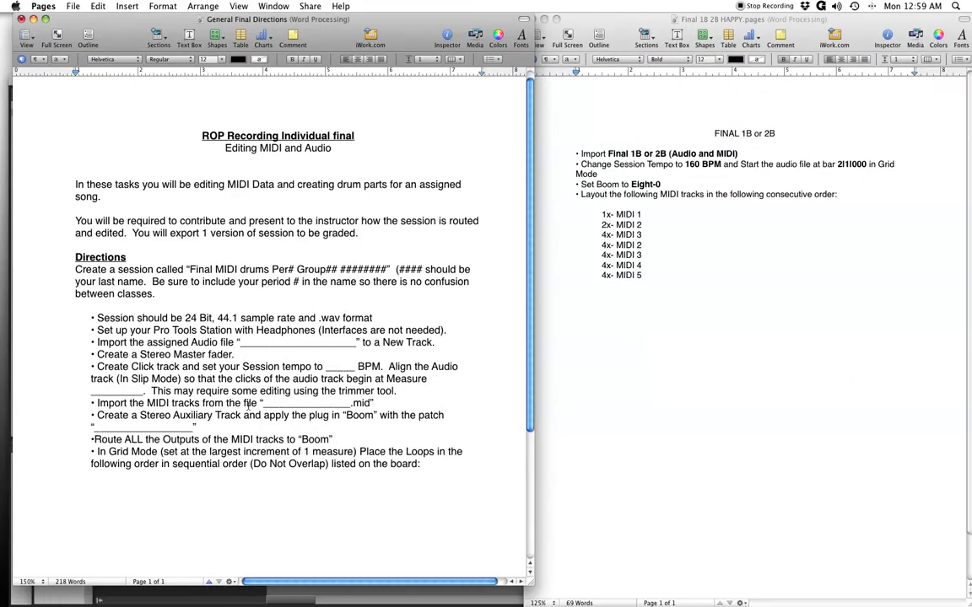
mouse_move(962, 413)
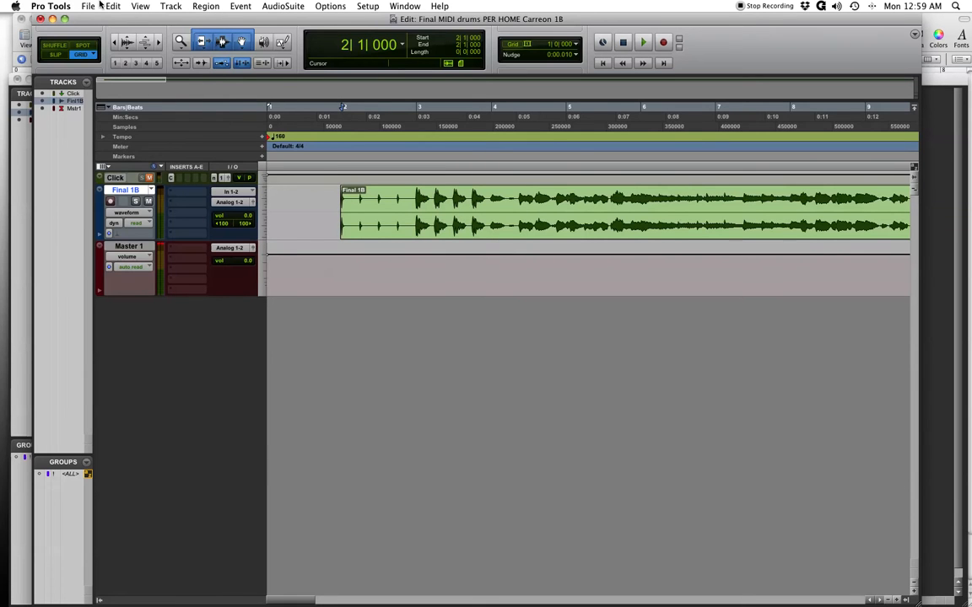
Start a MIDI import and choose Final 1B.mid from the 1B folder
left_click(88, 5)
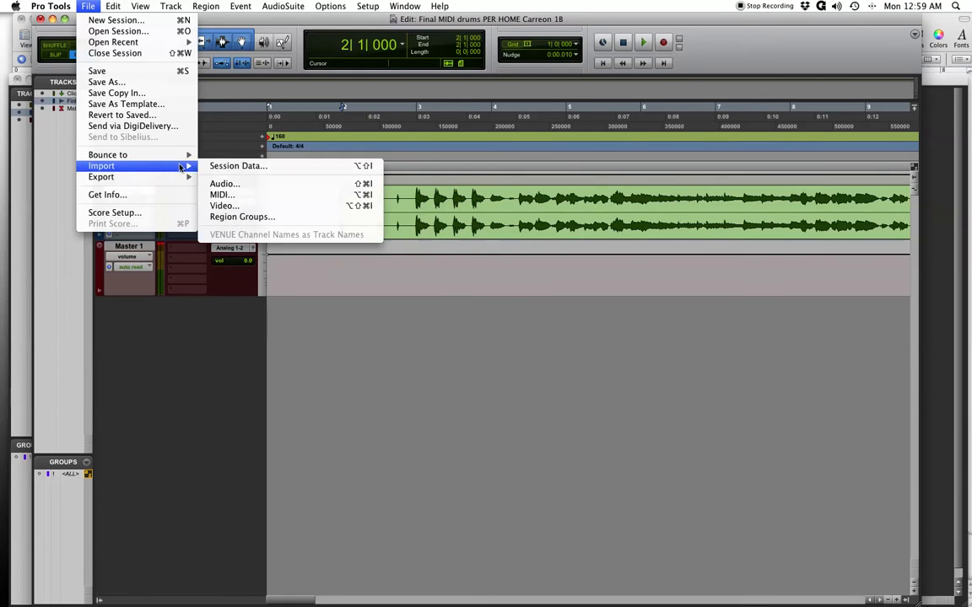
left_click(221, 195)
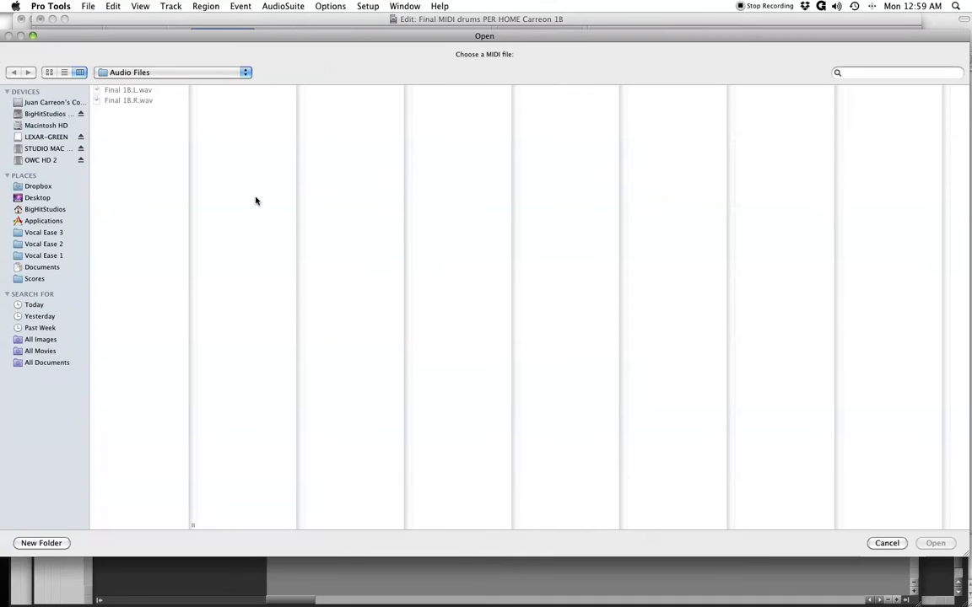
left_click(173, 71)
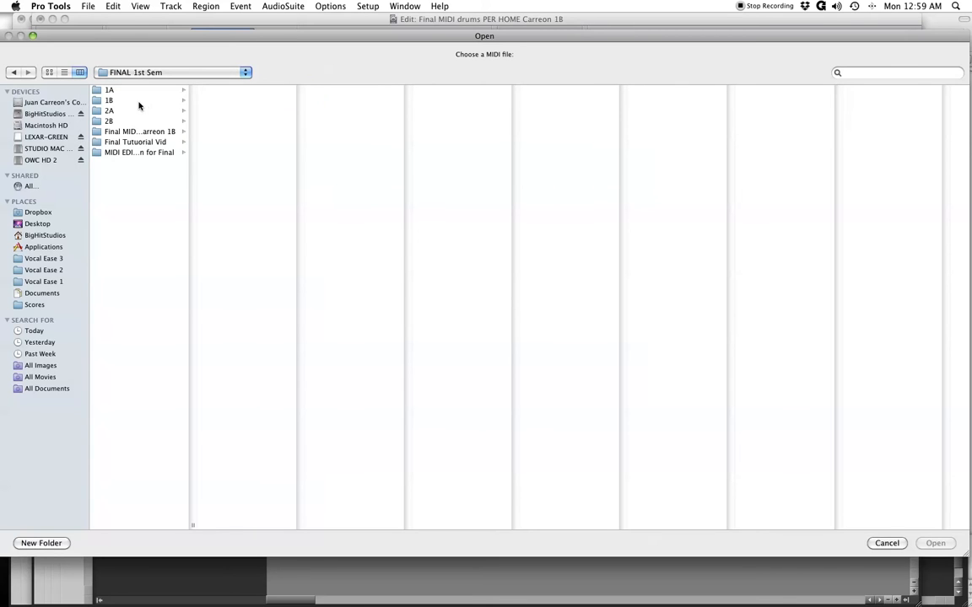
left_click(109, 90)
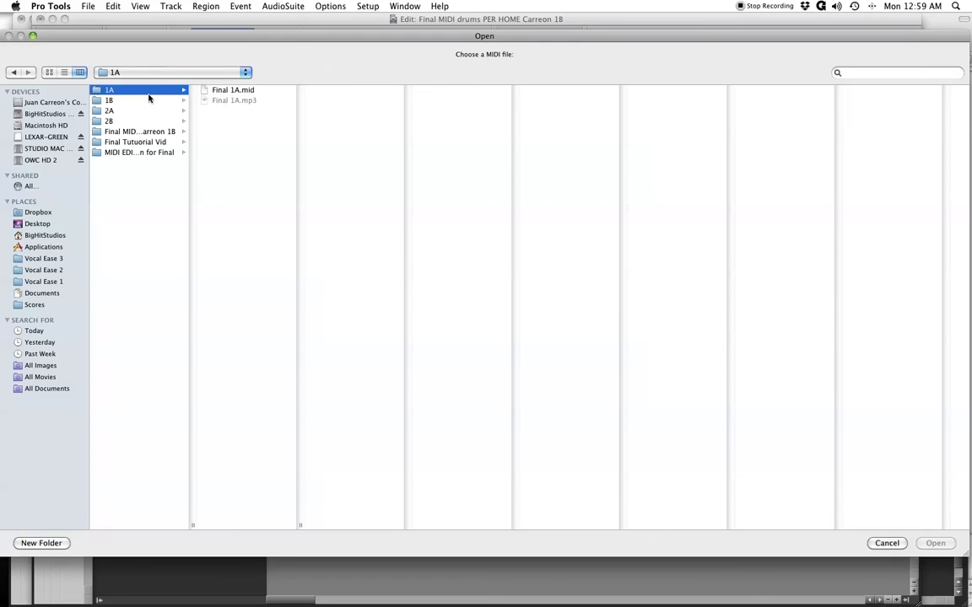
left_click(109, 101)
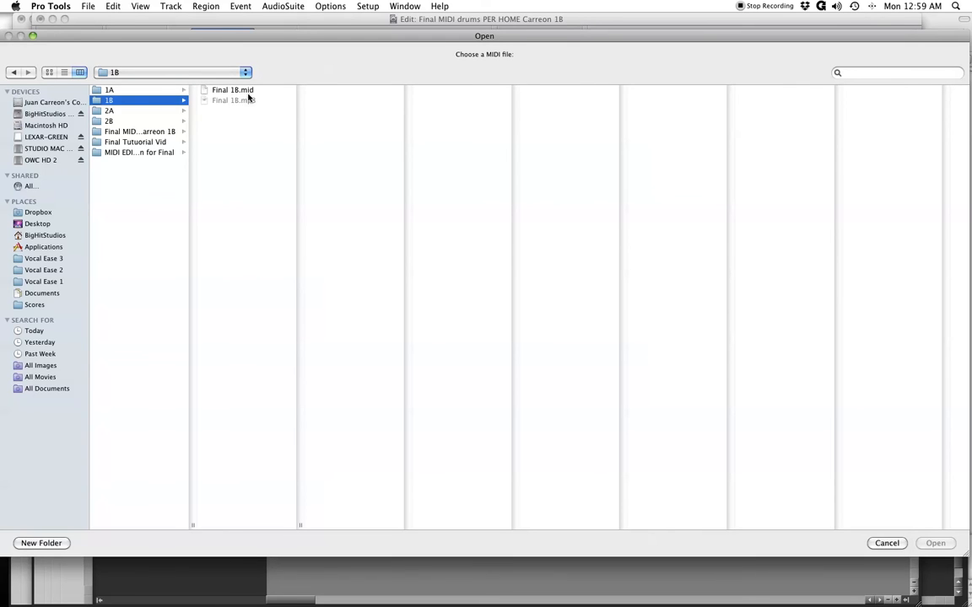
left_click(935, 544)
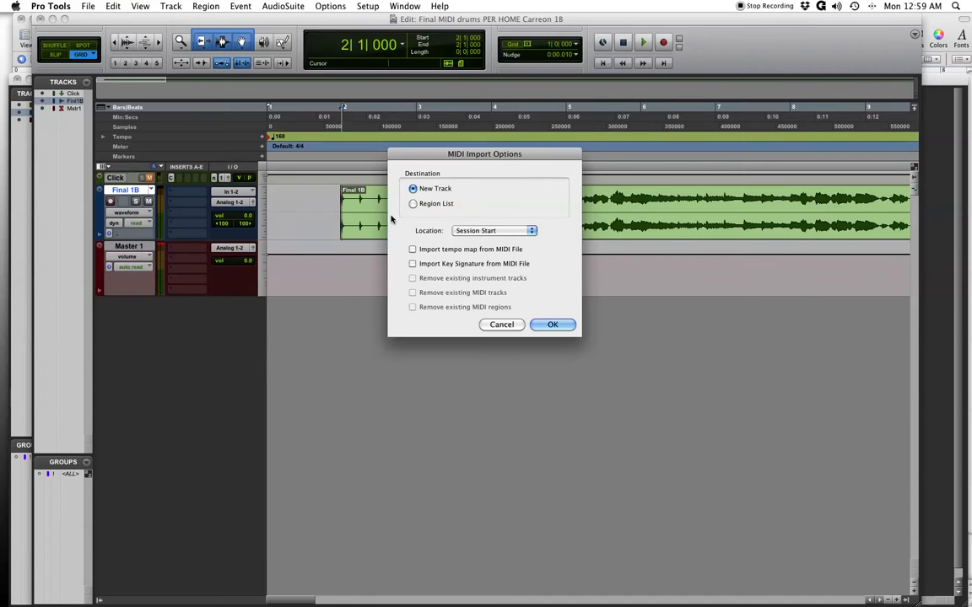
mouse_move(469, 243)
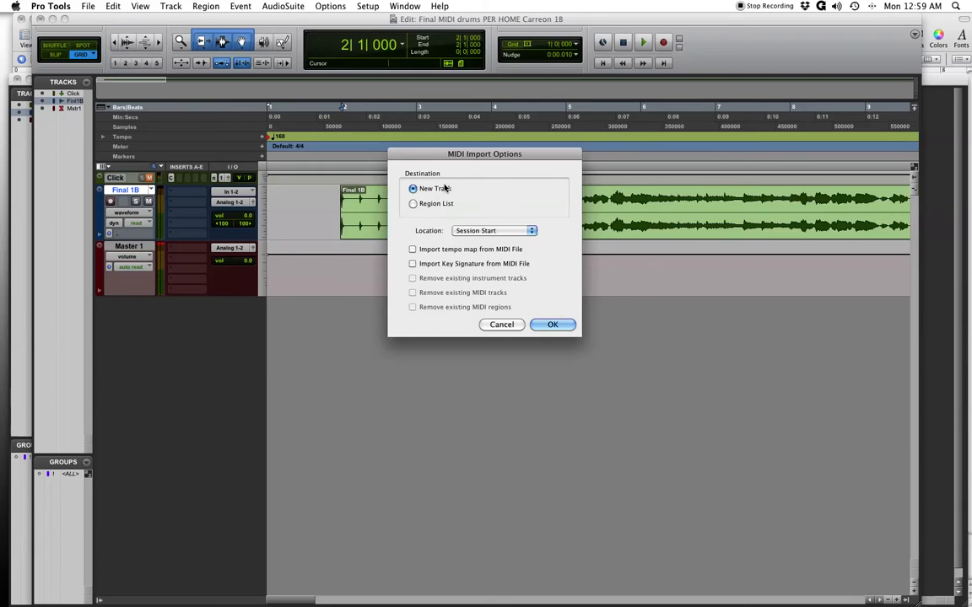
mouse_move(472, 236)
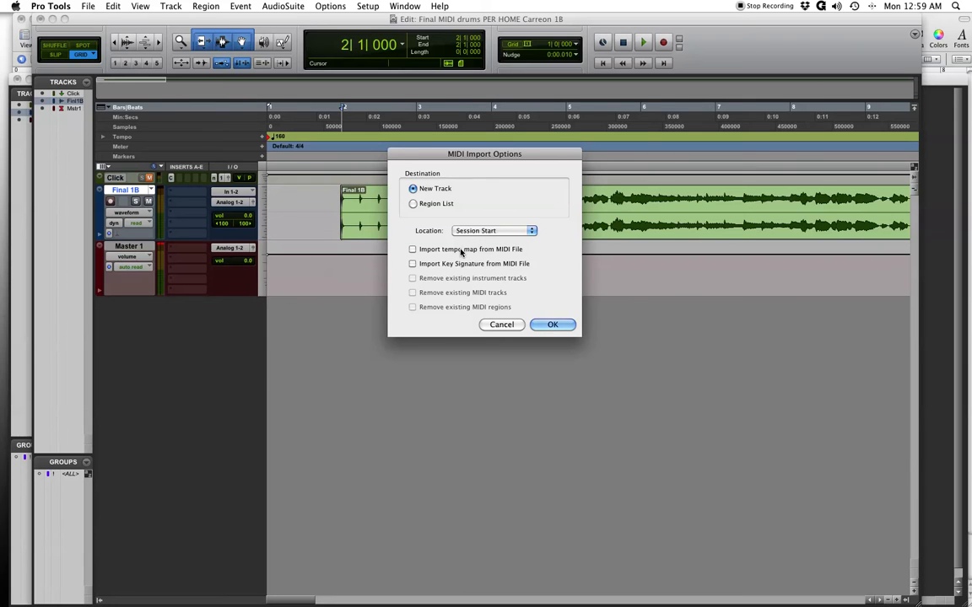
mouse_move(300, 164)
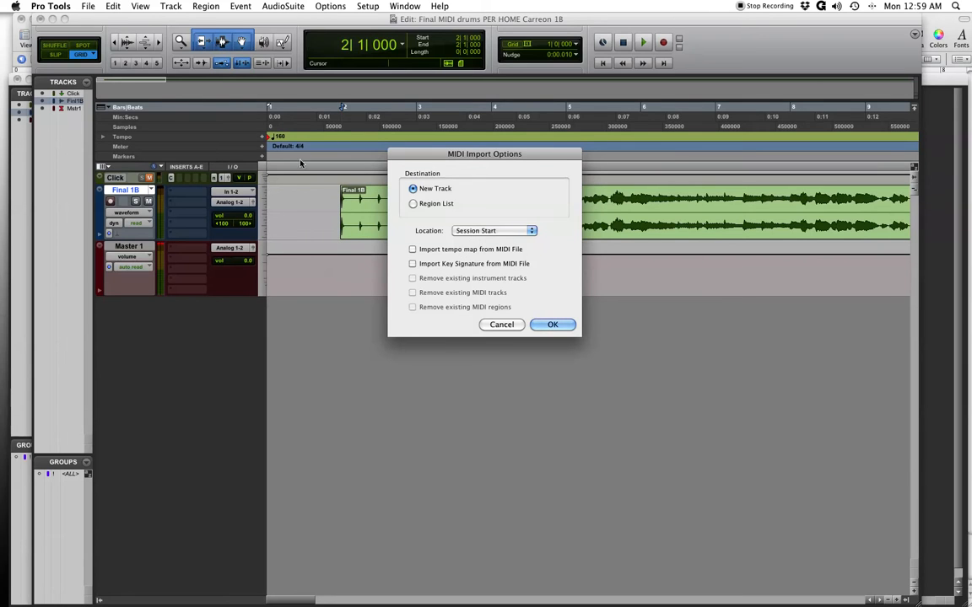
mouse_move(413, 255)
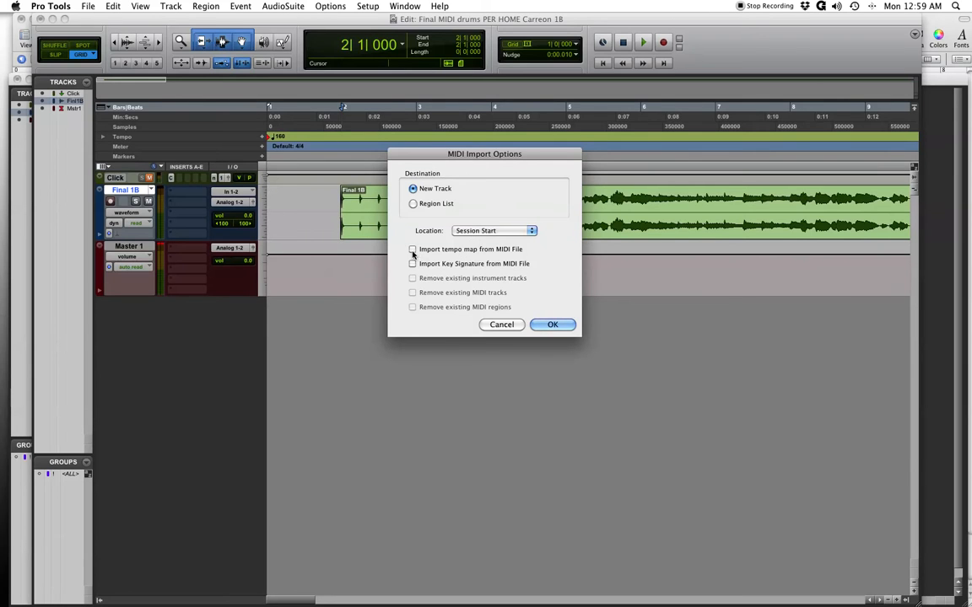
Enable tempo map and key signature import, then confirm the Final 1B MIDI import
left_click(412, 249)
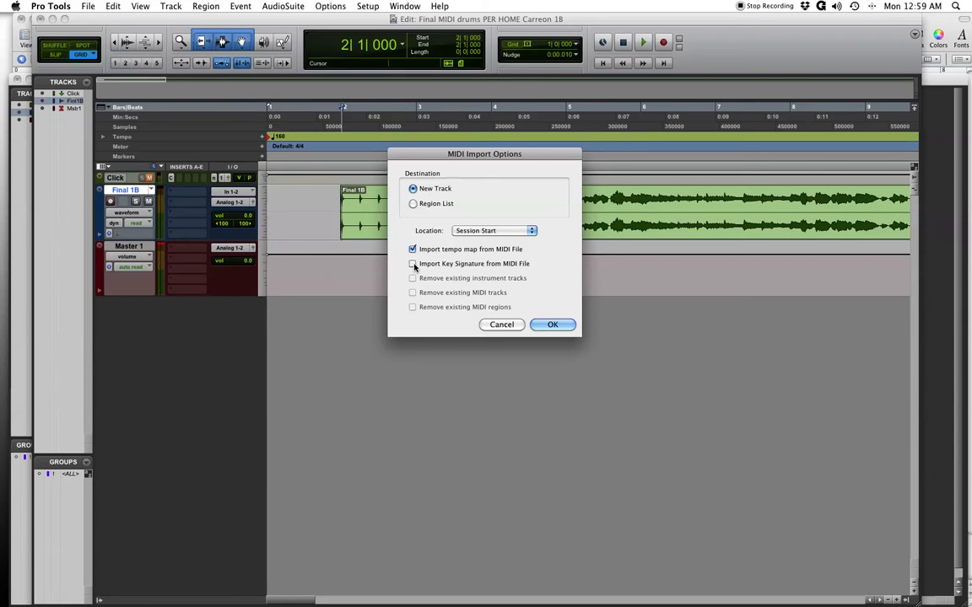
left_click(413, 263)
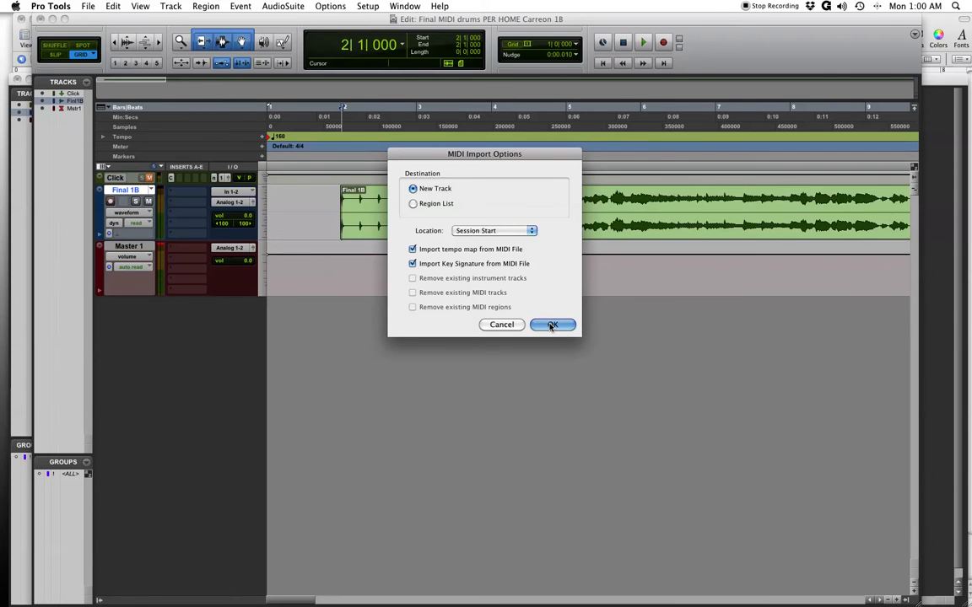
left_click(551, 325)
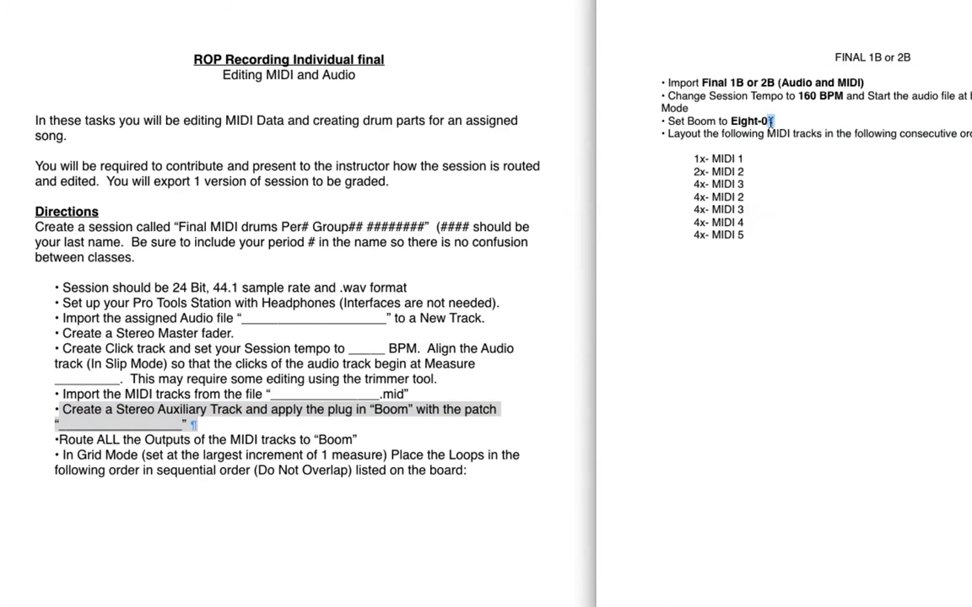
Mark the Eight-0 Boom patch in the Pages directions, then return to Pro Tools
double_click(749, 120)
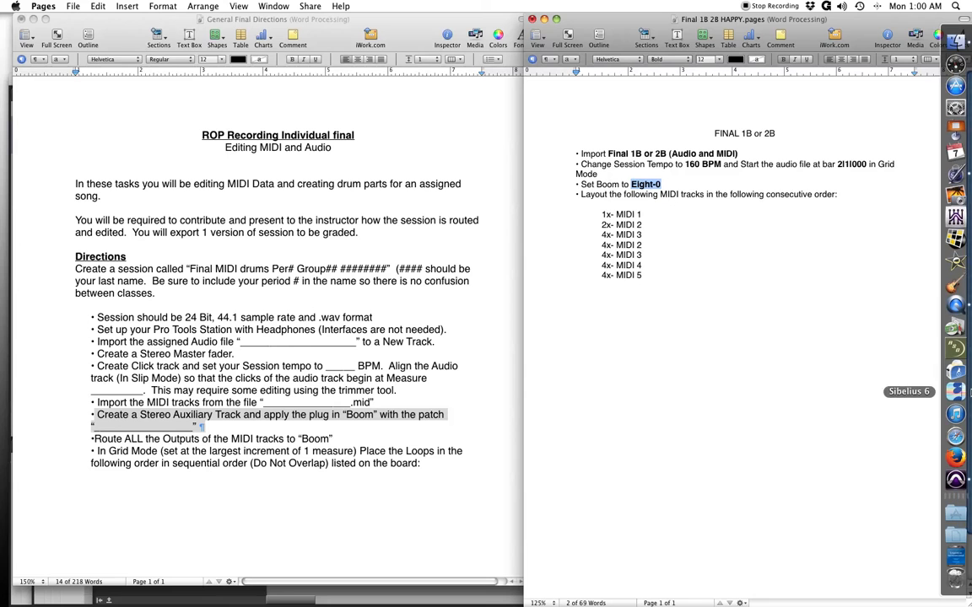
left_click(956, 479)
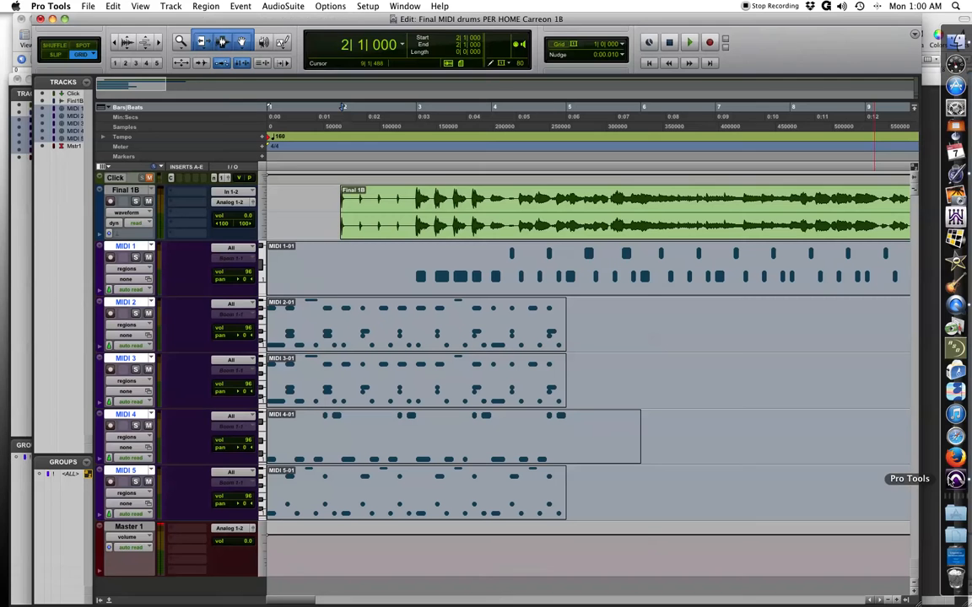
Create a single stereo Aux Input track, Aux 1, and select it
left_click(422, 146)
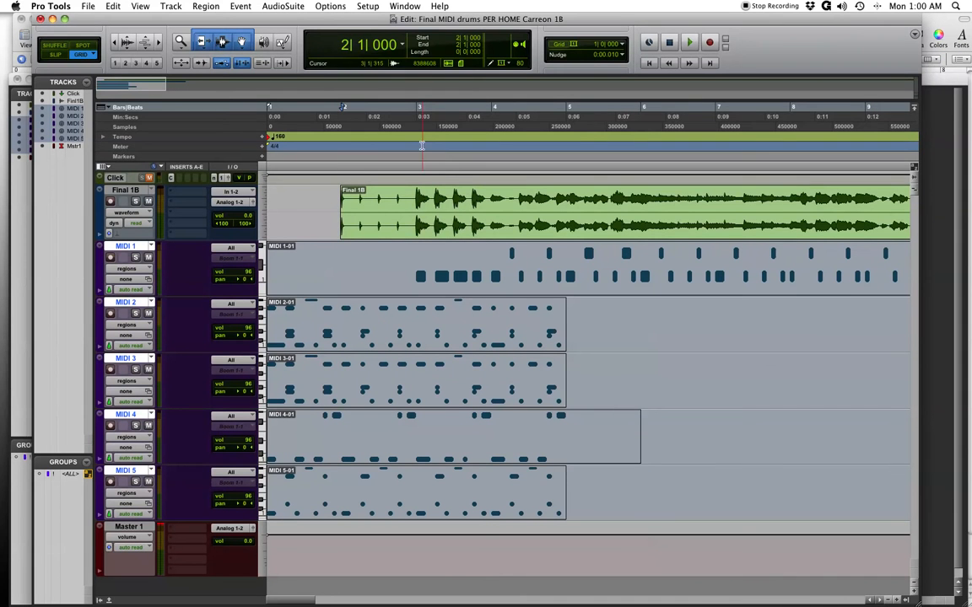
left_click(170, 6)
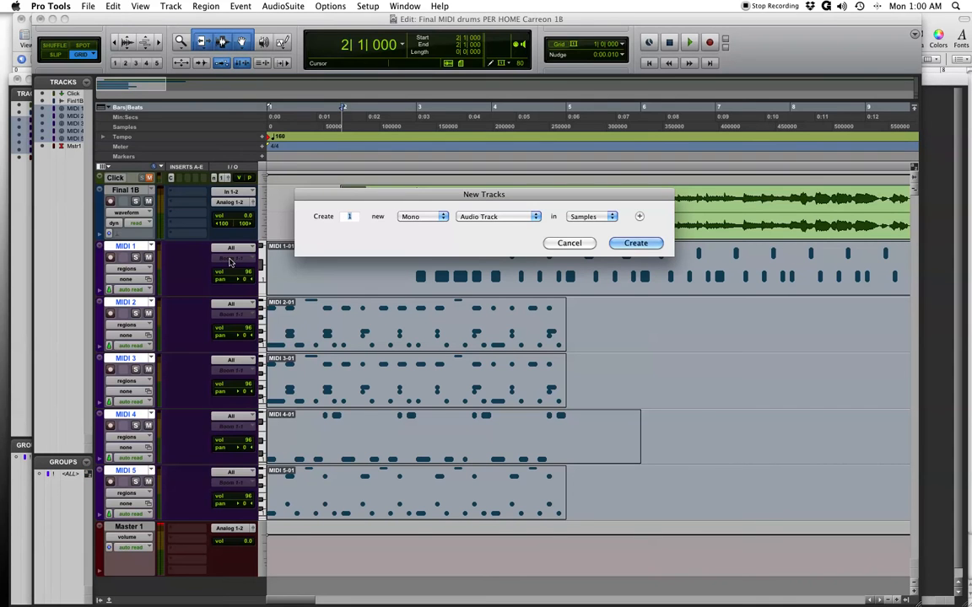
left_click(497, 216)
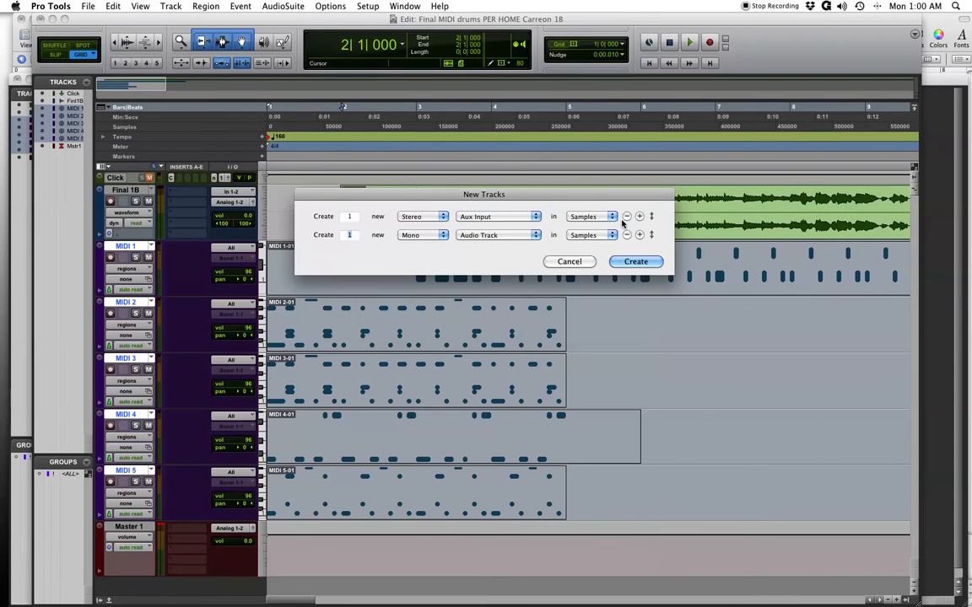
left_click(627, 235)
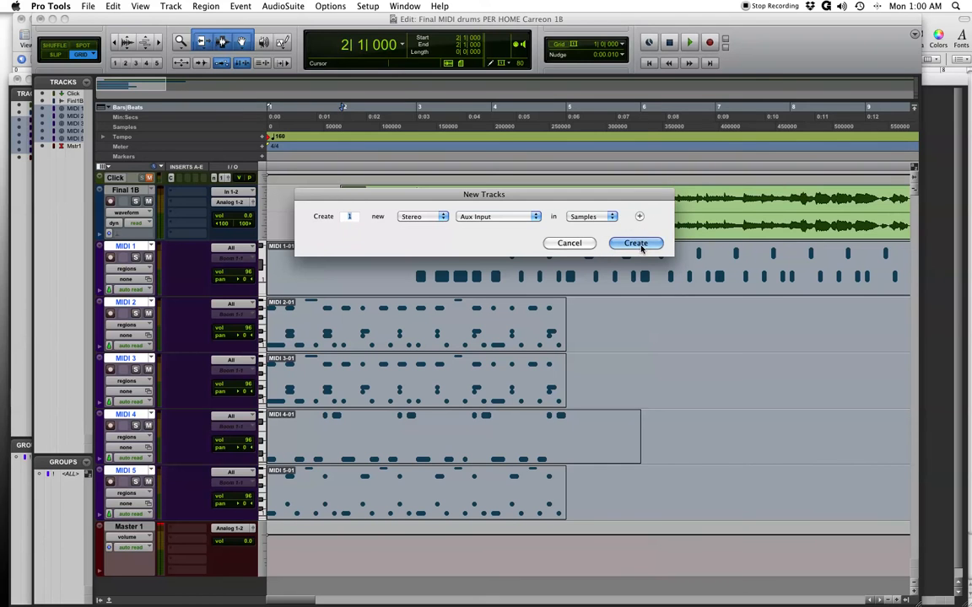
left_click(636, 243)
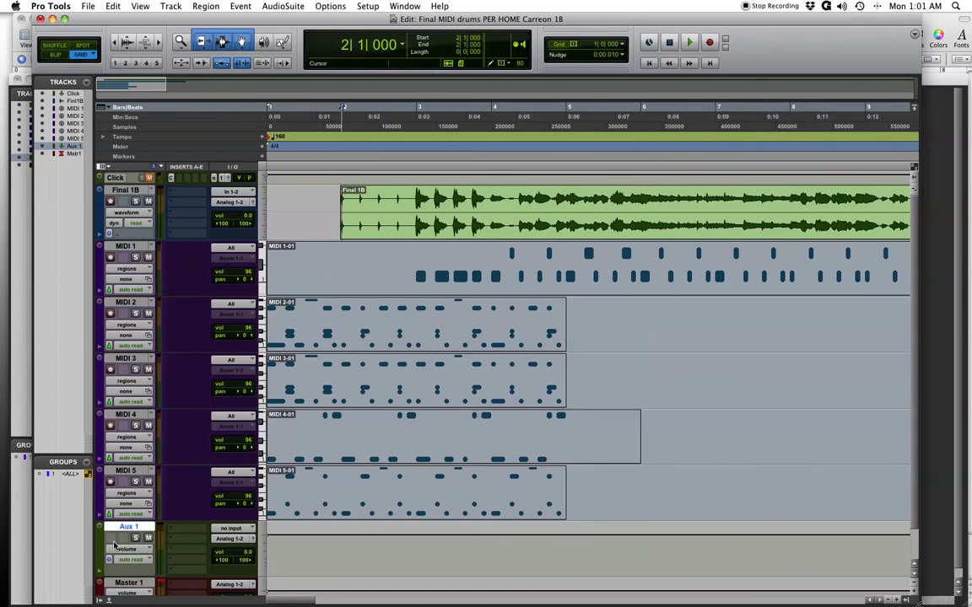
left_click(404, 5)
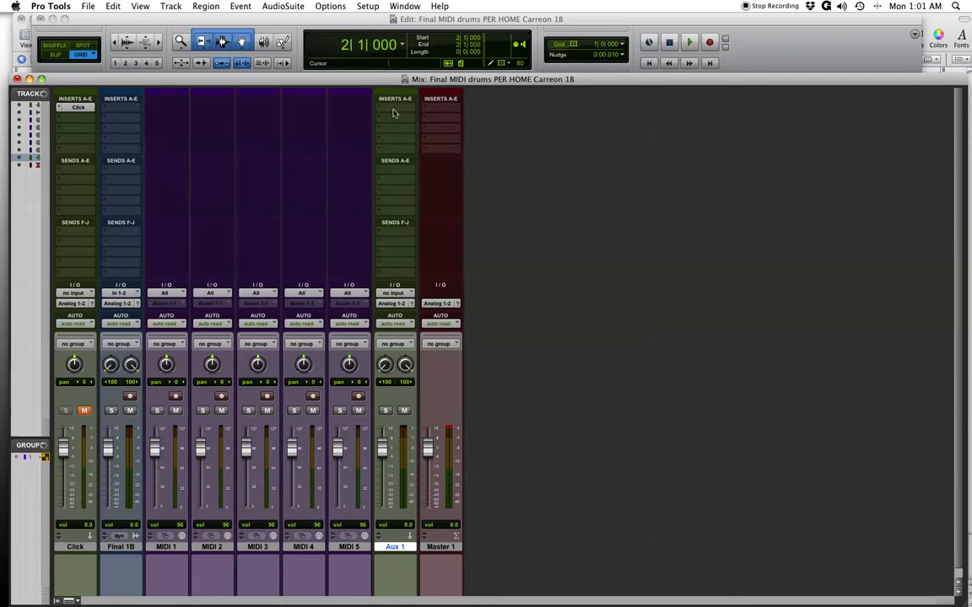
Insert the Boom (stereo) instrument plug-in on Aux 1's first insert slot
left_click(440, 108)
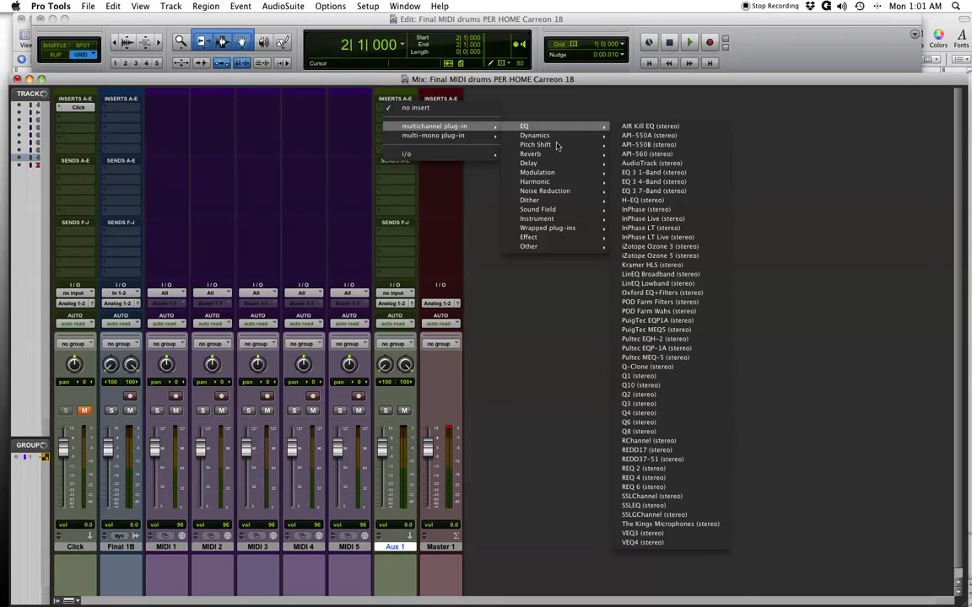
mouse_move(537, 219)
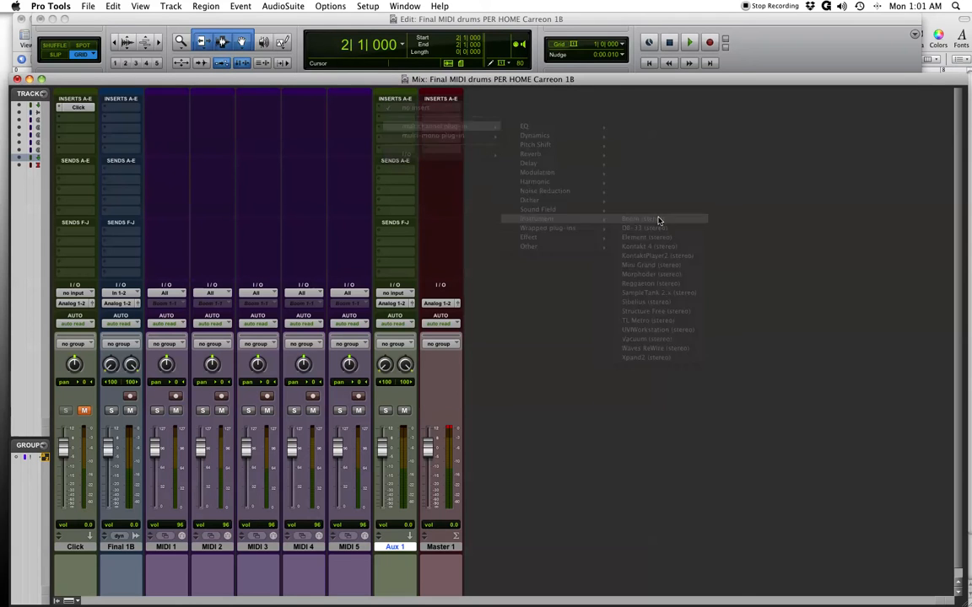
left_click(639, 218)
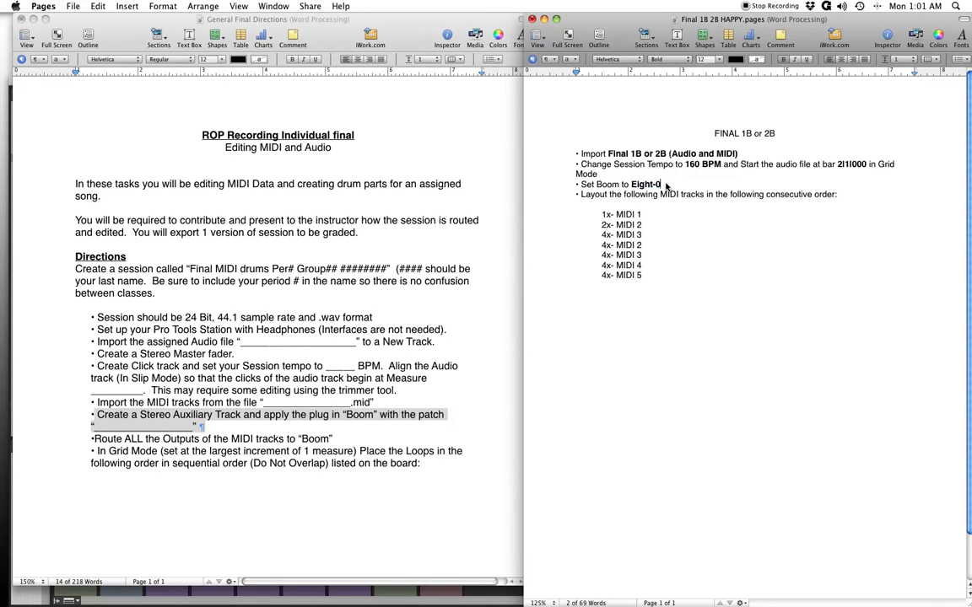
mouse_move(955, 304)
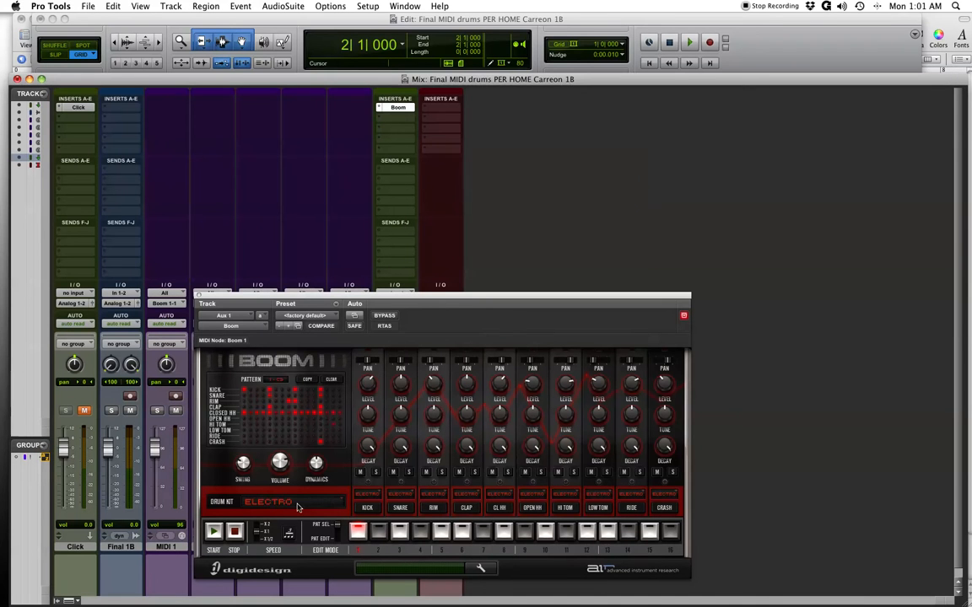
Set Boom's drum kit to Eight-0 and confirm MIDI 1–5 output to Boom 1-1
left_click(293, 501)
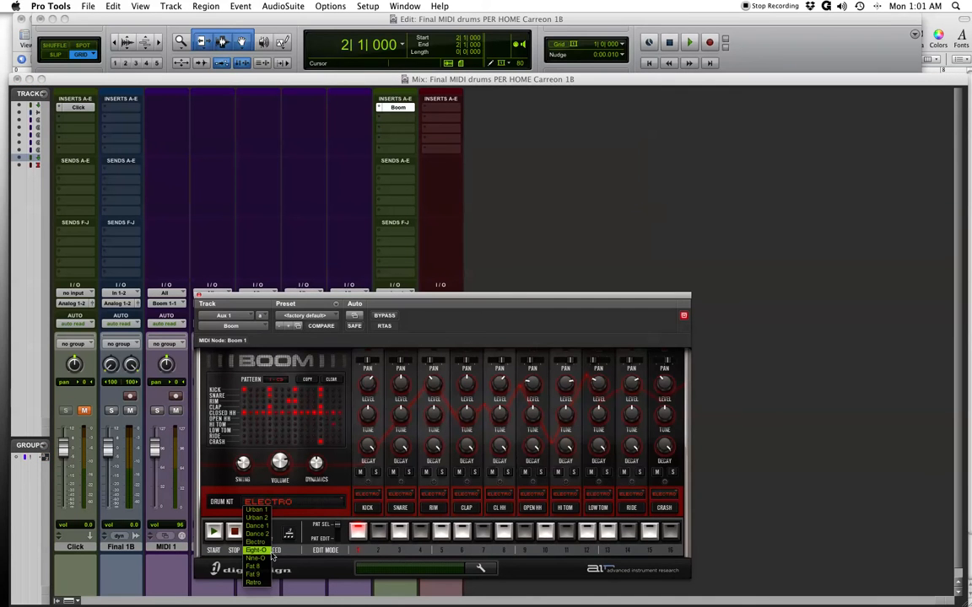
left_click(257, 550)
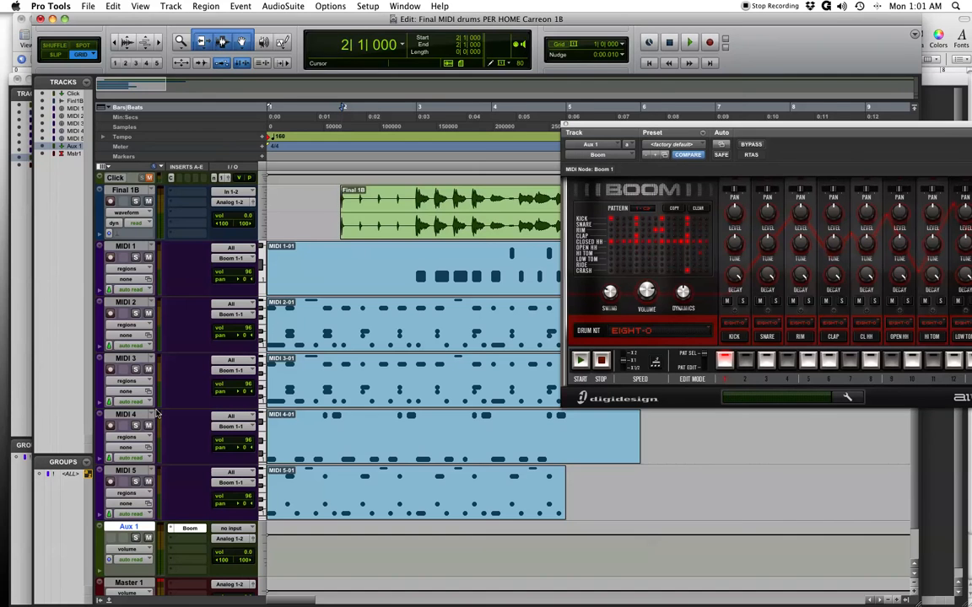
left_click(373, 342)
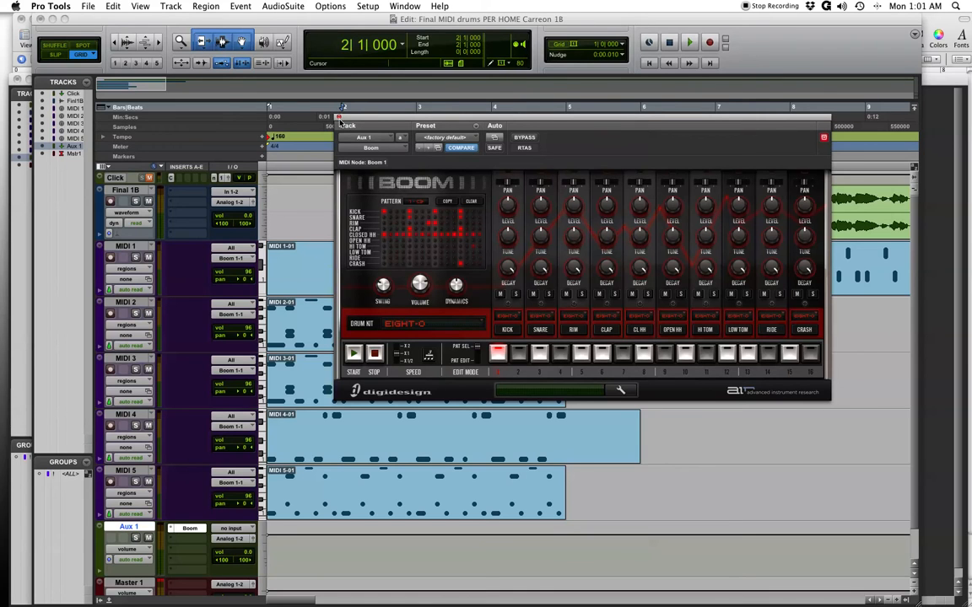
left_click(321, 139)
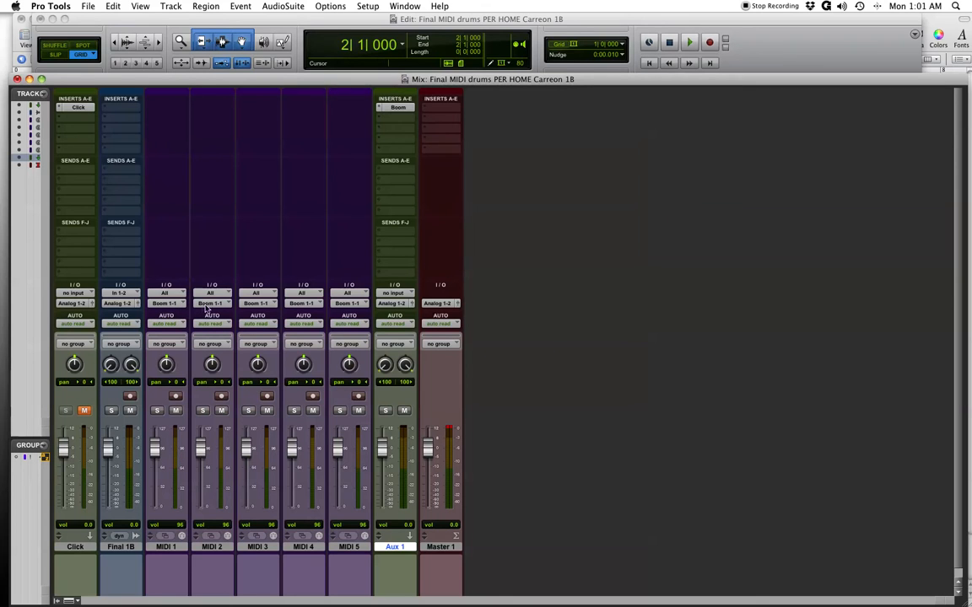
mouse_move(152, 292)
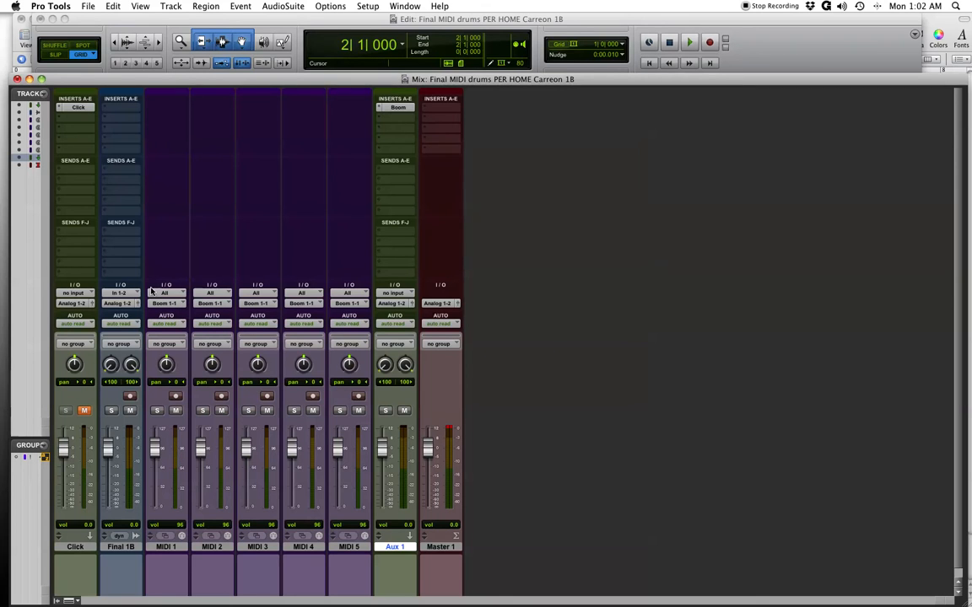
mouse_move(448, 109)
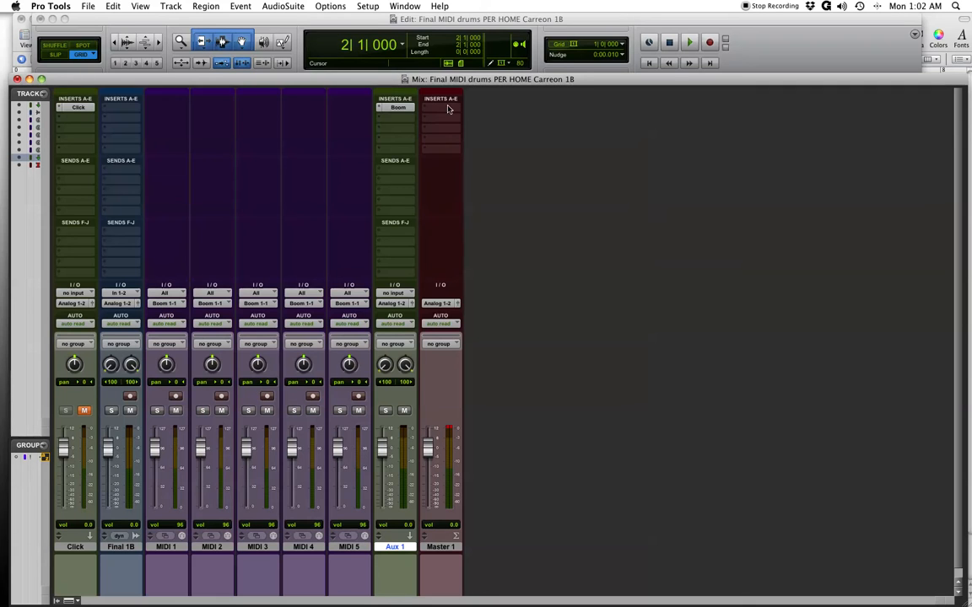
mouse_move(167, 311)
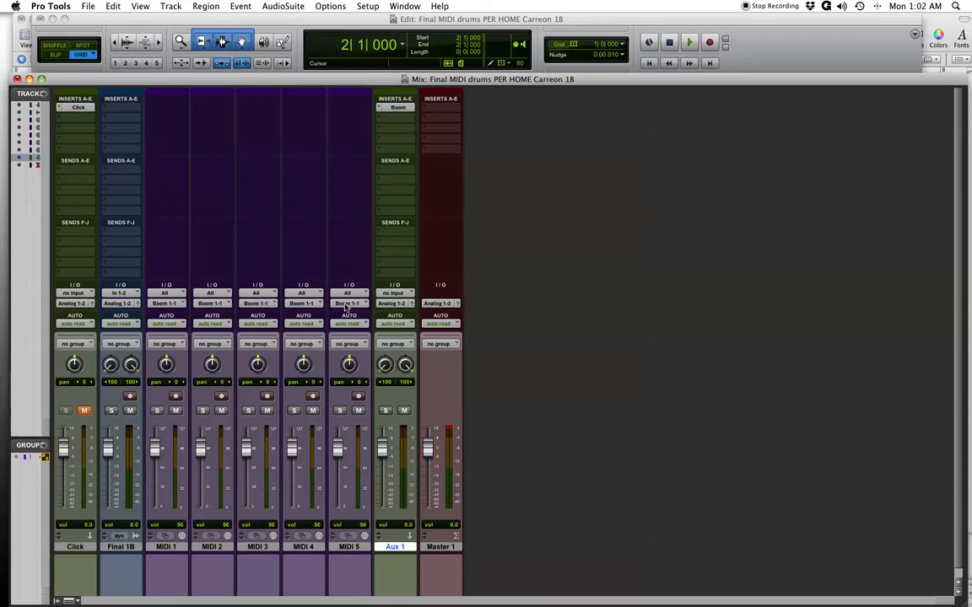
mouse_move(409, 169)
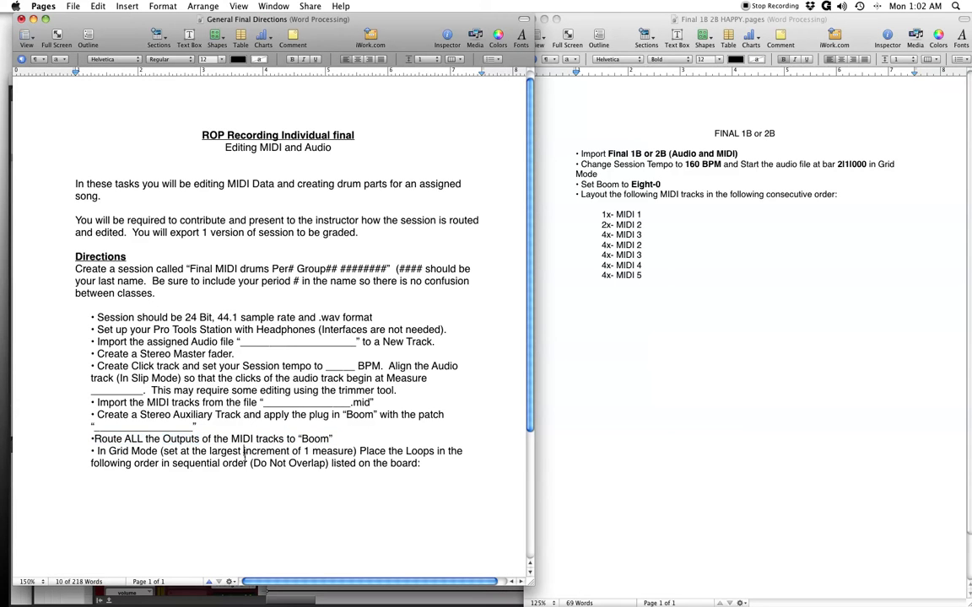
Finish reading the Pages directions and switch back to the Pro Tools Edit window
left_click_drag(94, 450, 421, 463)
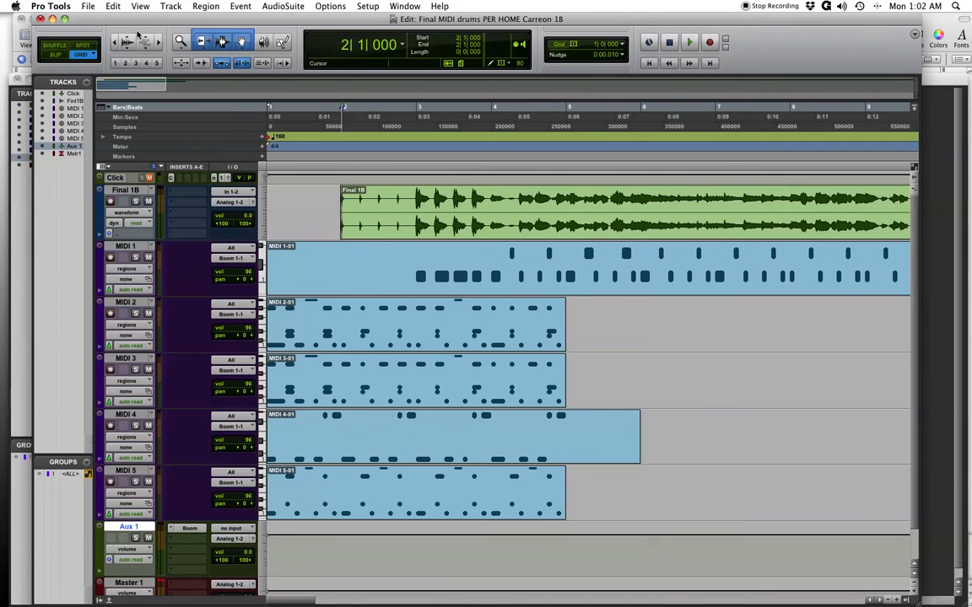
Zoom the Edit window out to show the whole song and all five MIDI regions
left_click(122, 42)
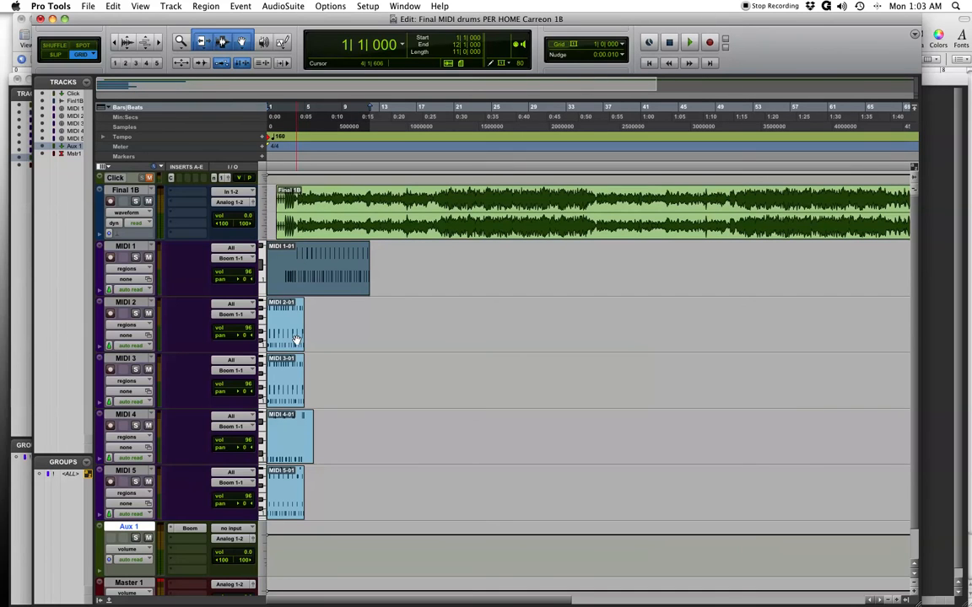
Move the MIDI 2 region to start at bar 12 and show grid lines
left_click_drag(285, 324, 388, 324)
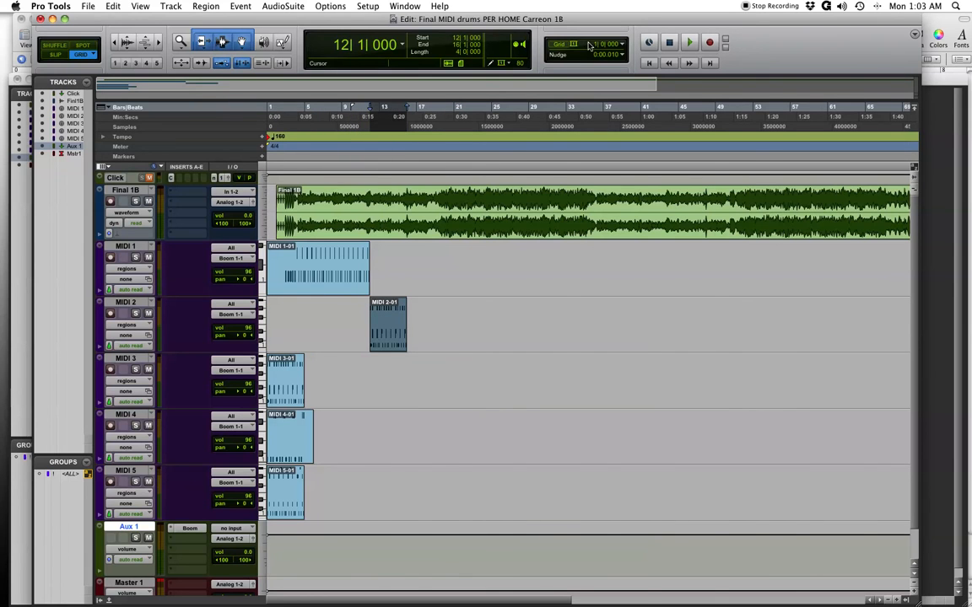
left_click(561, 44)
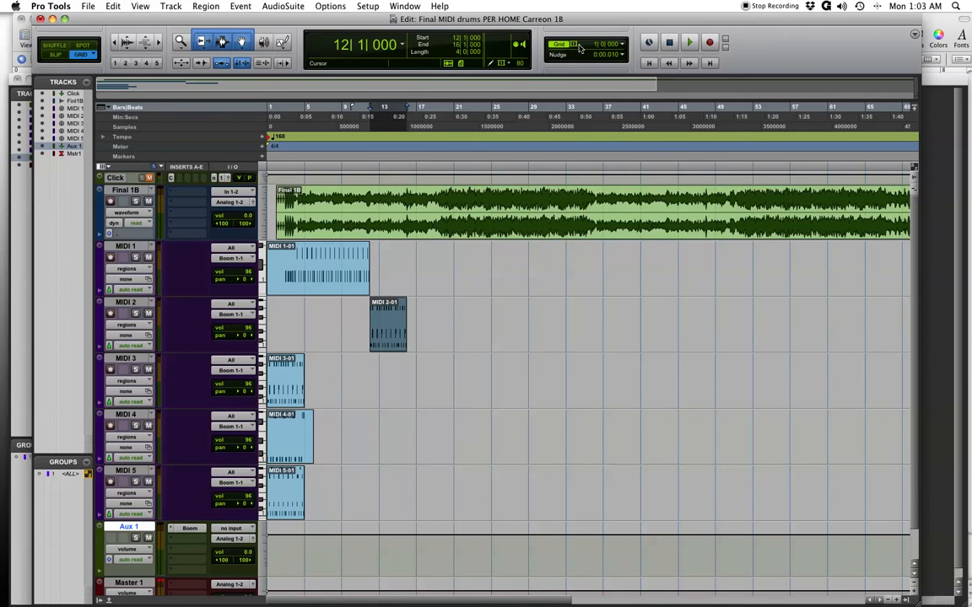
left_click(620, 44)
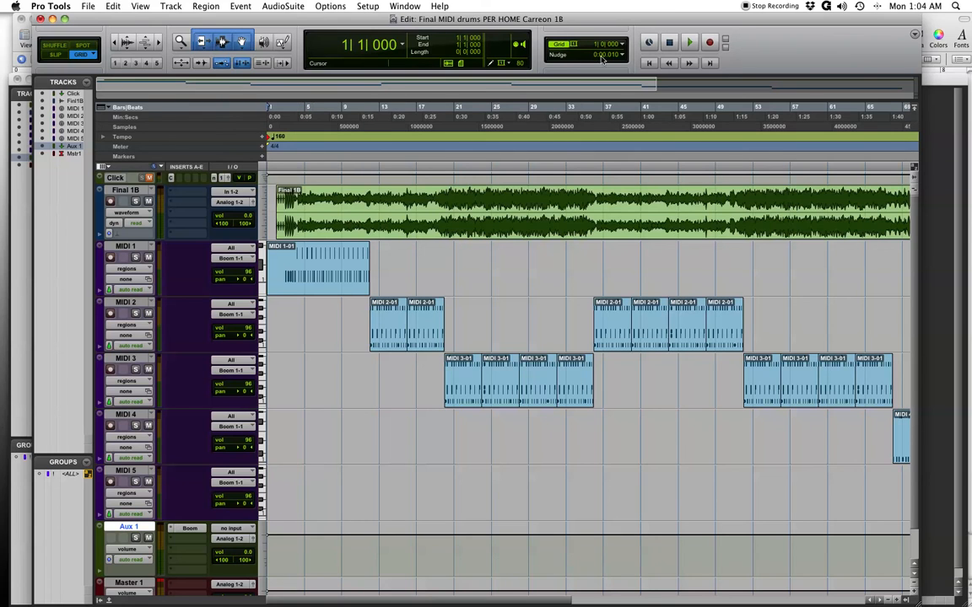
Play the arranged session from the session start
left_click(432, 279)
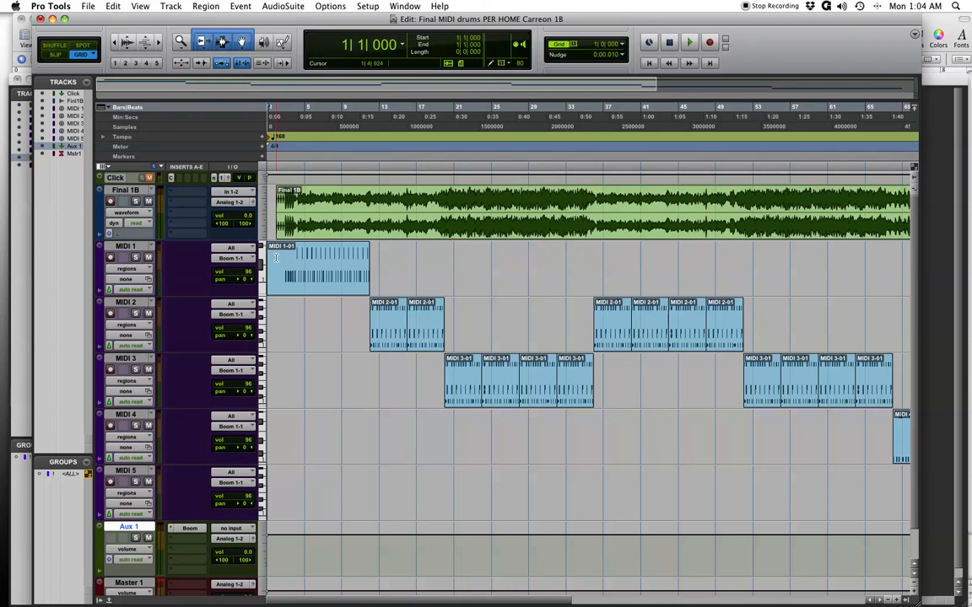
left_click(689, 42)
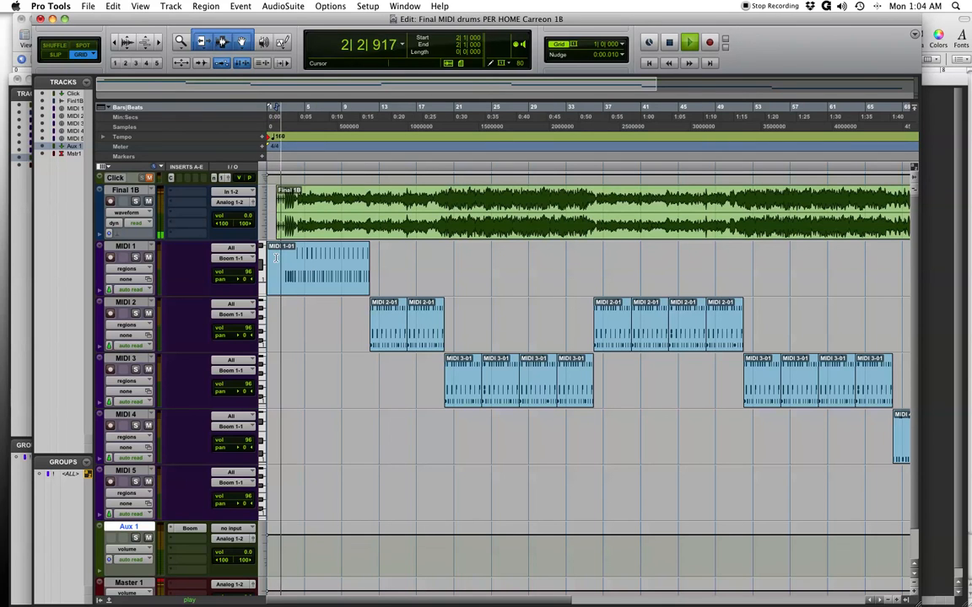
left_click(688, 41)
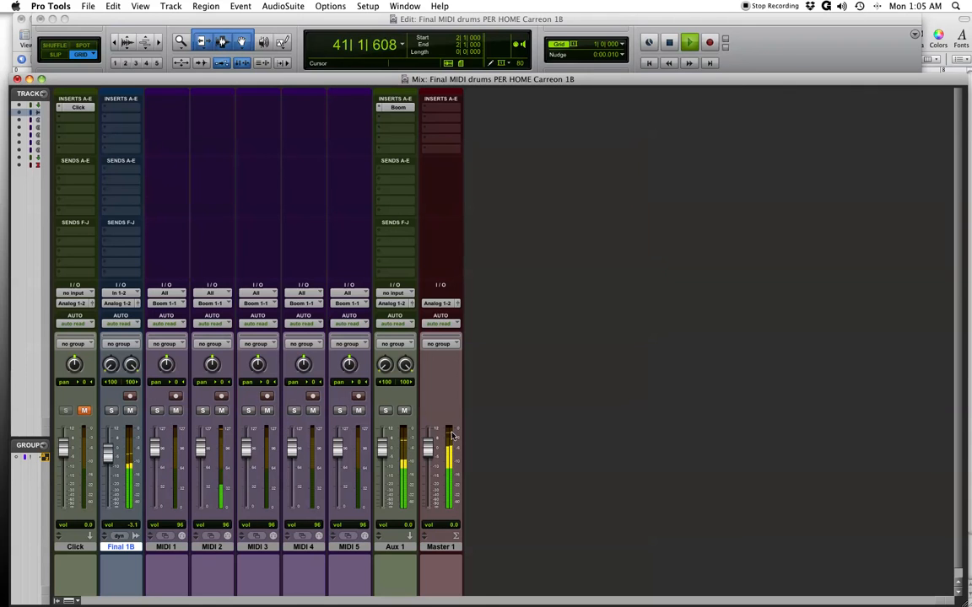
Add the Maxim (stereo) dynamics plug-in to the Master fader's first insert
left_click(440, 107)
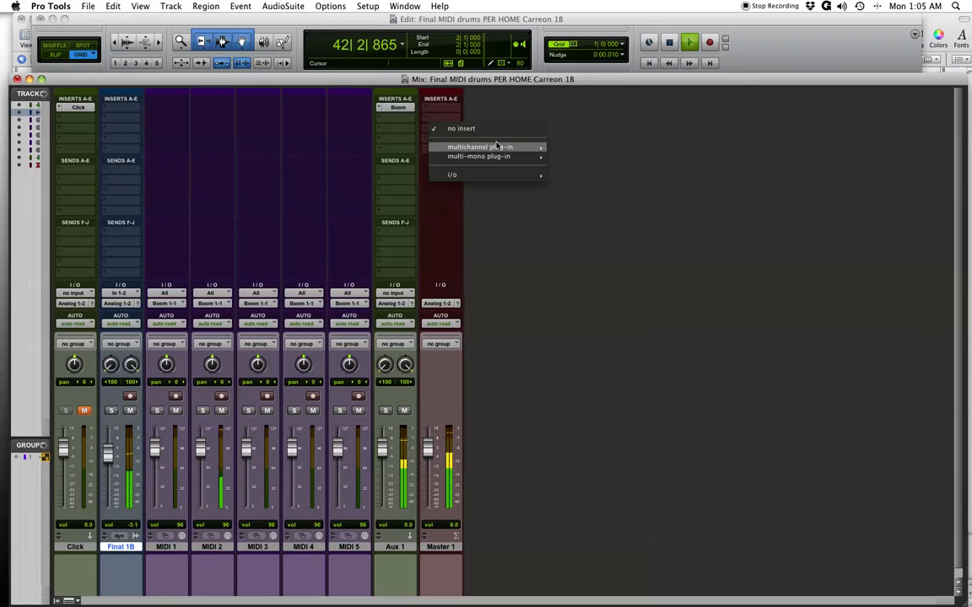
mouse_move(580, 156)
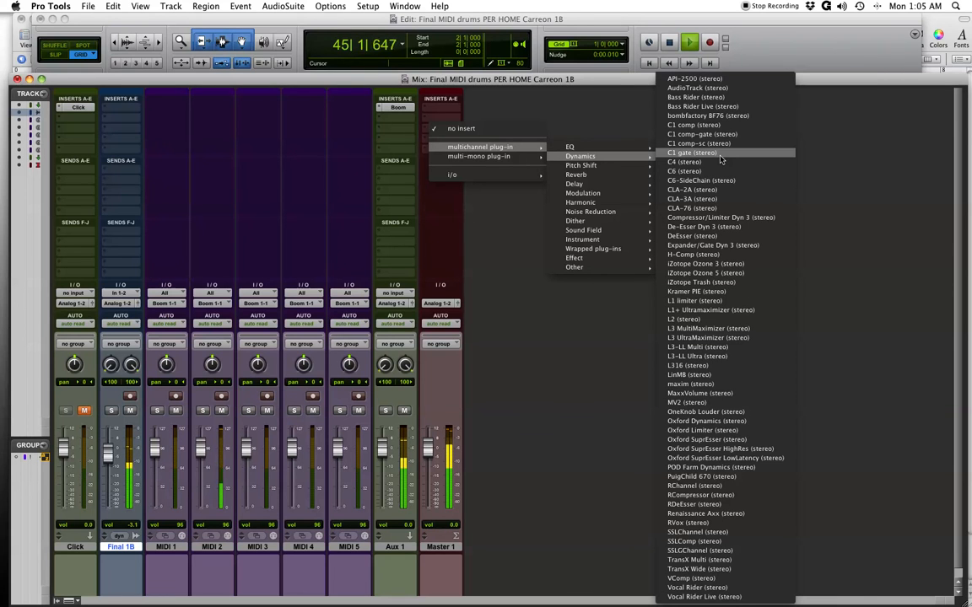
mouse_move(742, 356)
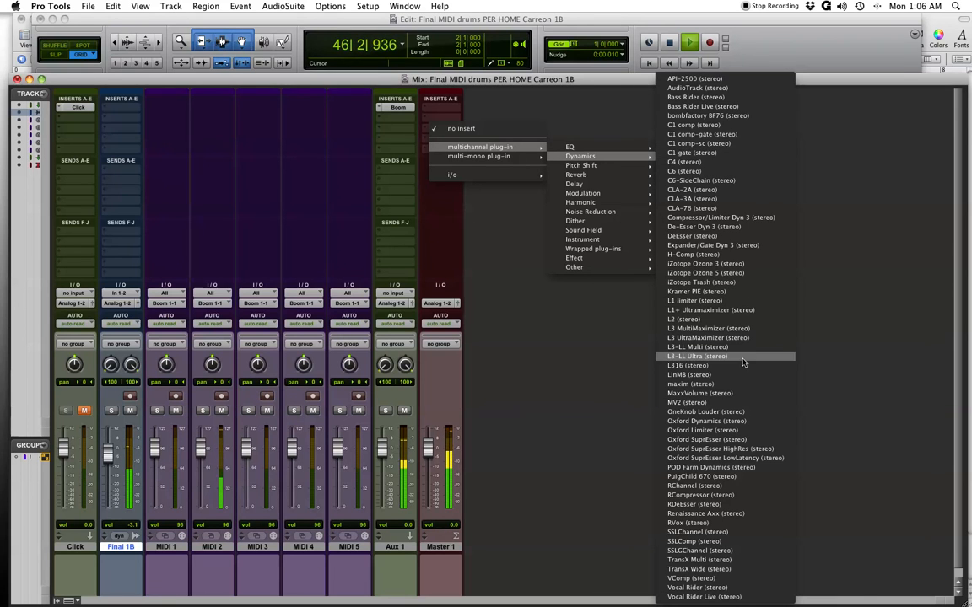
left_click(690, 384)
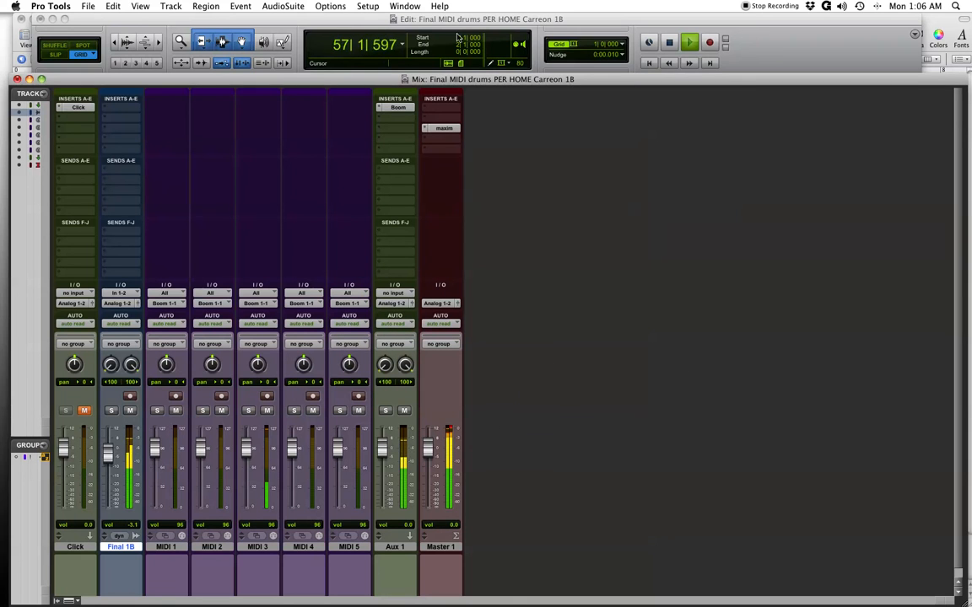
Open the Maxim plug-in window from the Master channel strip
left_click(444, 127)
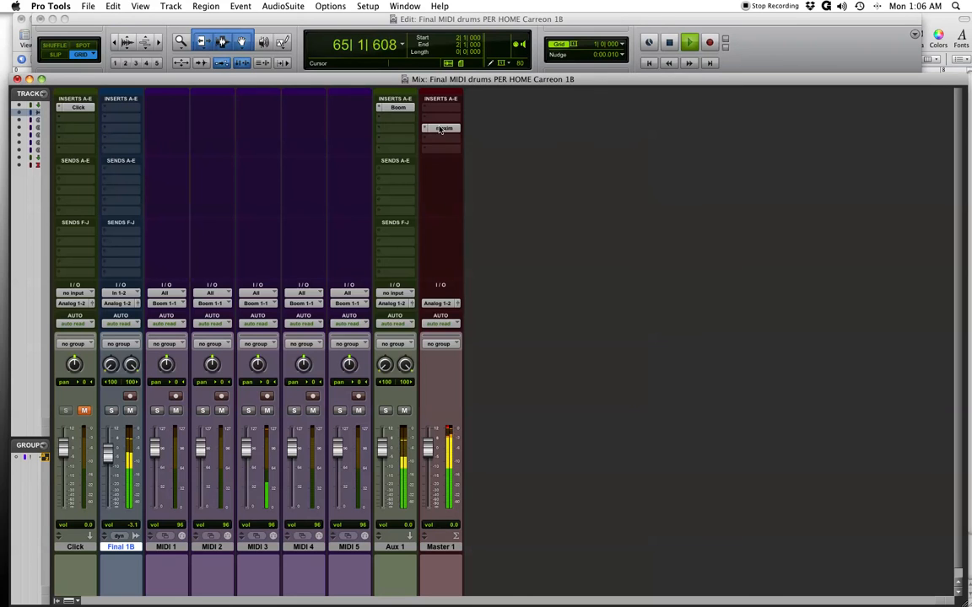
left_click(439, 128)
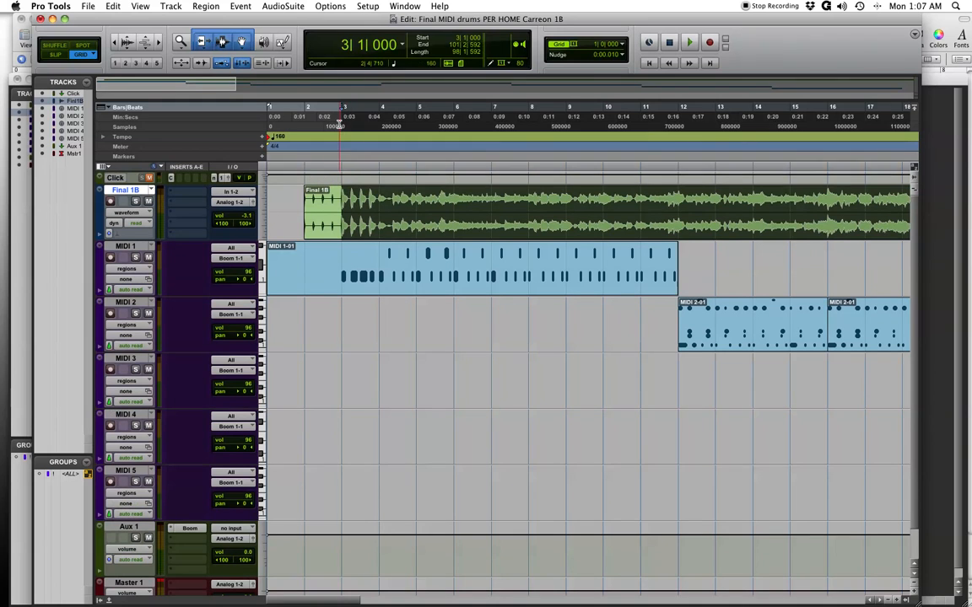
Switch to Slip mode and start the bounce range at 2|4|770
left_click(321, 186)
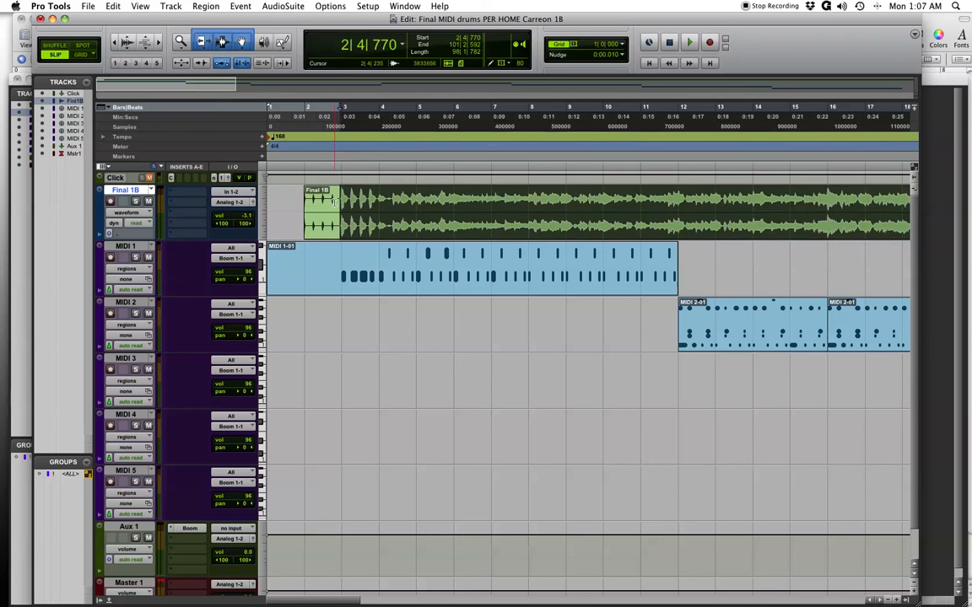
left_click(88, 5)
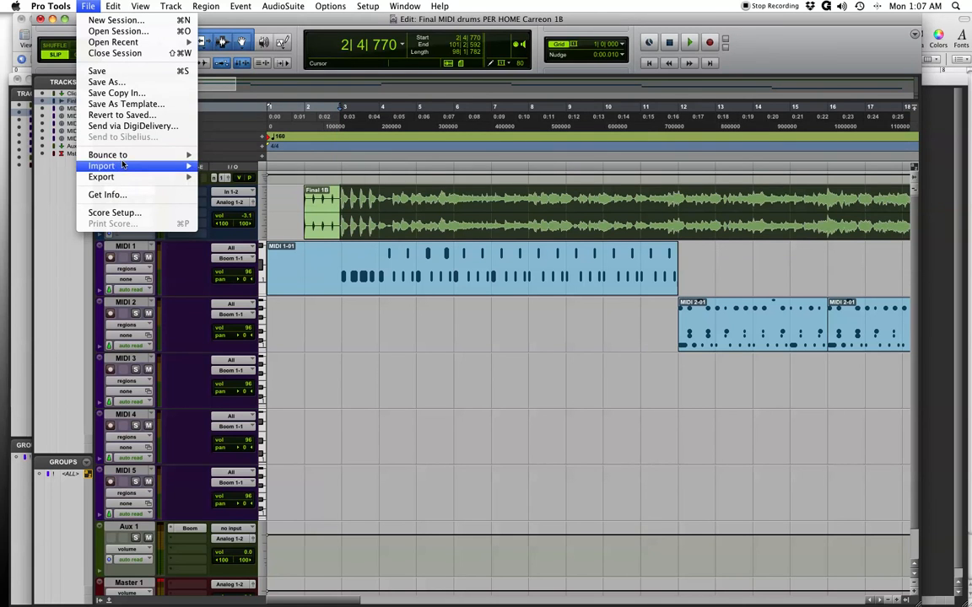
Bounce the selection to disk as an MP3 and accept the encoder settings
left_click(108, 154)
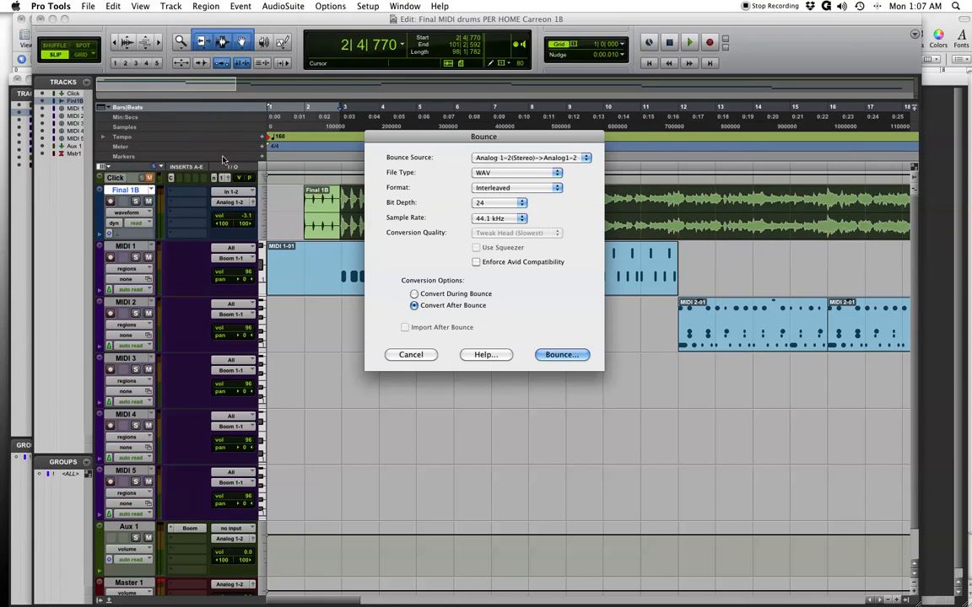
left_click(517, 172)
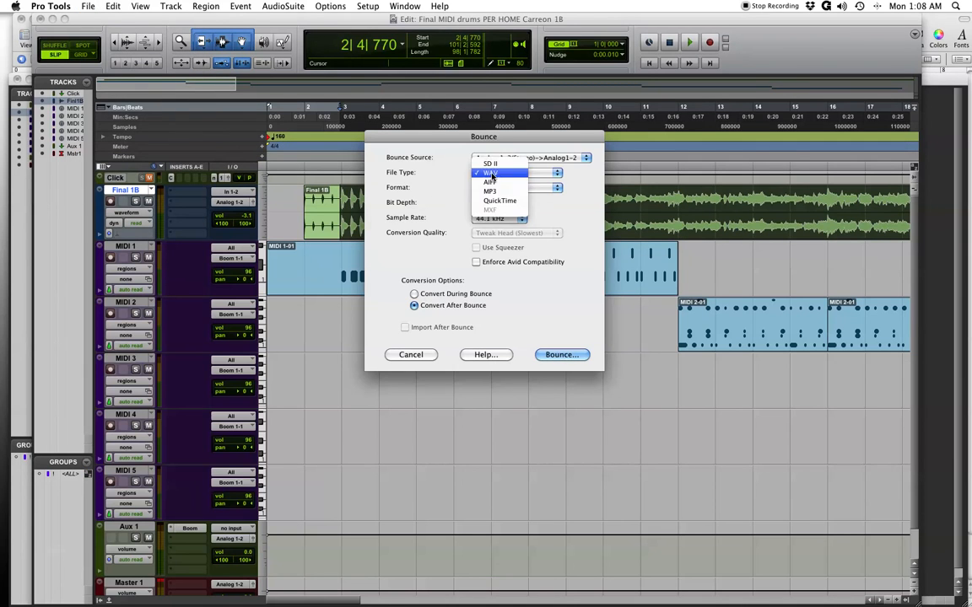
left_click(490, 191)
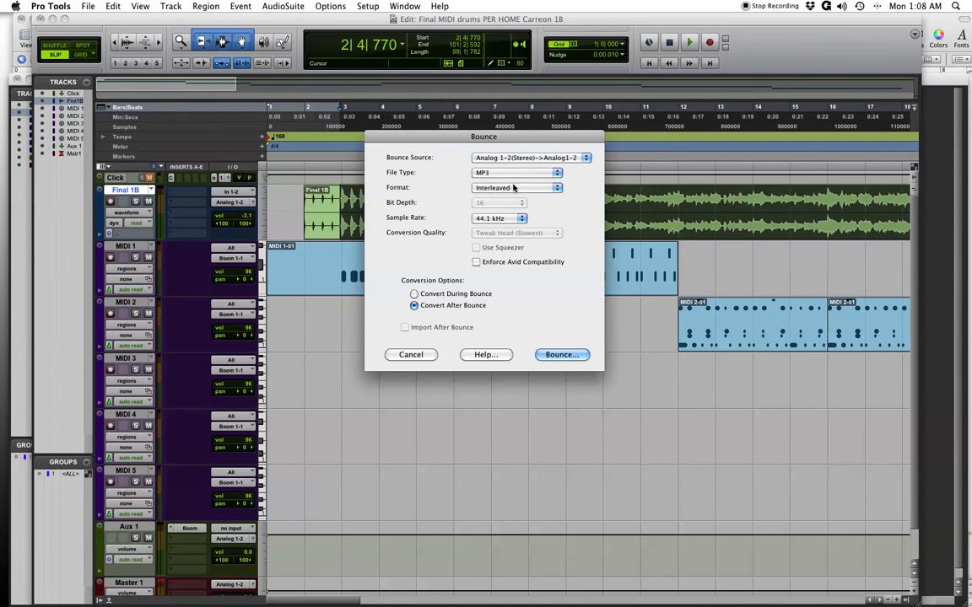
mouse_move(521, 246)
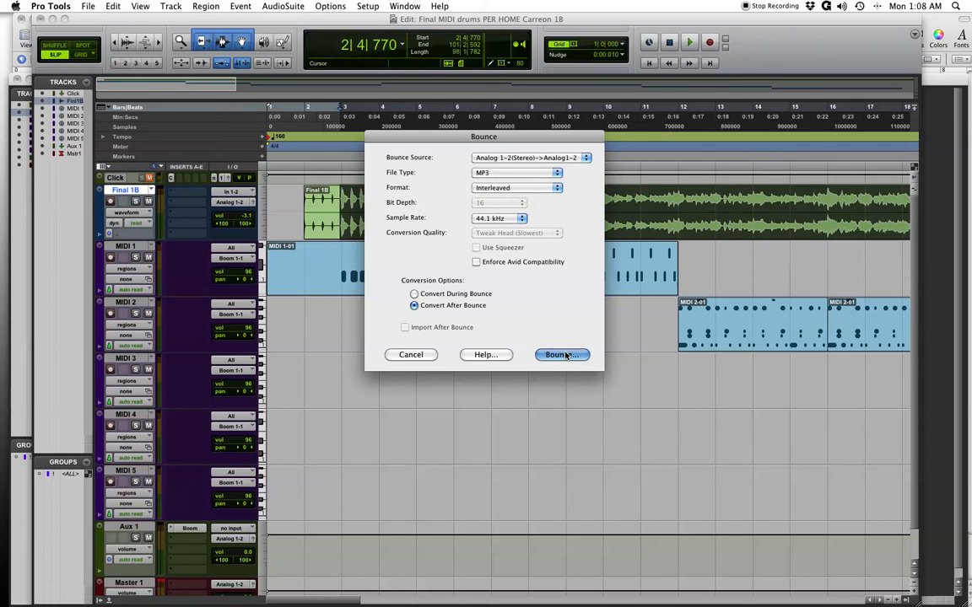
left_click(561, 354)
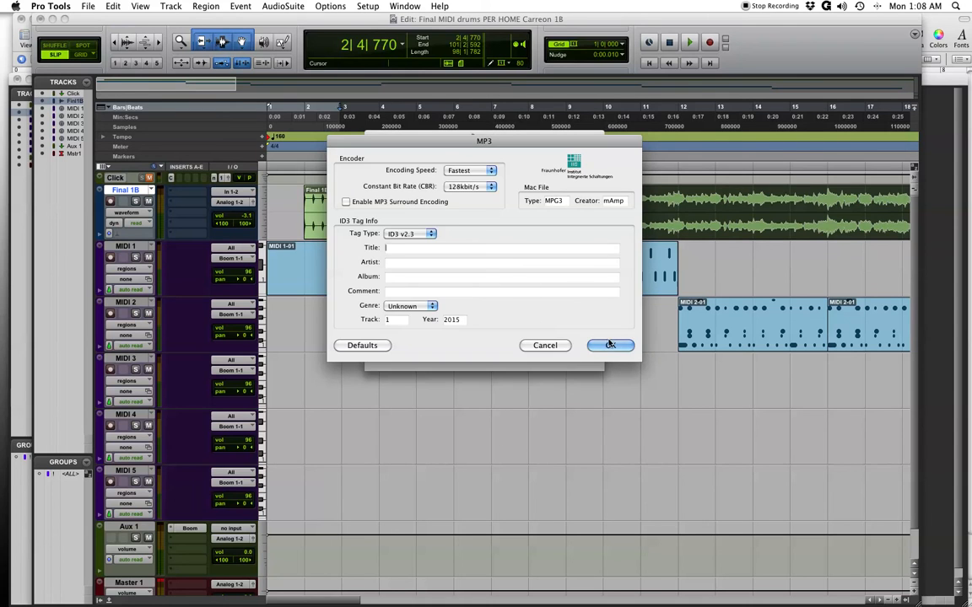
left_click(610, 345)
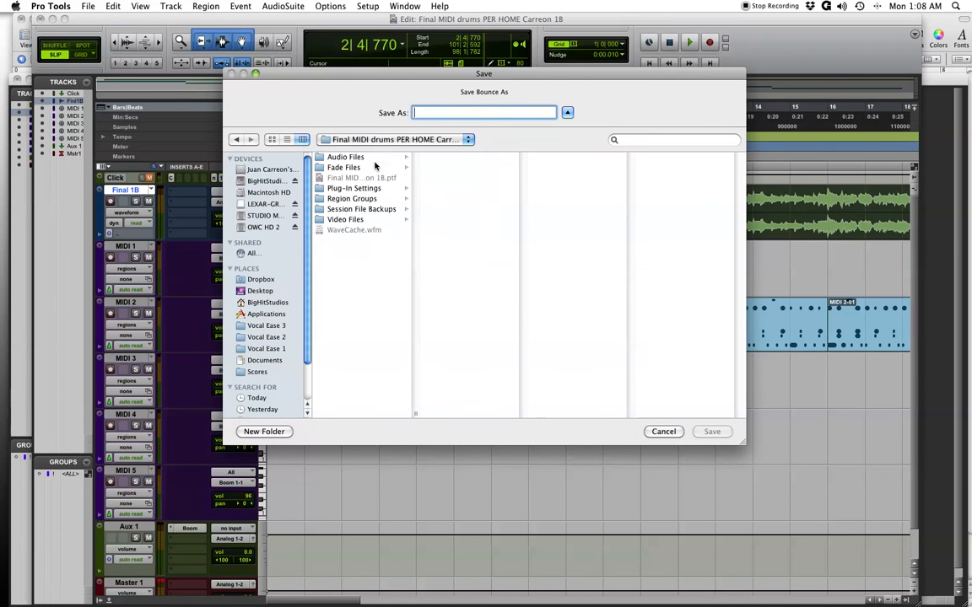
Save the bounce in the FINAL 1st Sem folder, then check Boom on Aux 1
left_click(468, 139)
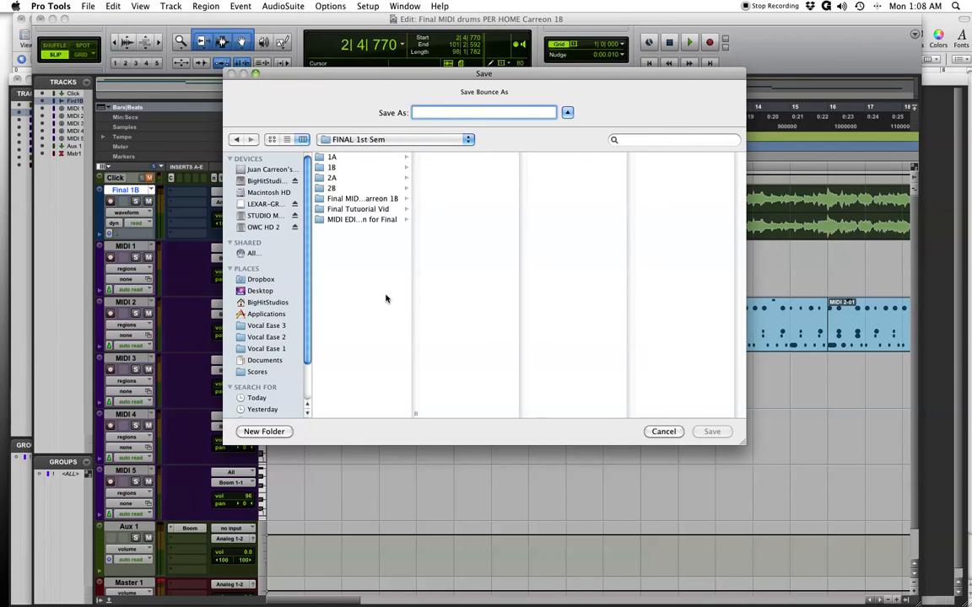
left_click(361, 198)
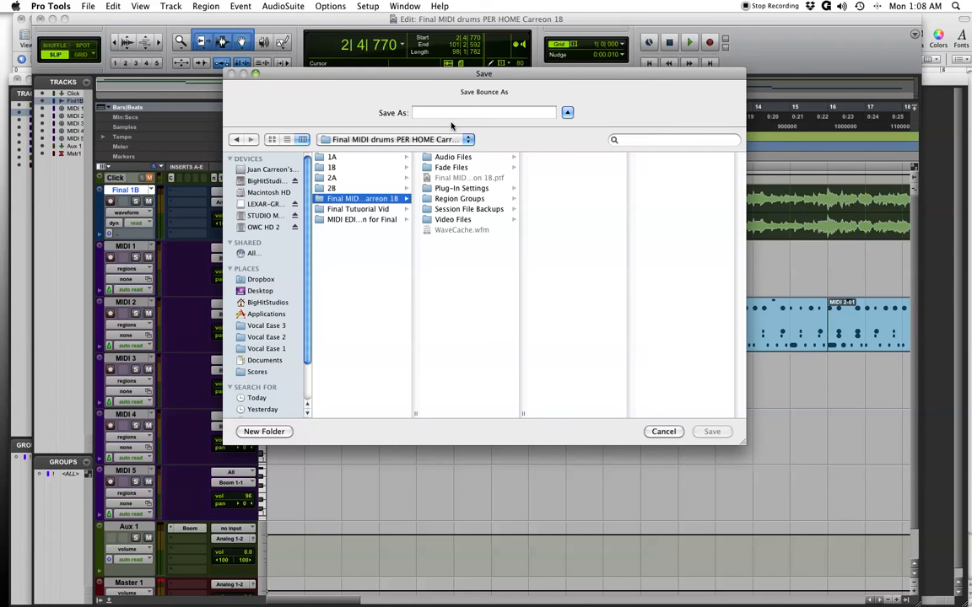
left_click(483, 112)
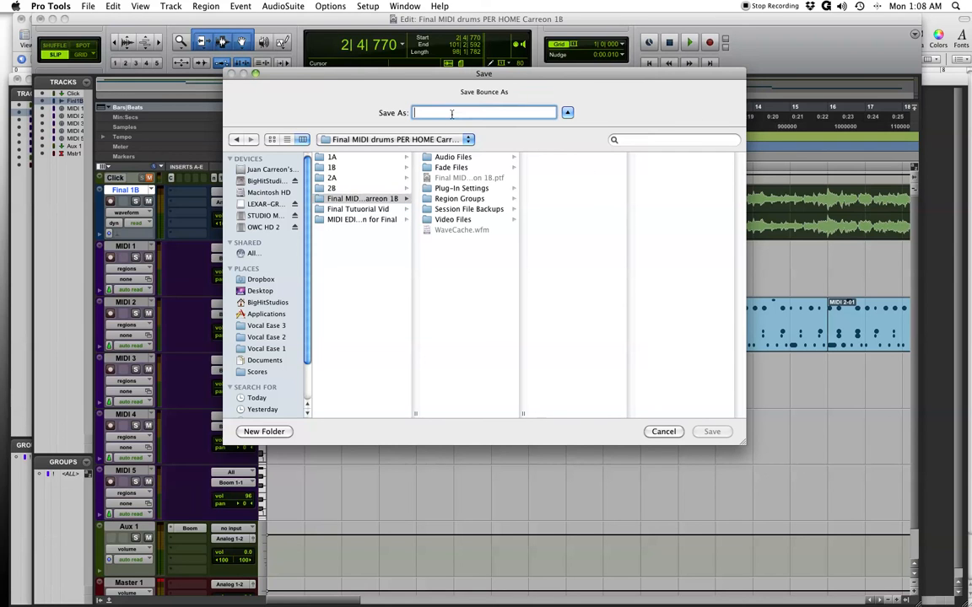
left_click(711, 431)
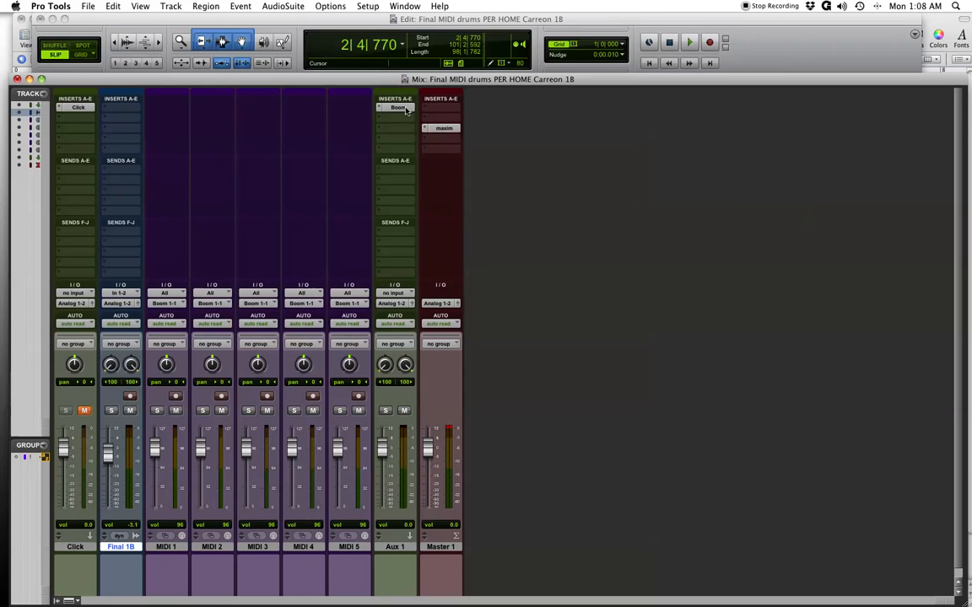
left_click(397, 108)
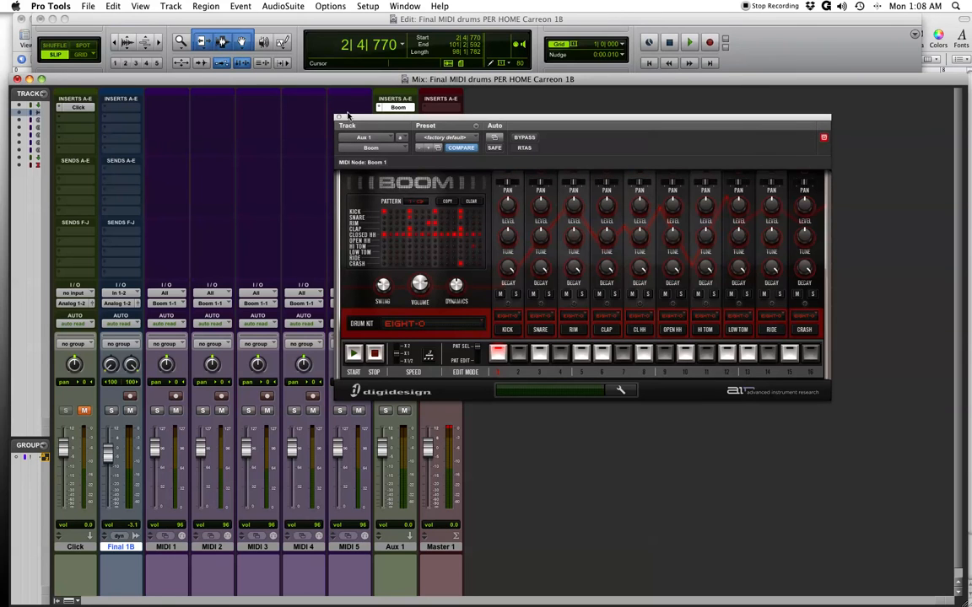
left_click(823, 137)
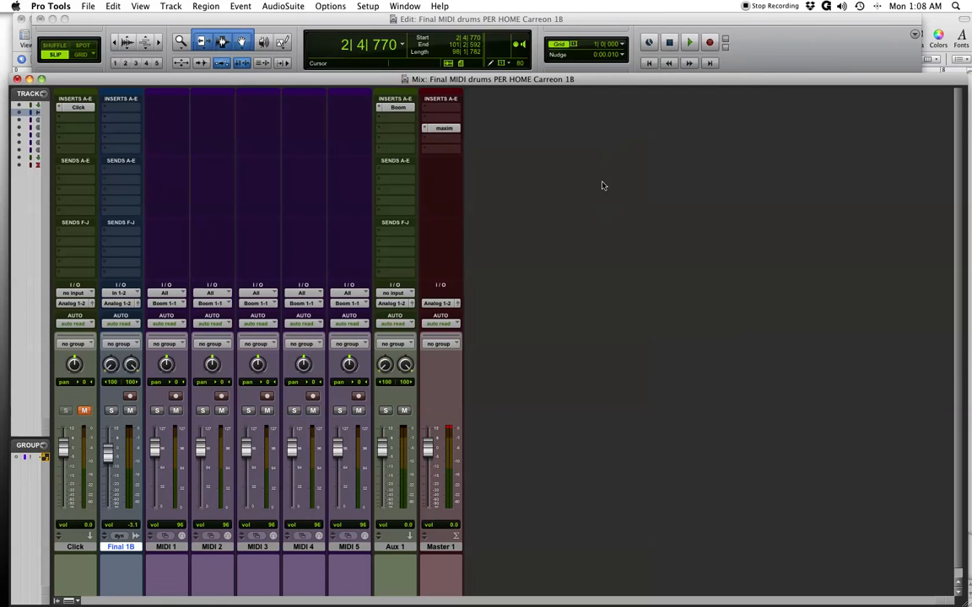